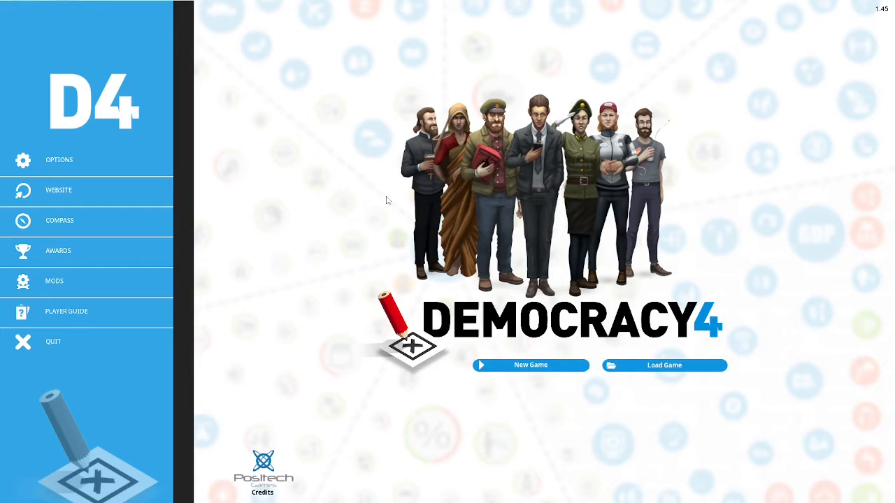
mouse_move(513, 344)
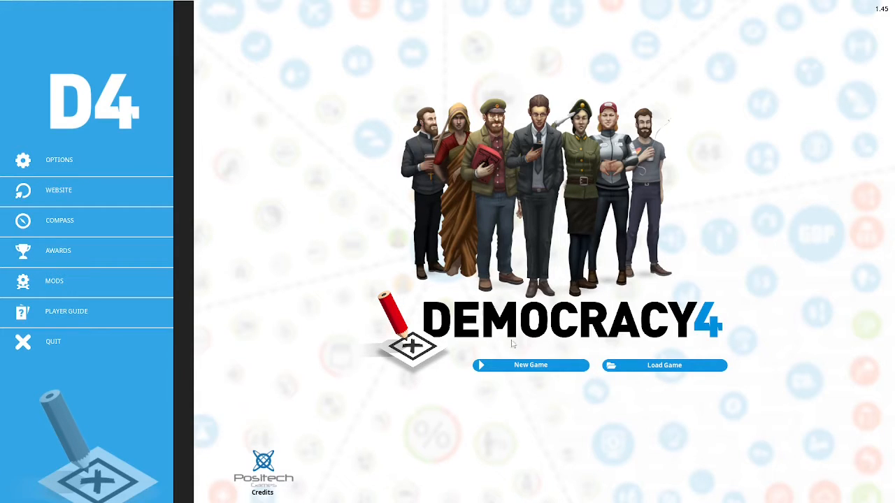
Choose New Game on the main menu to reach country selection
left_click(531, 365)
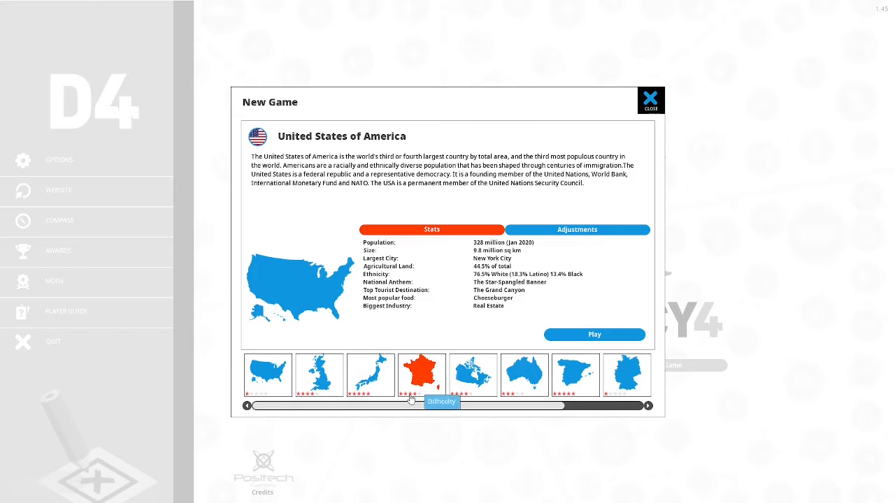
Select the France thumbnail in the country strip to view its stats
left_click(421, 374)
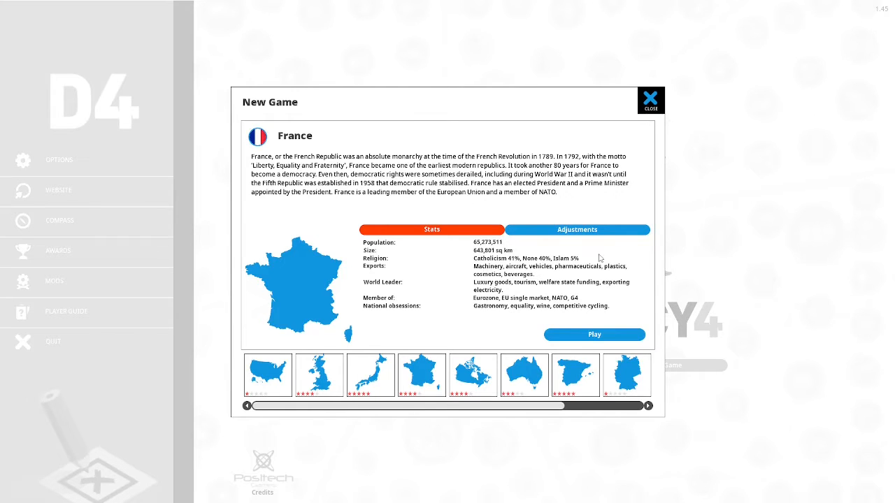
mouse_move(691, 218)
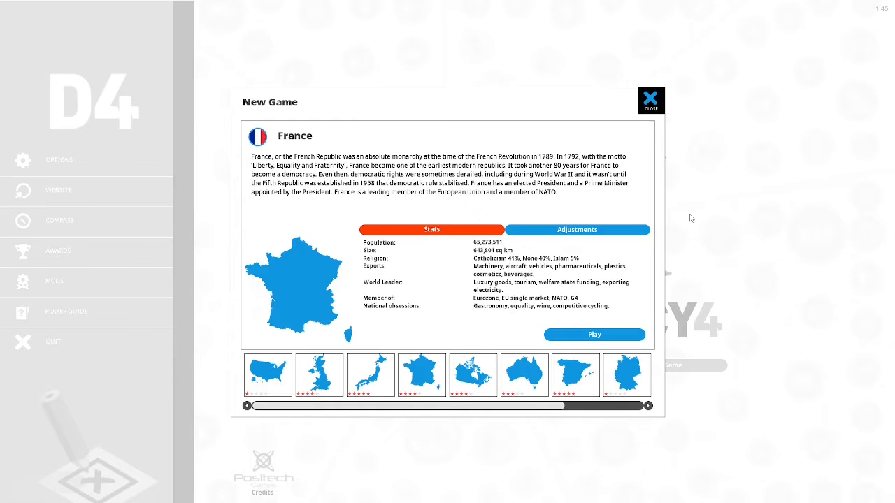
mouse_move(705, 200)
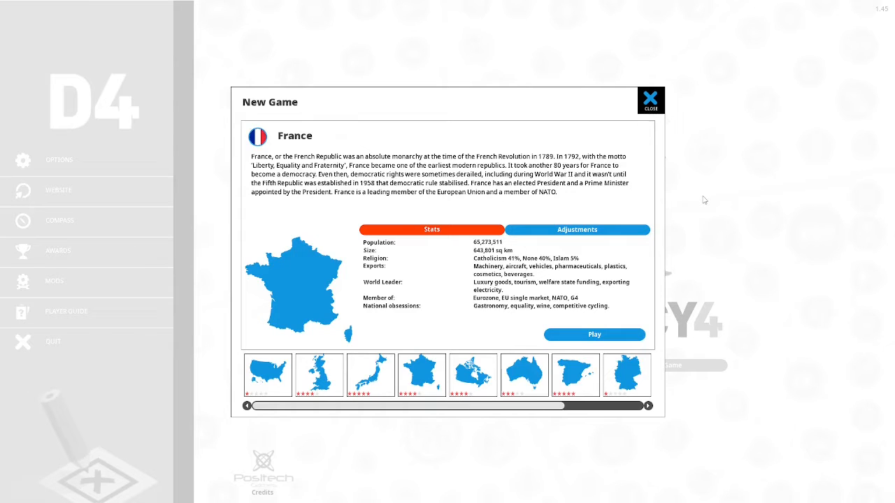
mouse_move(702, 201)
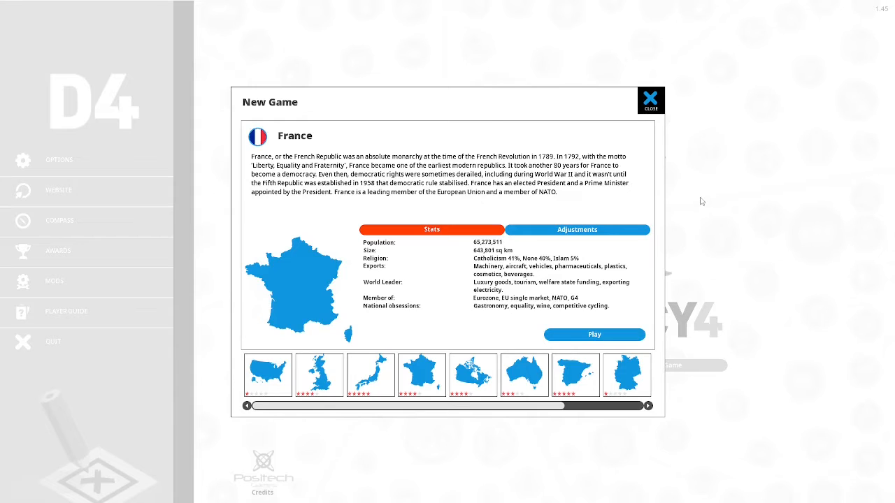
mouse_move(727, 217)
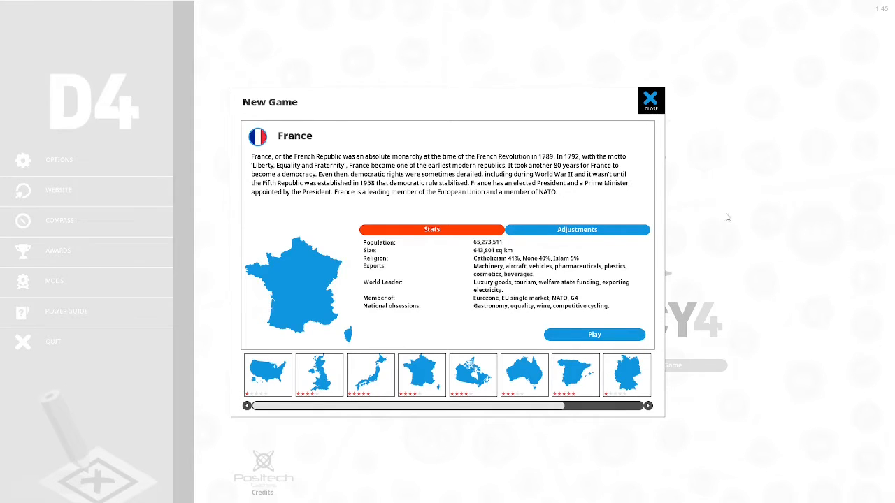
mouse_move(738, 216)
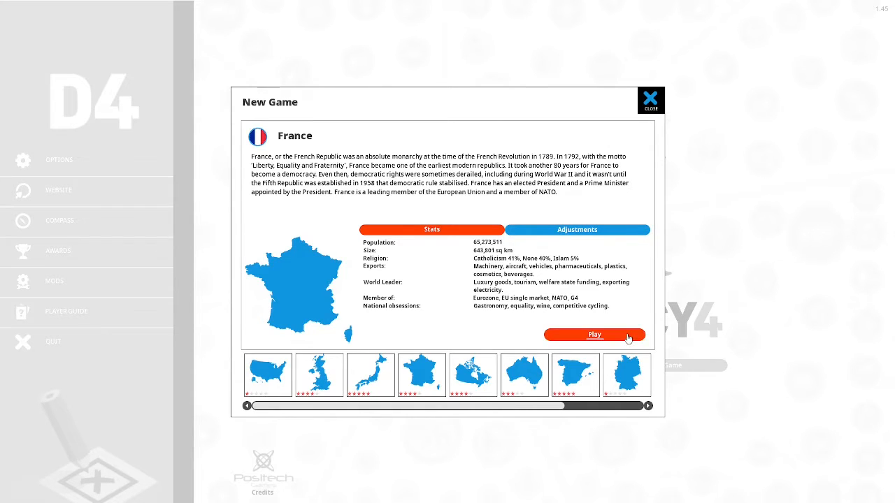
Continue with France, confirm purple for the Futurist Party, and start the game
left_click(595, 334)
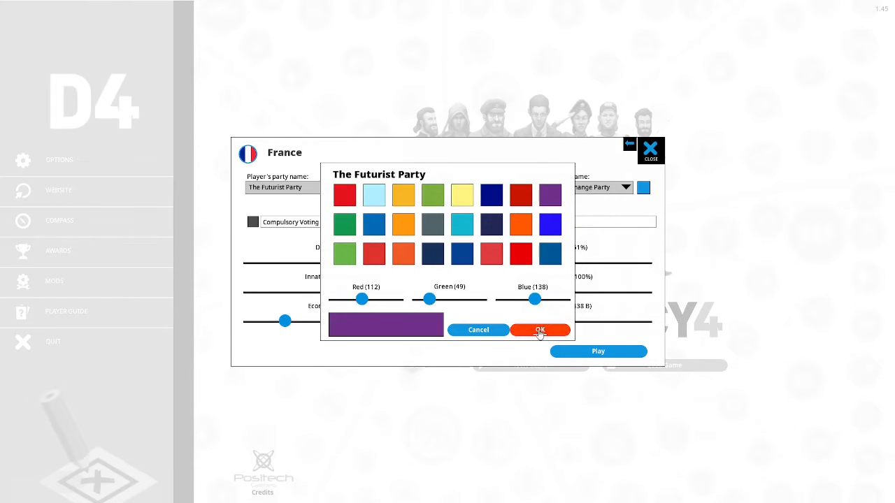
left_click(539, 330)
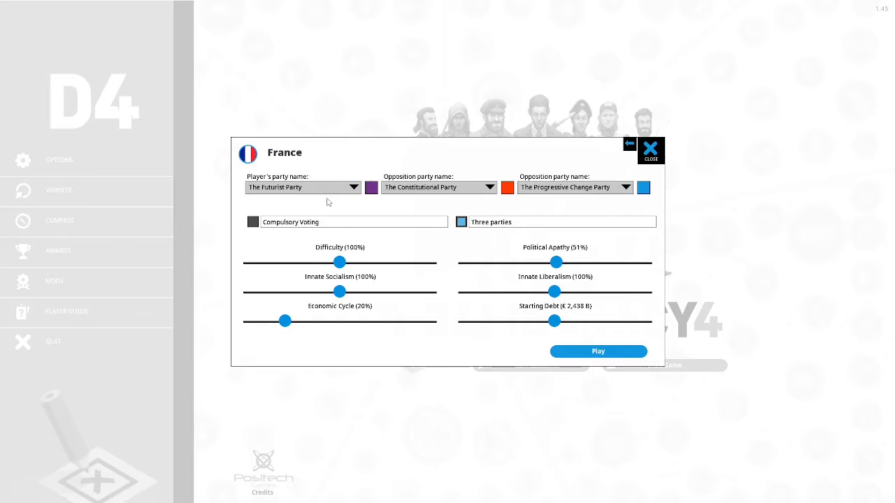
mouse_move(288, 232)
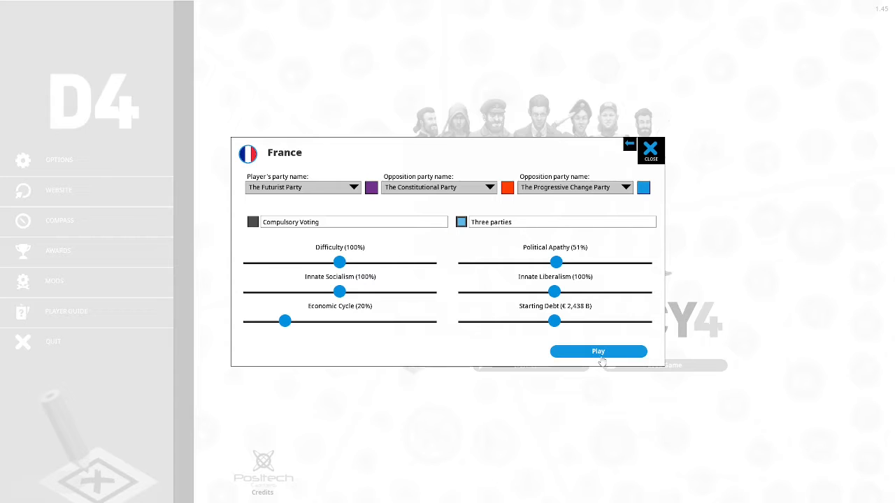
left_click(598, 352)
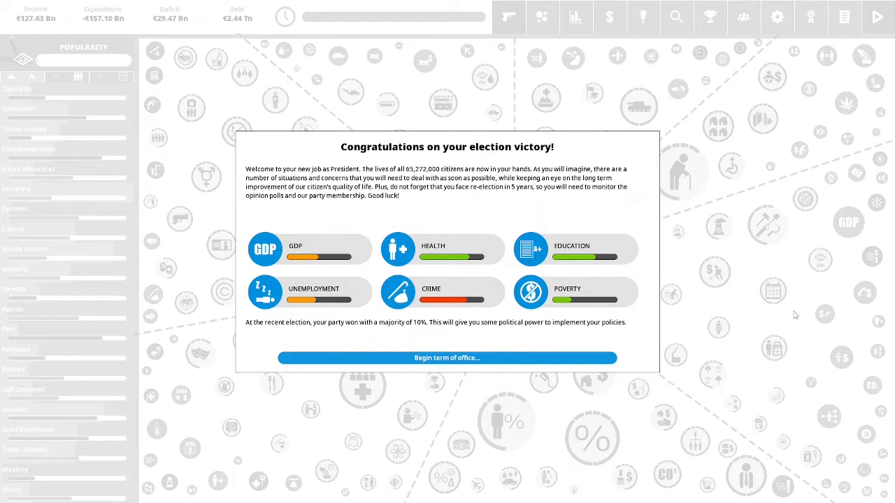
mouse_move(530, 291)
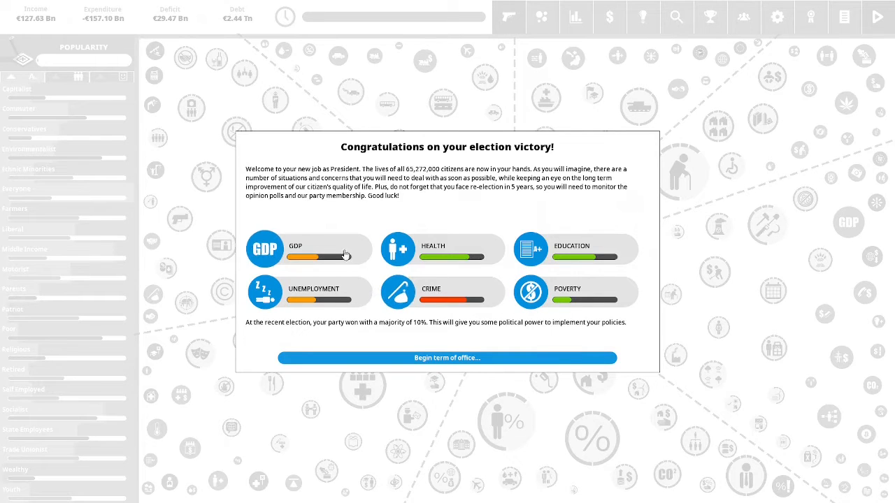
mouse_move(488, 265)
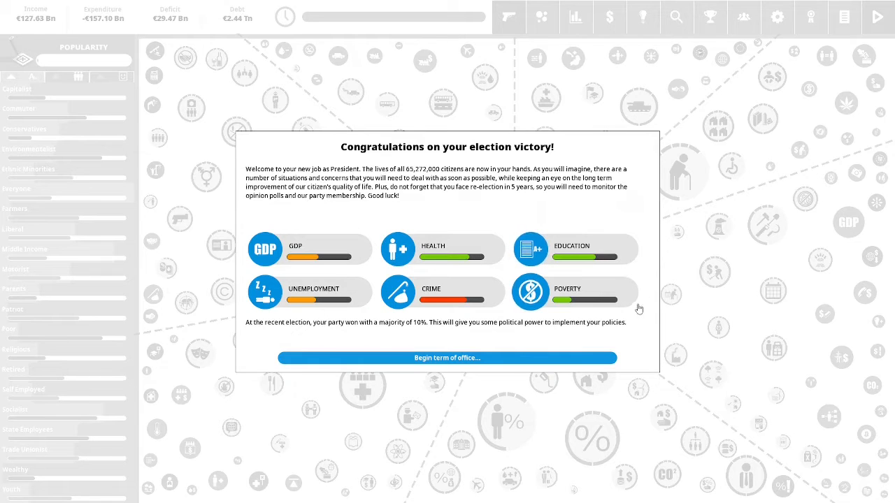
mouse_move(648, 310)
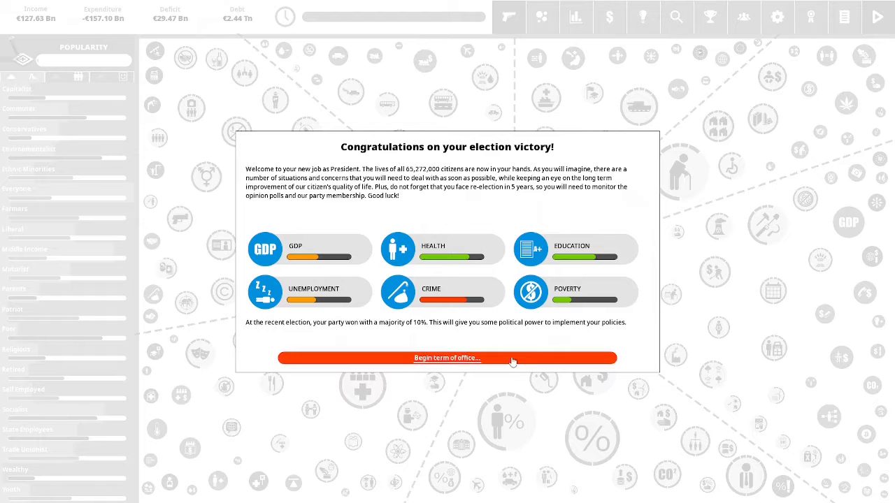
Dismiss the election victory summary with 'Begin term of office...'
left_click(447, 358)
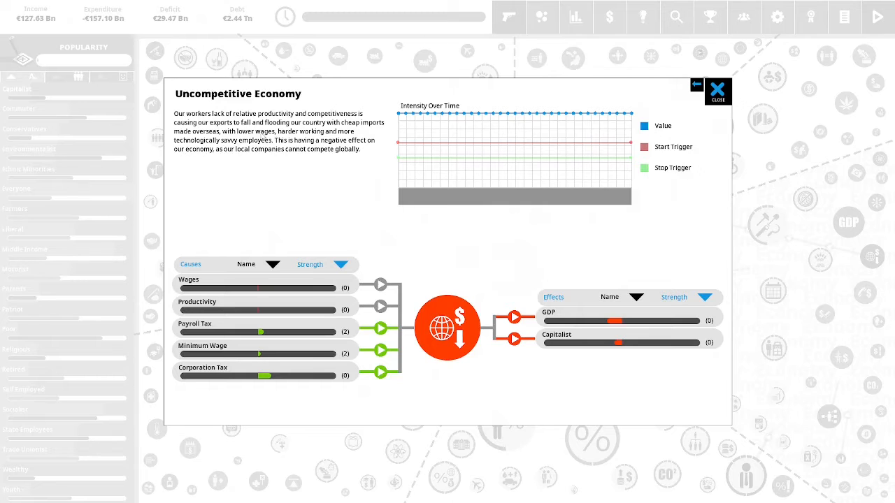
mouse_move(325, 179)
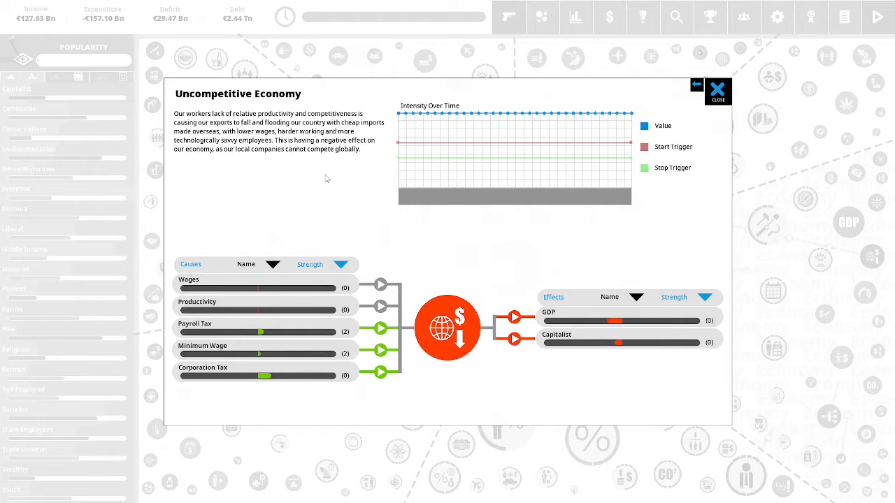
mouse_move(314, 166)
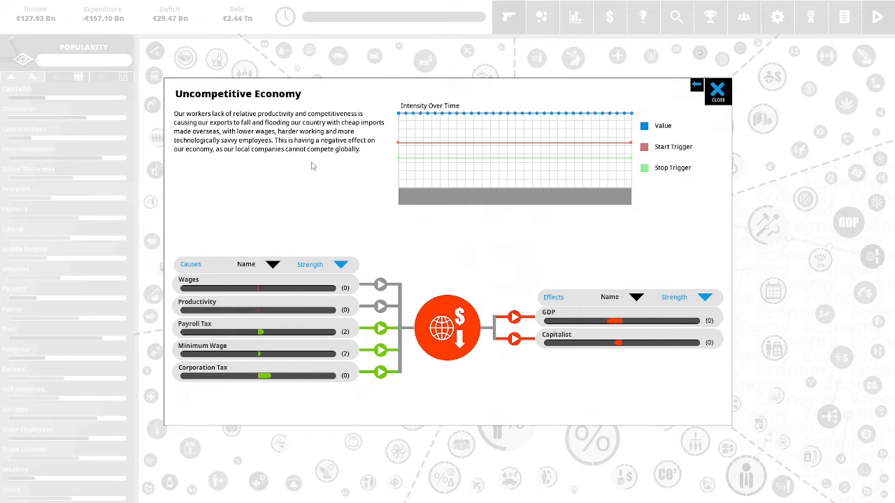
mouse_move(350, 177)
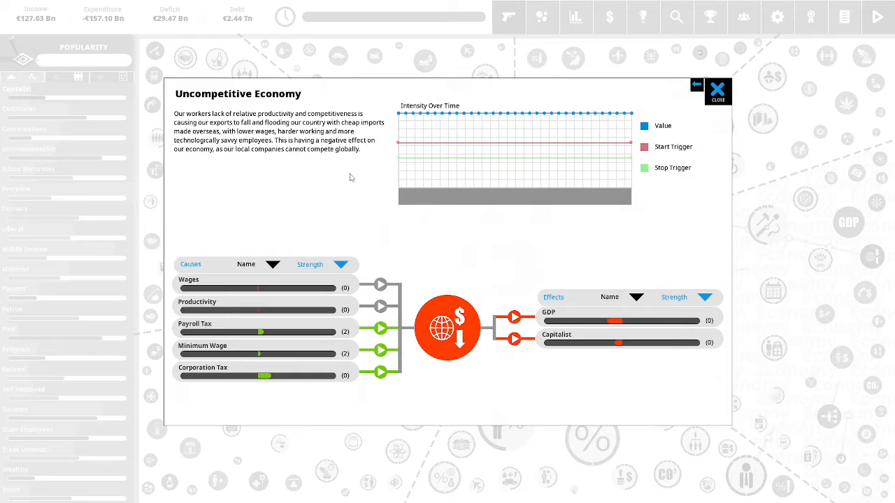
mouse_move(324, 170)
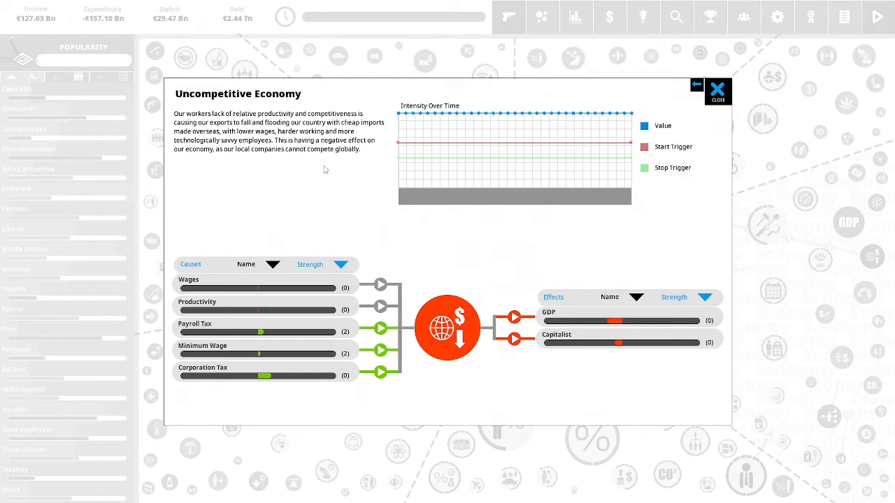
mouse_move(297, 161)
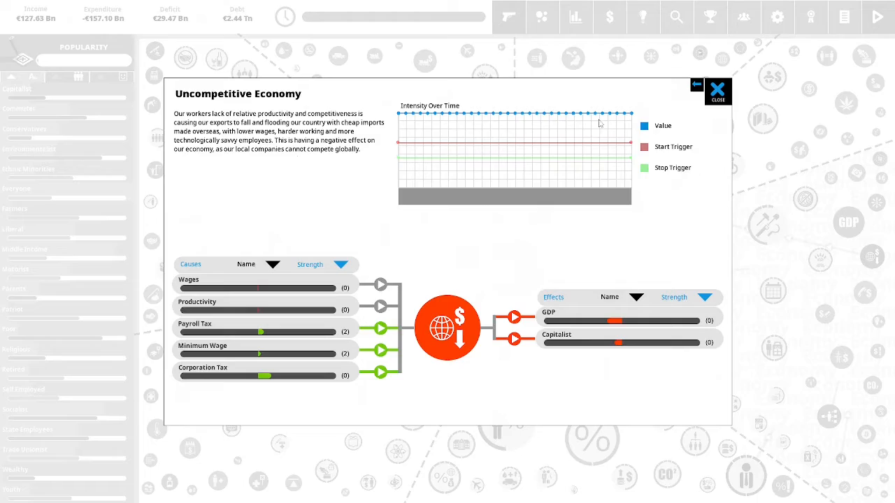
Close the Uncompetitive Economy details panel after reviewing its causes and effects
left_click(717, 87)
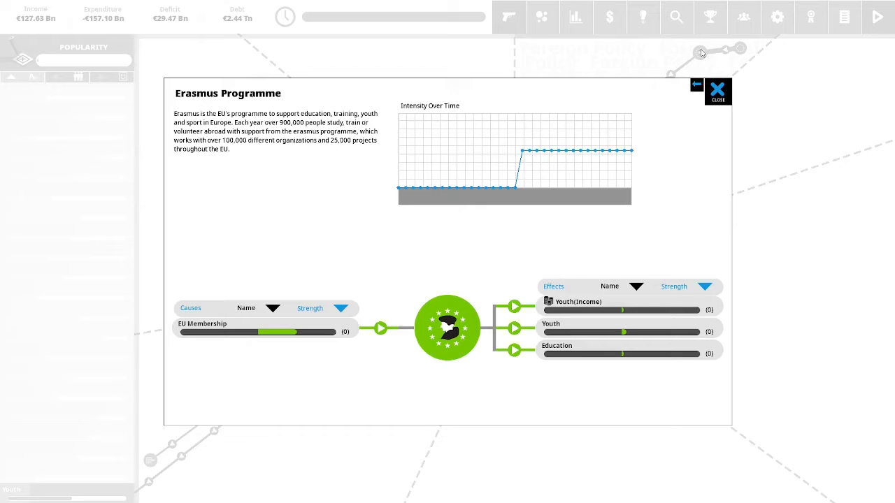
mouse_move(395, 106)
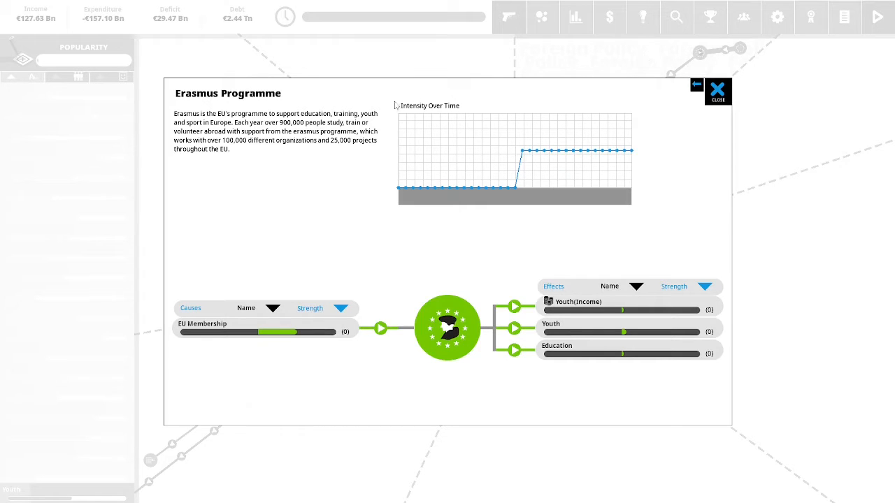
mouse_move(323, 163)
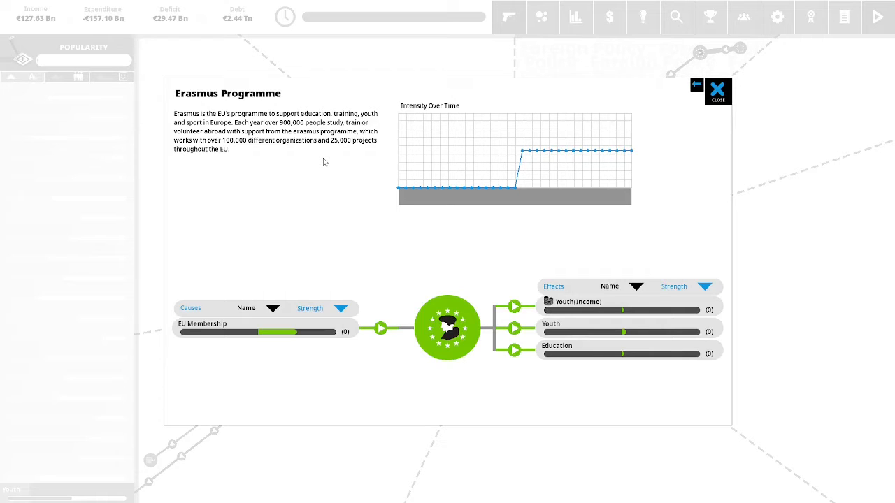
mouse_move(372, 157)
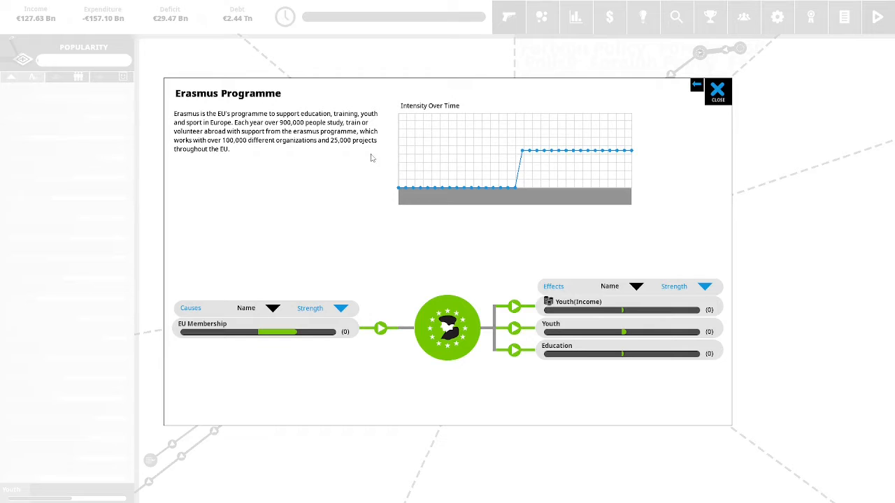
mouse_move(347, 155)
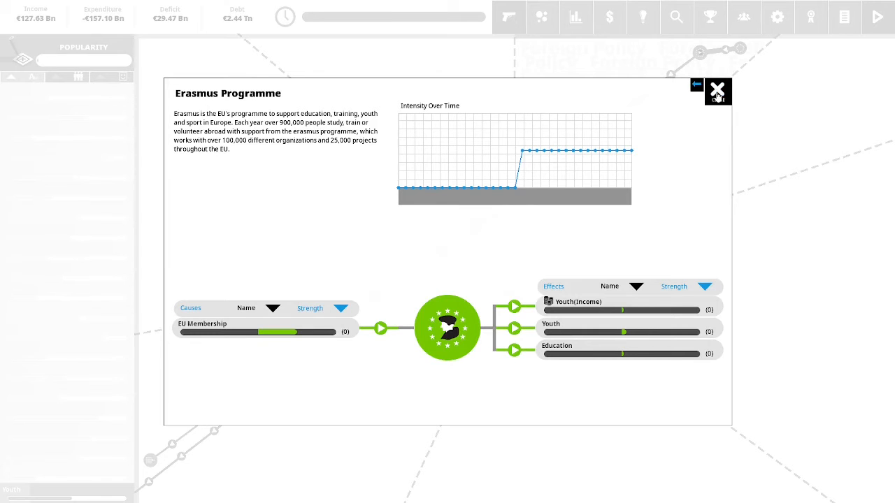
Close the Erasmus Programme details panel
left_click(718, 91)
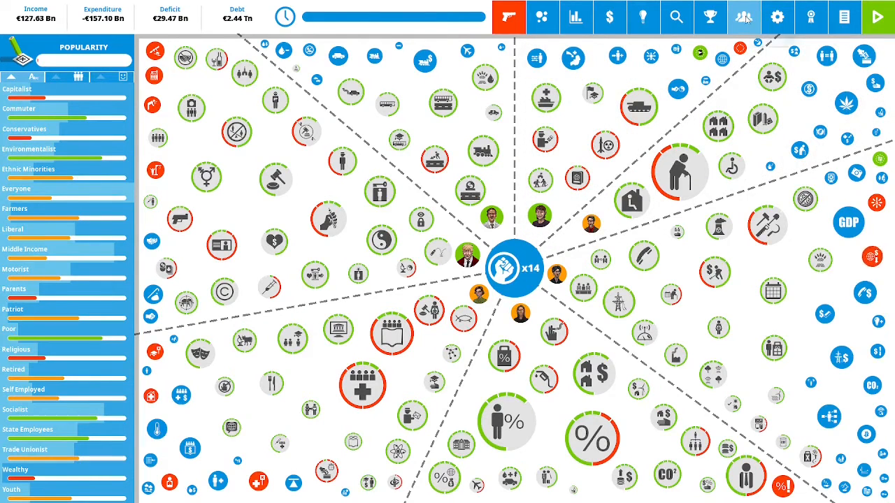
Open the Policy ideas list from the lightbulb toolbar icon
left_click(744, 17)
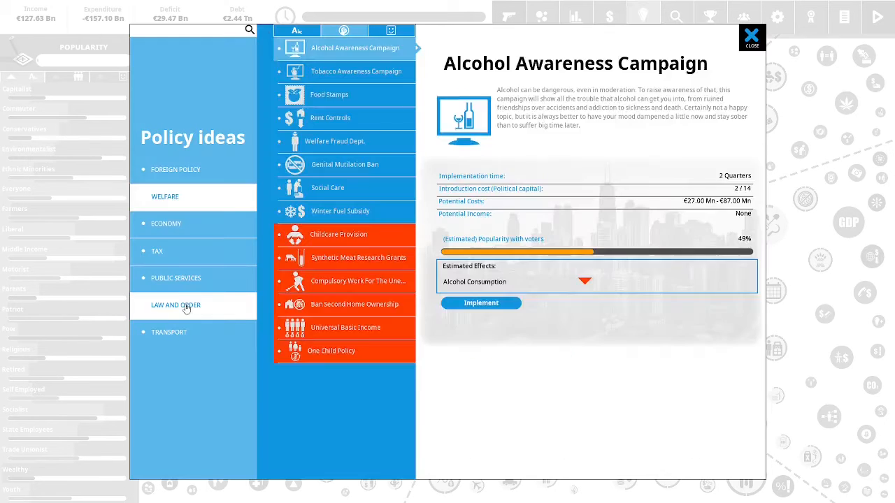
Show Body Cameras' costs and effects under Law and Order policy ideas
left_click(176, 305)
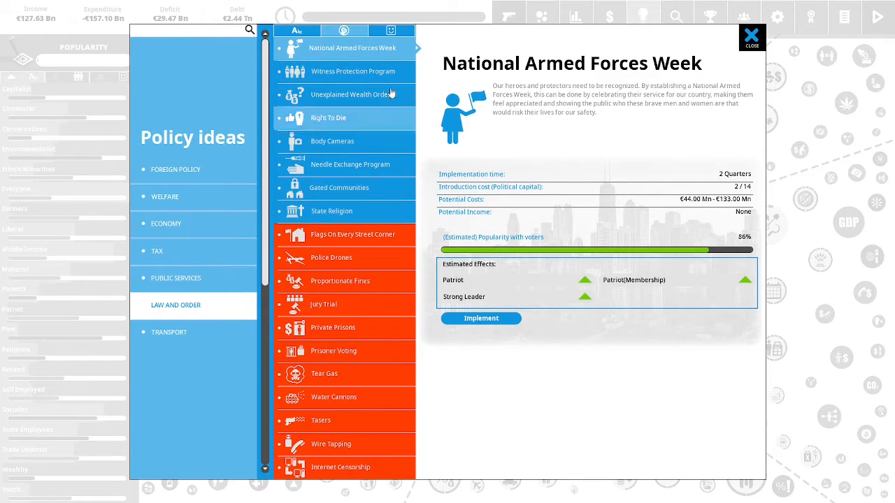
mouse_move(363, 136)
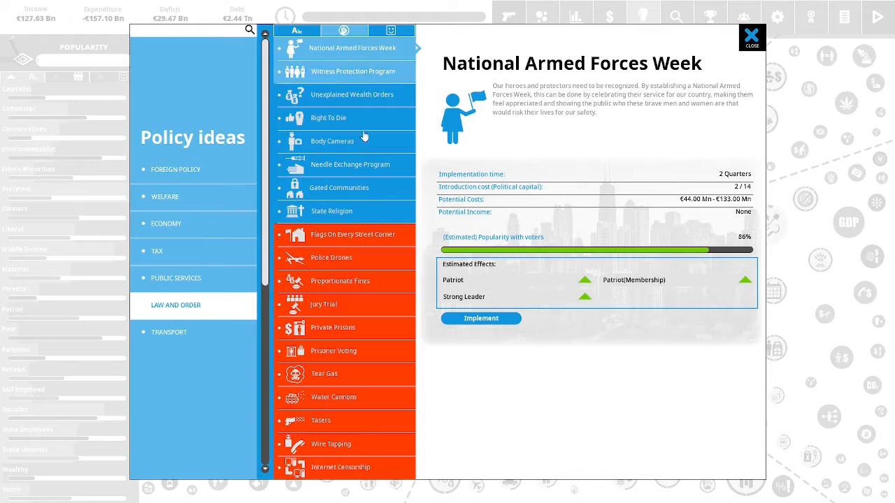
left_click(333, 141)
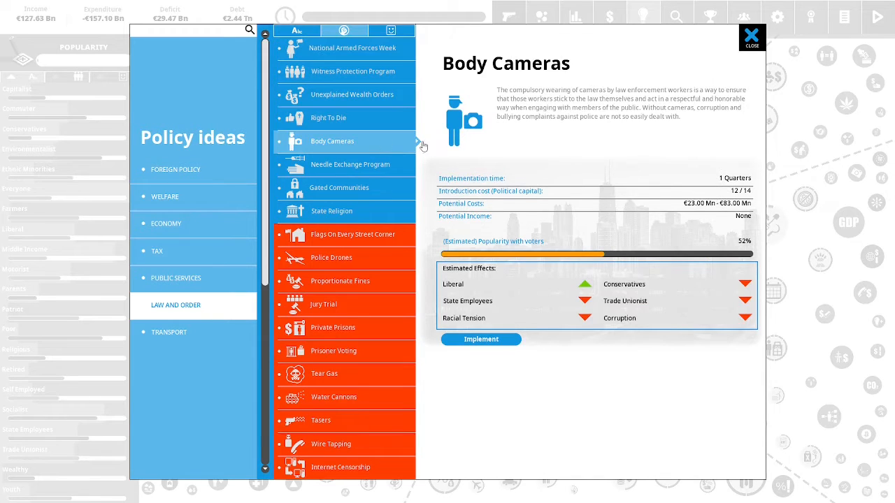
mouse_move(521, 145)
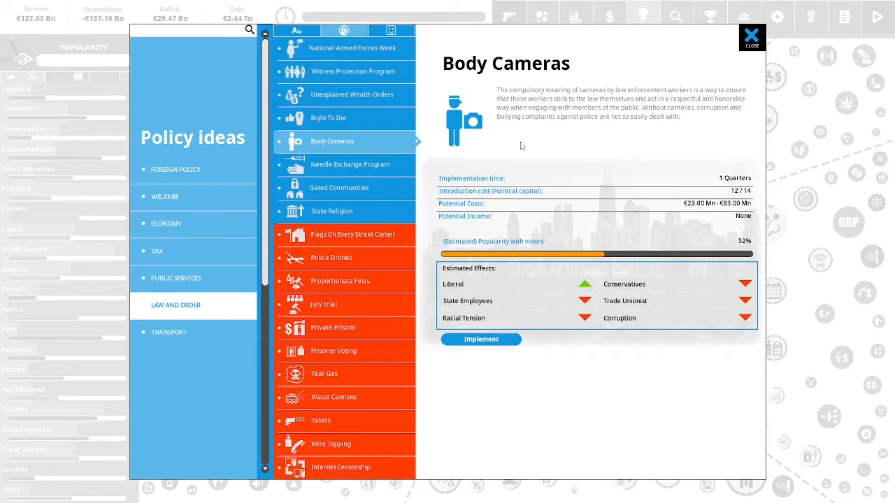
mouse_move(643, 59)
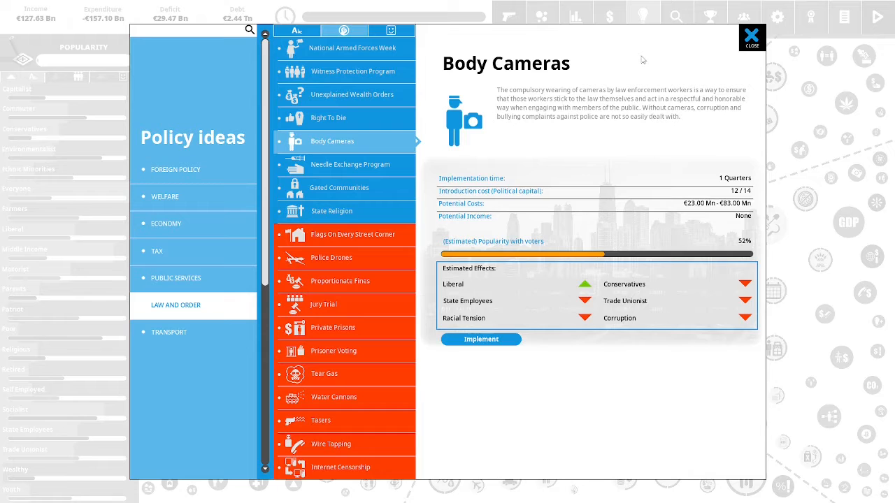
mouse_move(684, 142)
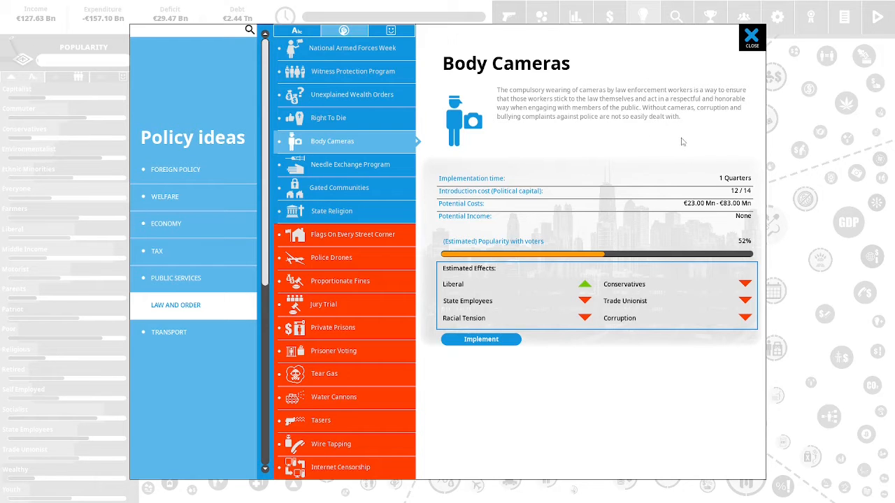
mouse_move(735, 125)
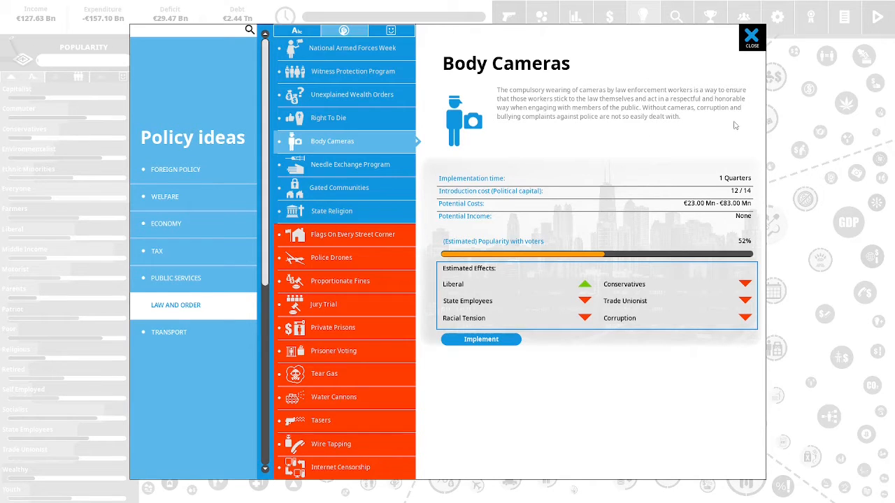
mouse_move(722, 123)
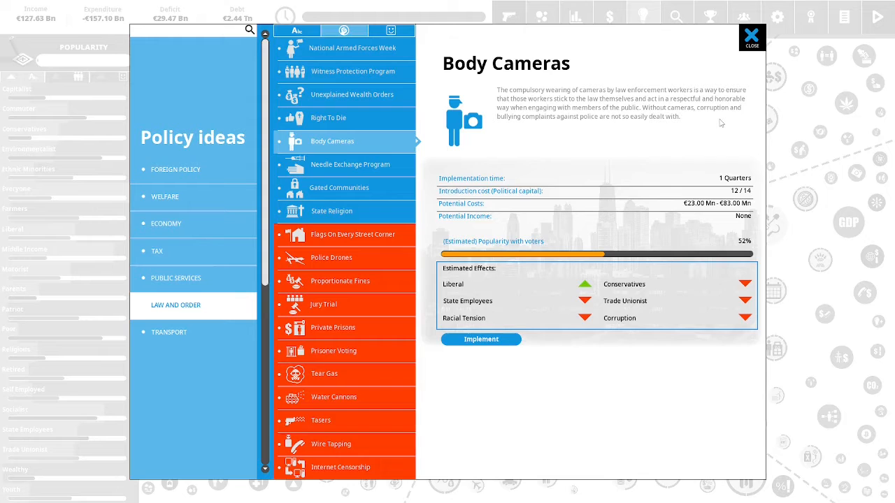
mouse_move(743, 128)
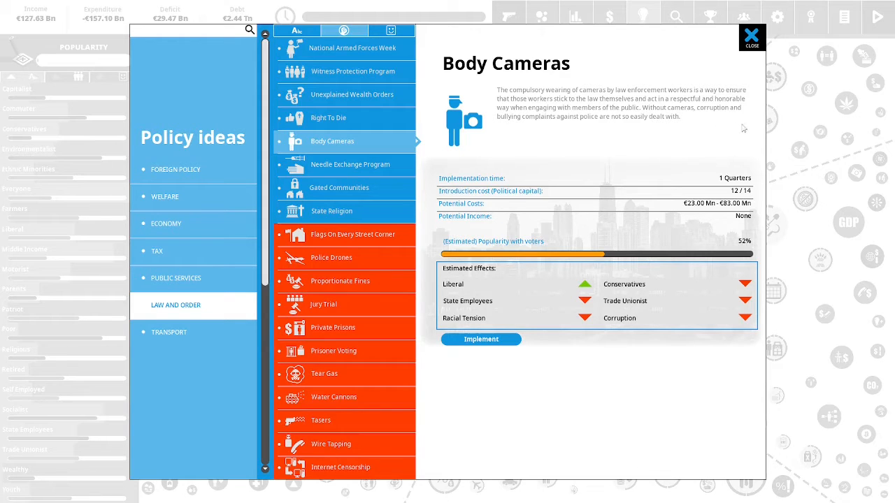
mouse_move(677, 129)
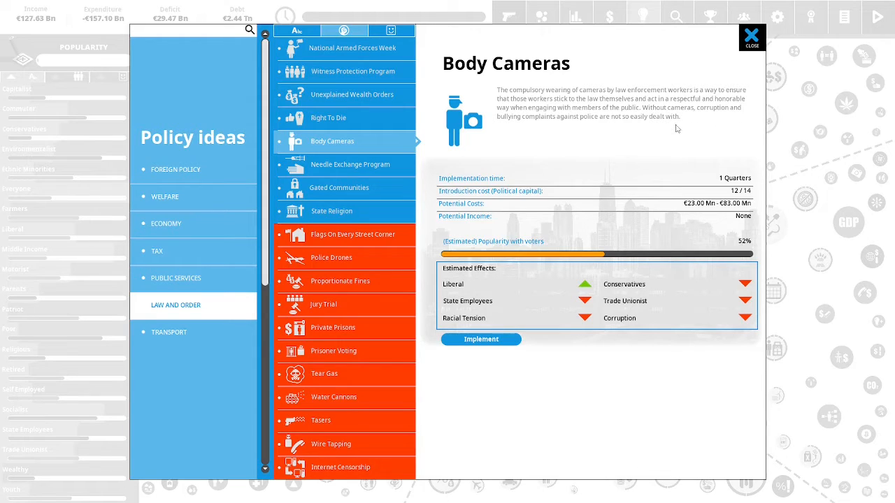
mouse_move(672, 132)
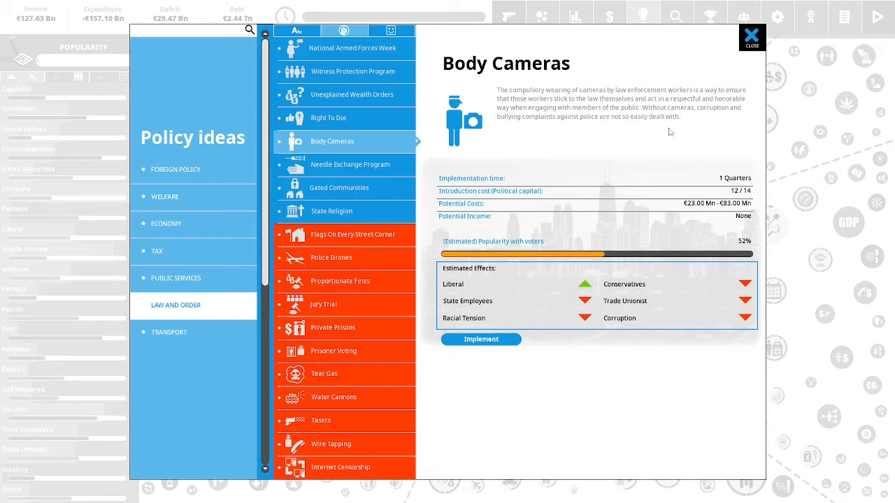
mouse_move(481, 339)
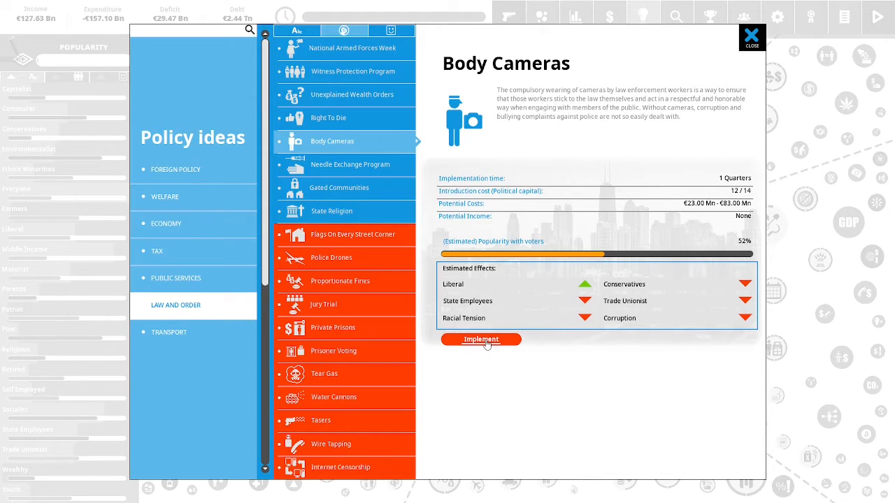
Implement Body Cameras, then apply Community Policing funding raised from low to maximum
left_click(481, 339)
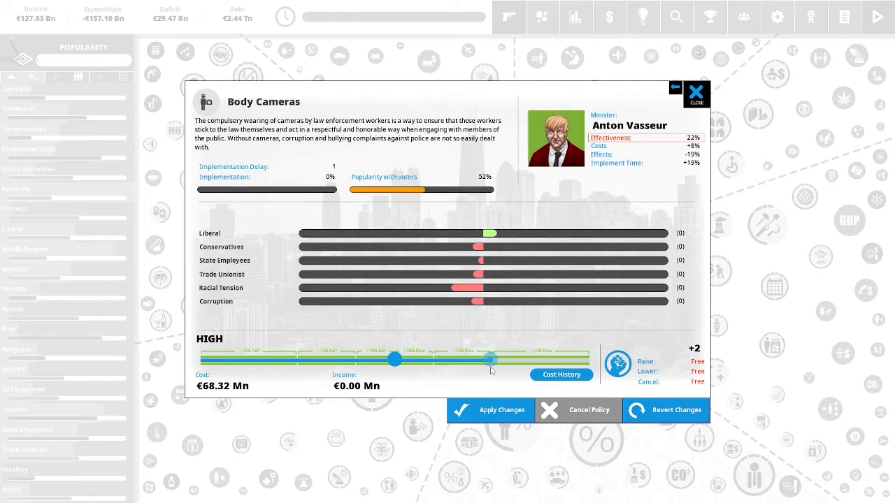
left_click(697, 93)
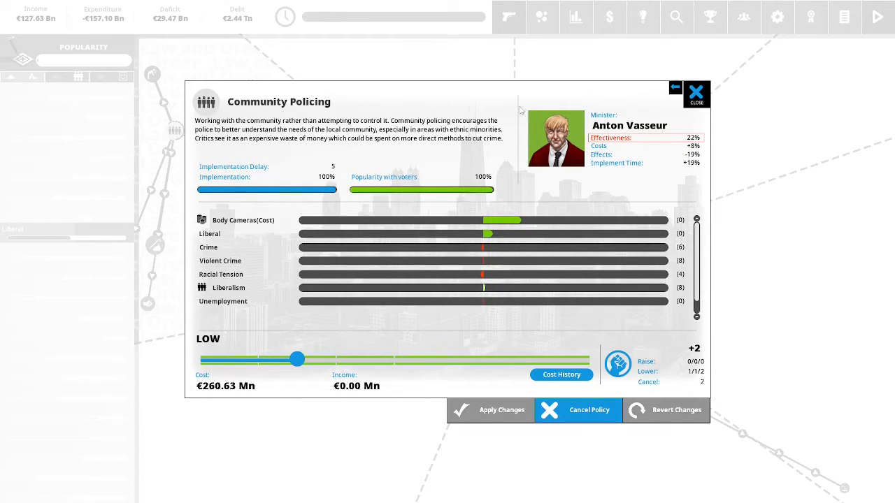
mouse_move(503, 164)
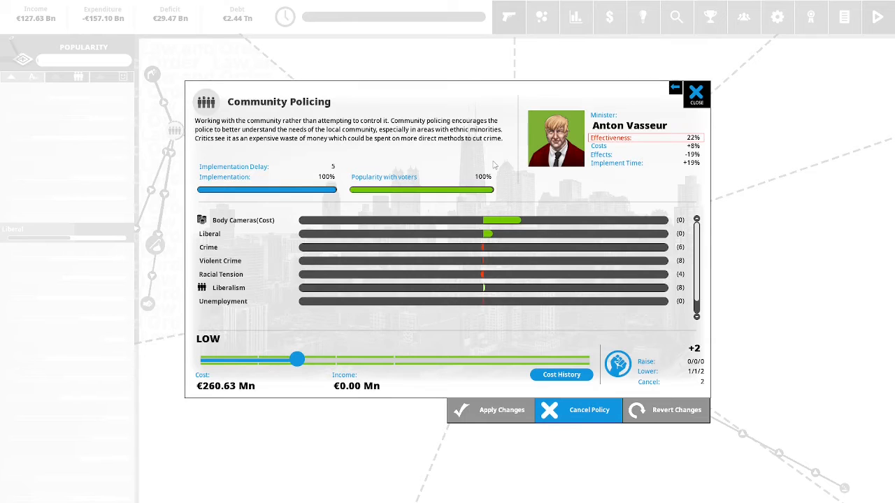
mouse_move(472, 162)
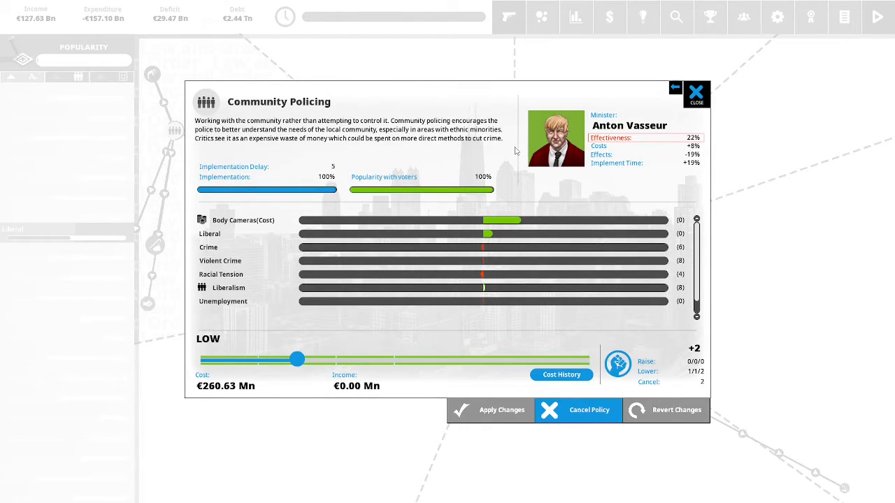
mouse_move(449, 321)
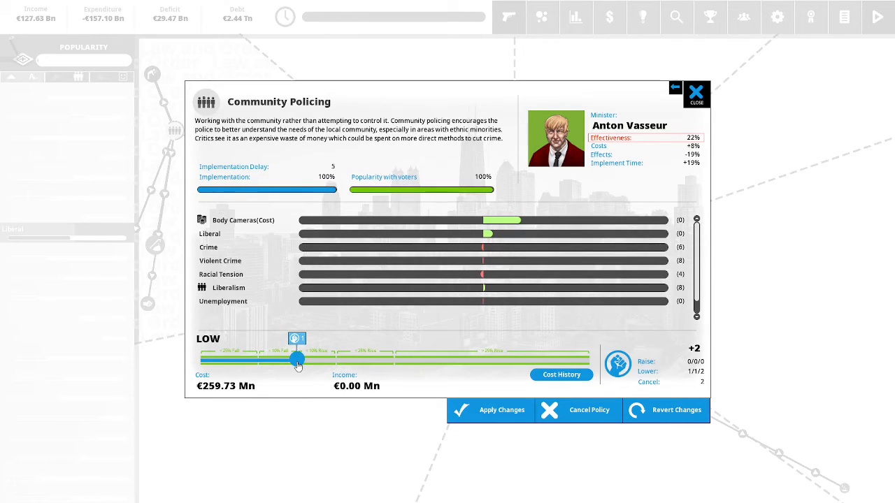
left_click_drag(297, 358, 370, 358)
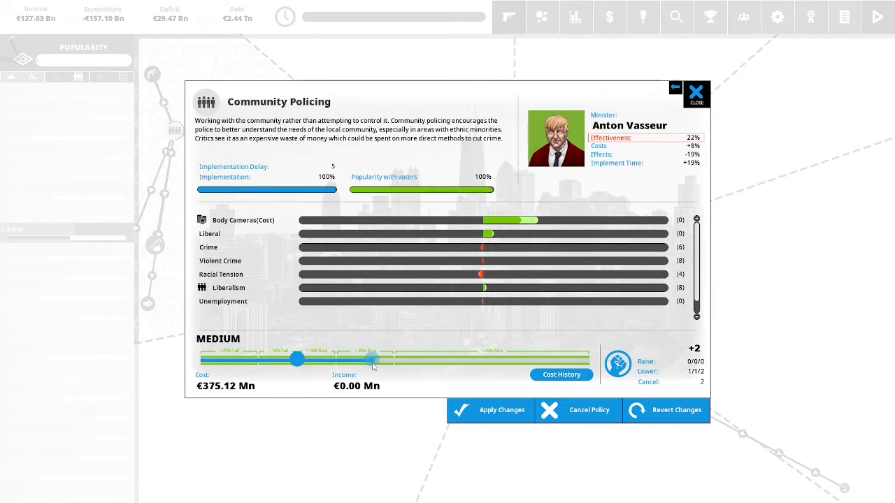
left_click_drag(370, 359, 563, 359)
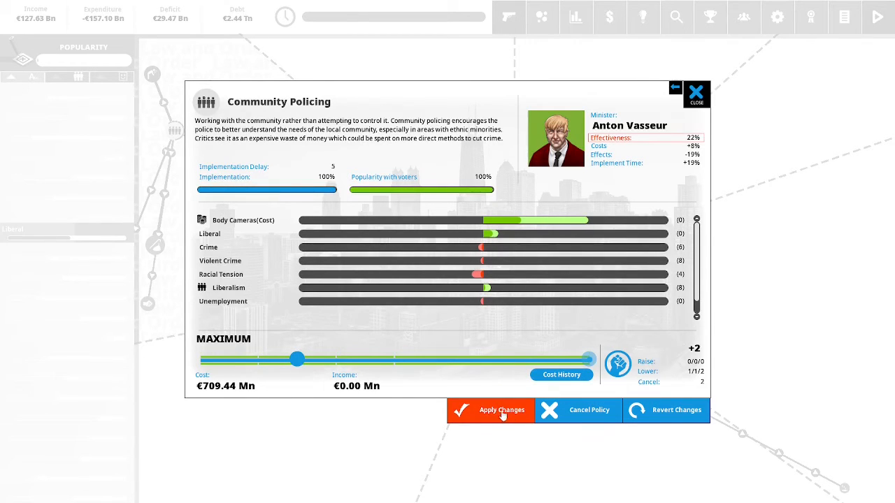
left_click(502, 411)
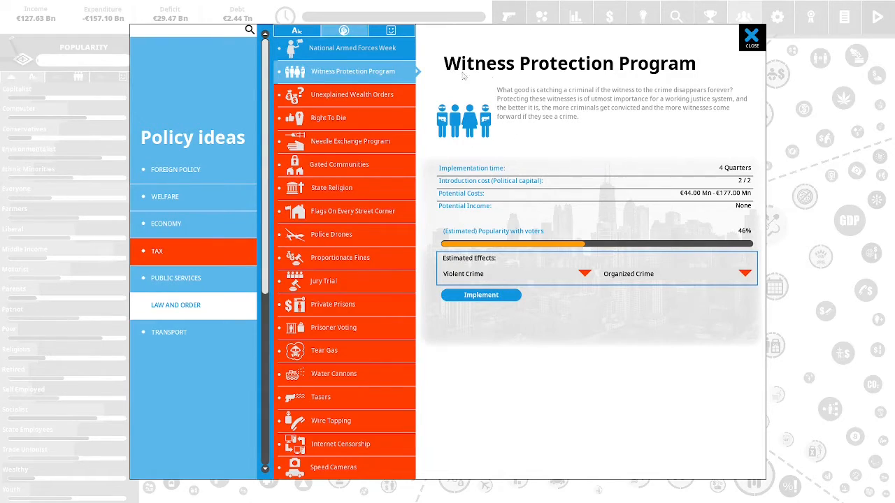
mouse_move(629, 80)
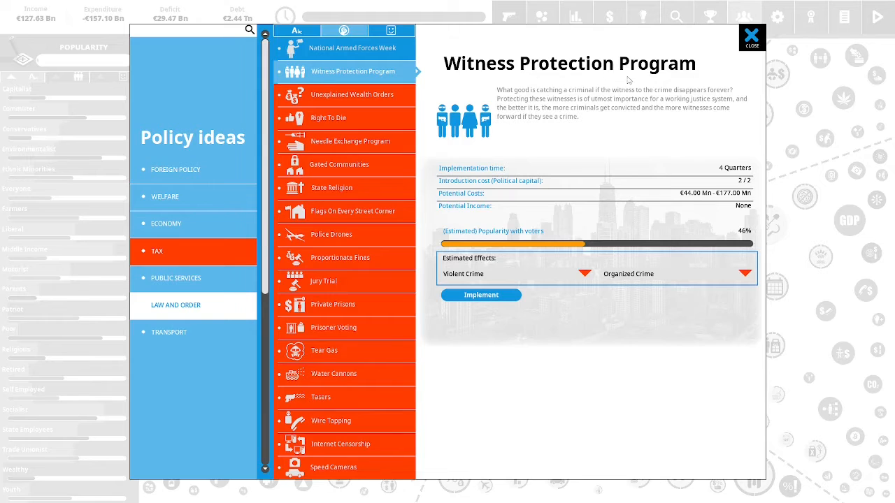
mouse_move(621, 141)
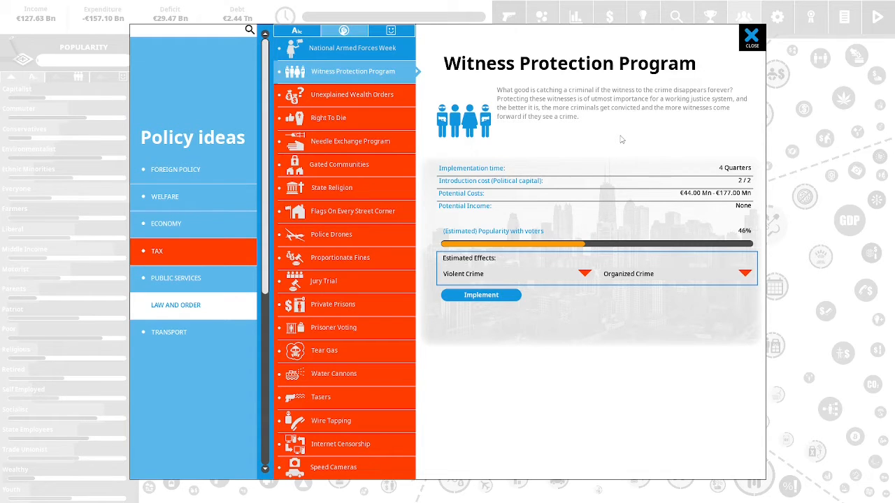
mouse_move(624, 127)
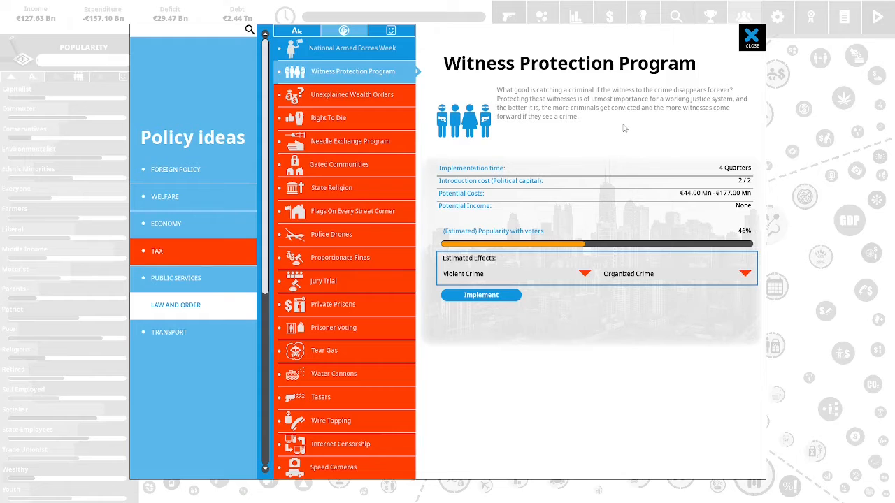
mouse_move(649, 134)
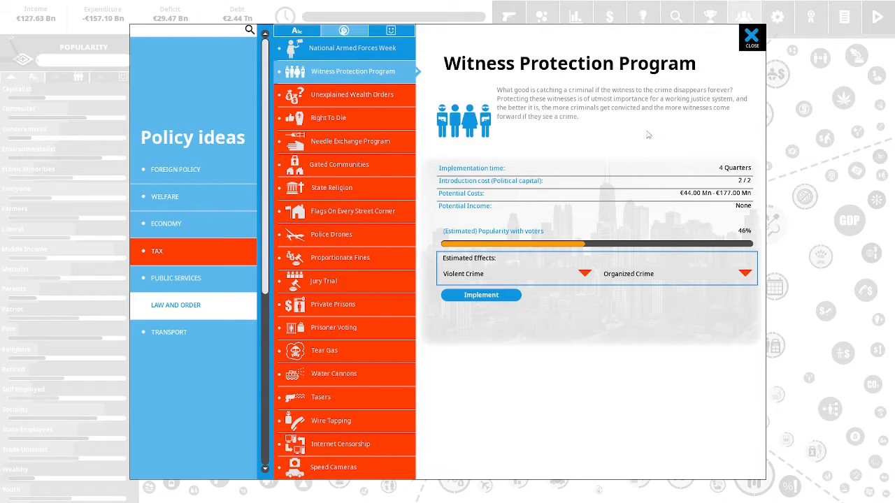
Implement the Witness Protection Program and set its funding to medium
left_click(481, 294)
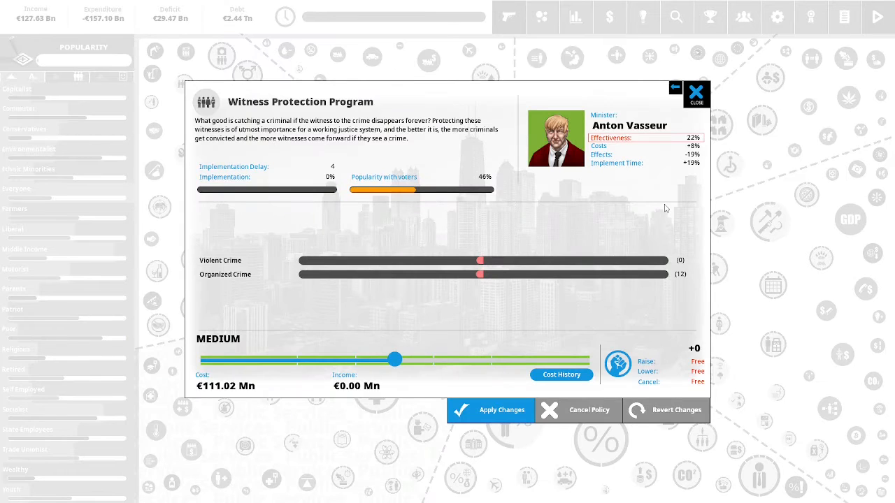
mouse_move(544, 245)
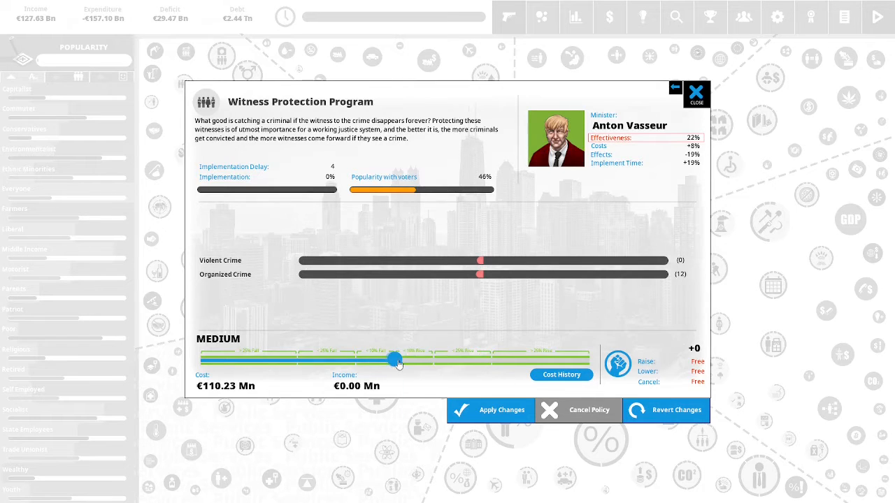
left_click_drag(391, 359, 493, 358)
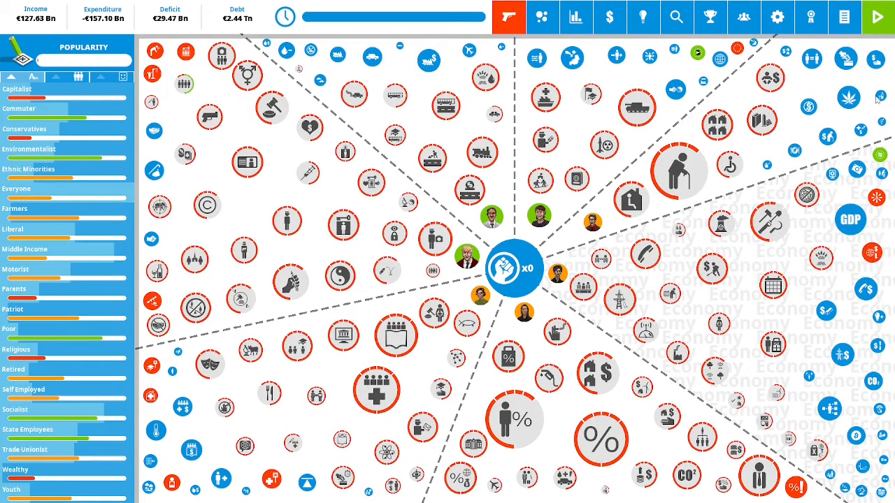
mouse_move(877, 17)
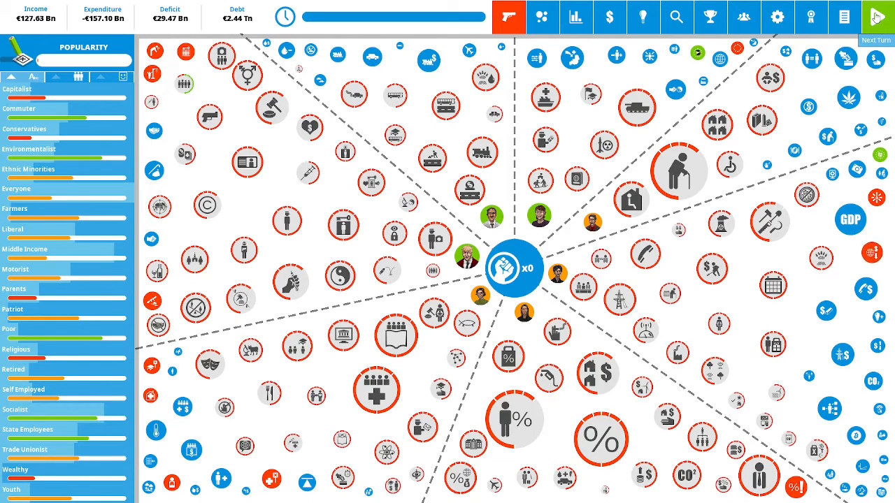
Advance to the next turn so France's quarterly report appears
left_click(877, 15)
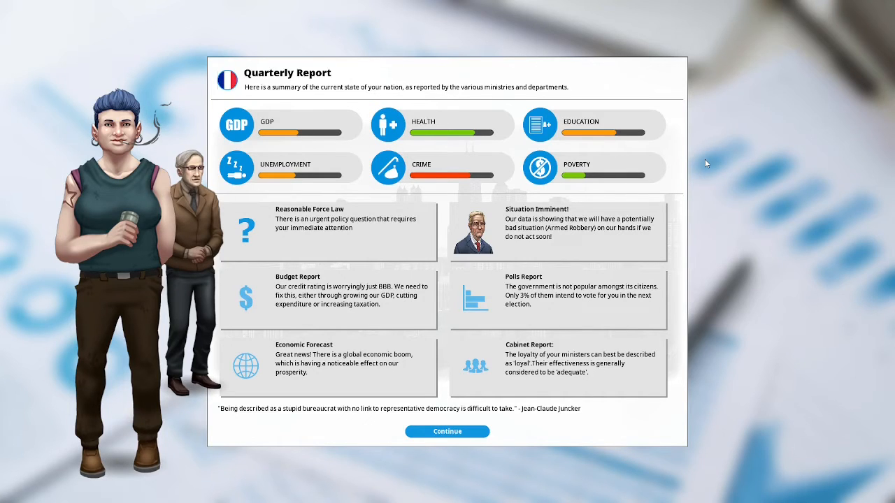
mouse_move(389, 233)
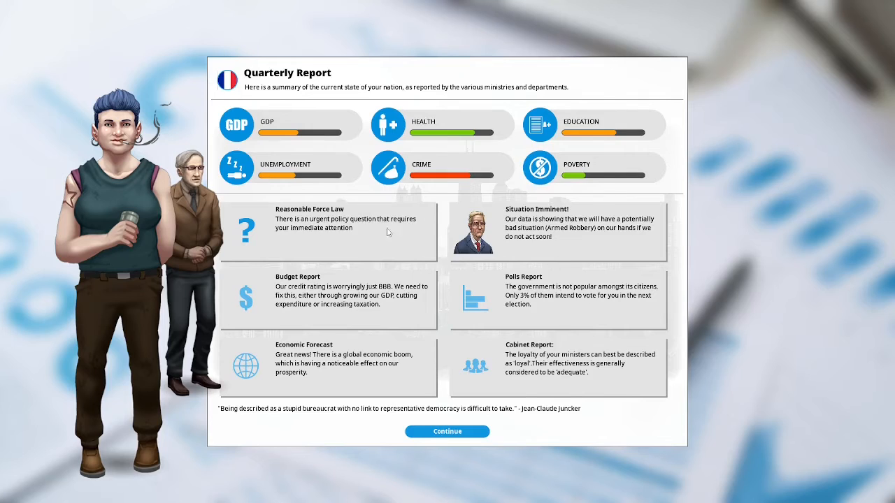
In the Reasonable Force Law dilemma, choose 'Expand definition of reasonable force'
left_click(329, 231)
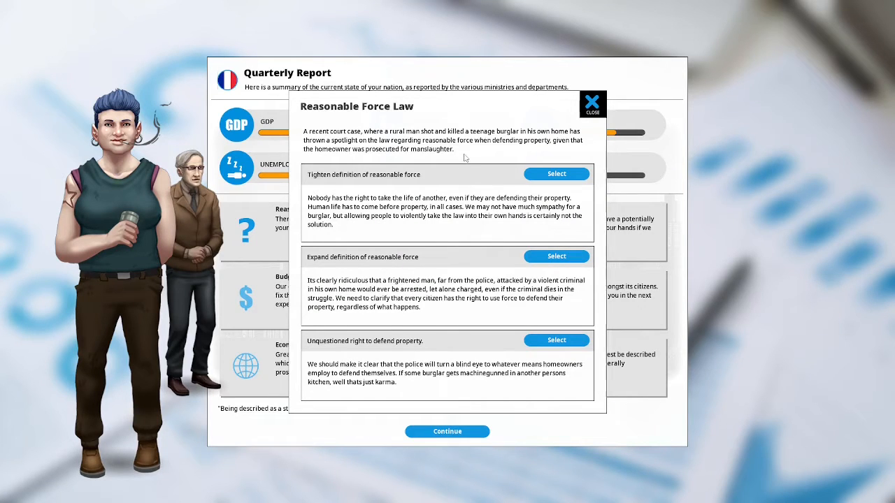
mouse_move(488, 157)
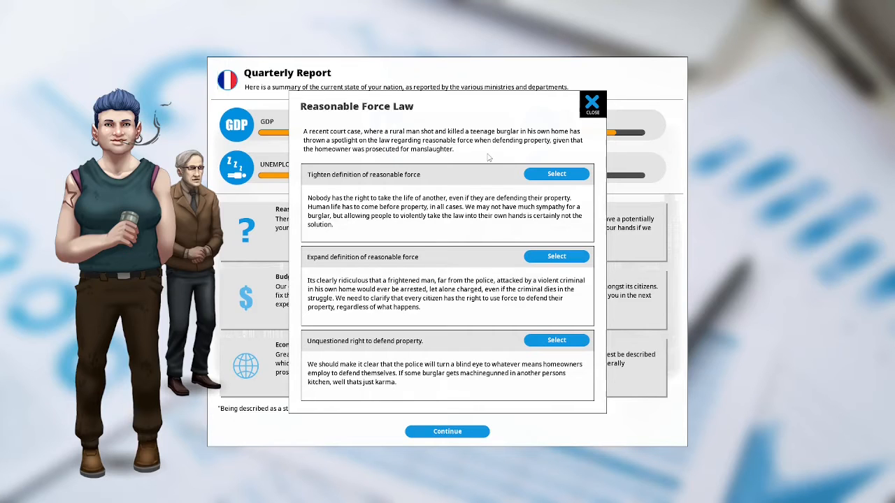
mouse_move(463, 170)
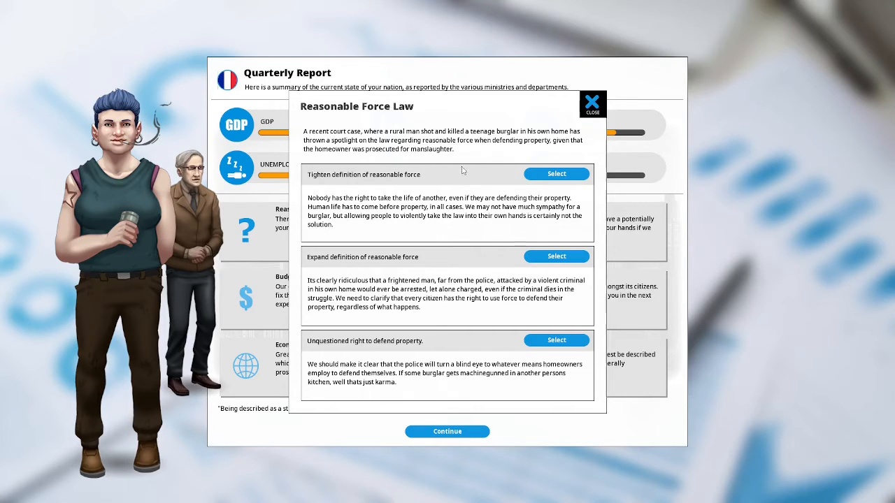
mouse_move(456, 175)
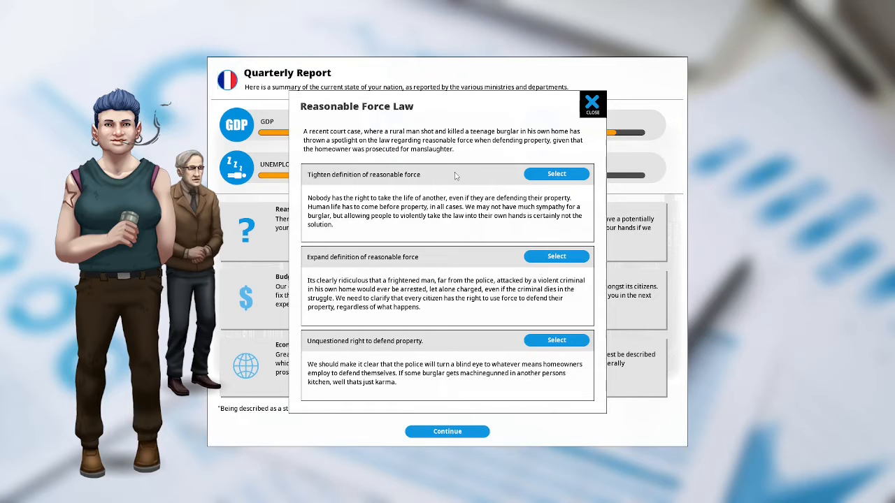
mouse_move(451, 179)
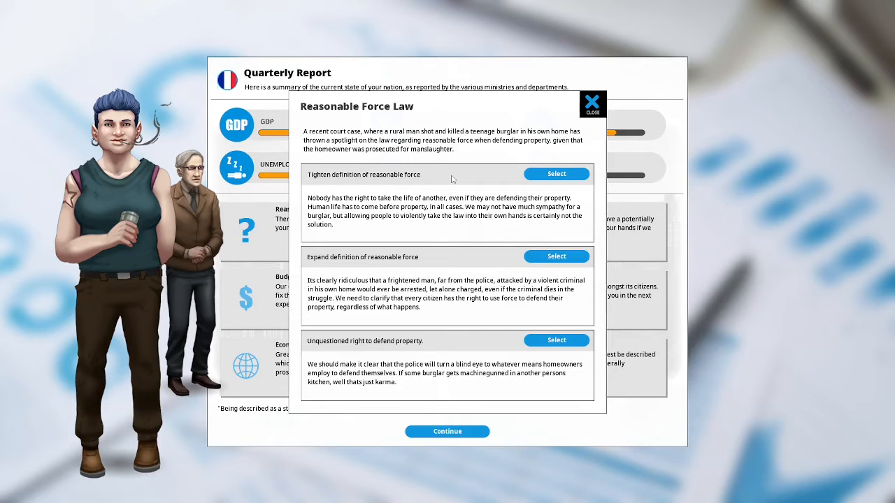
mouse_move(455, 201)
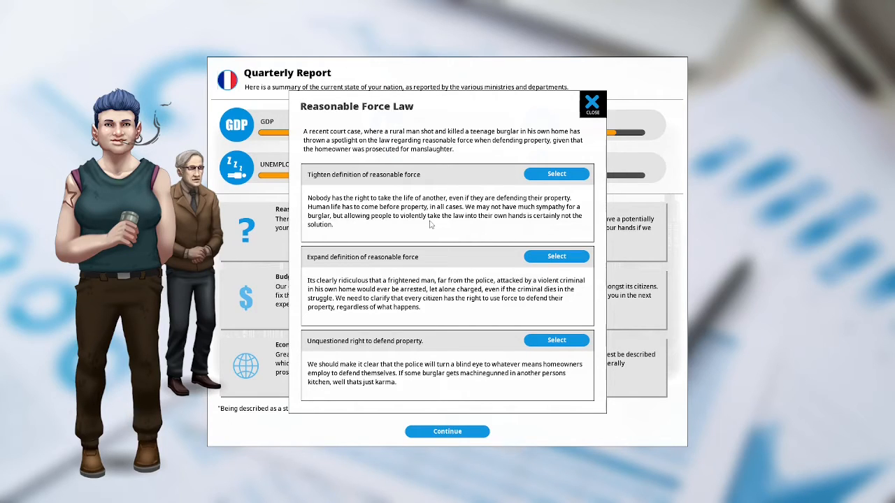
mouse_move(442, 270)
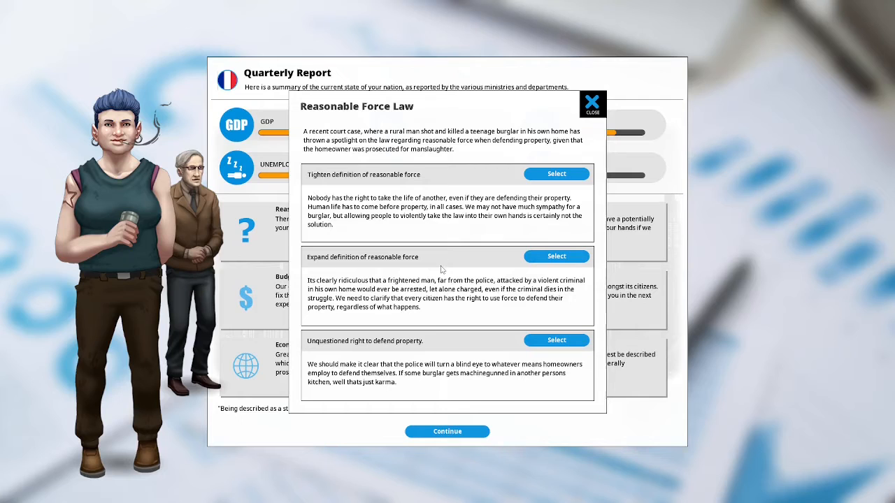
mouse_move(465, 262)
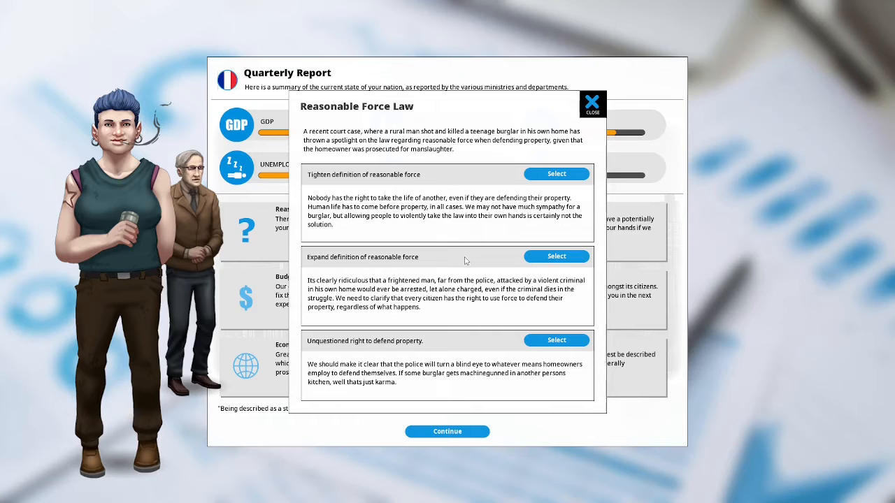
mouse_move(458, 342)
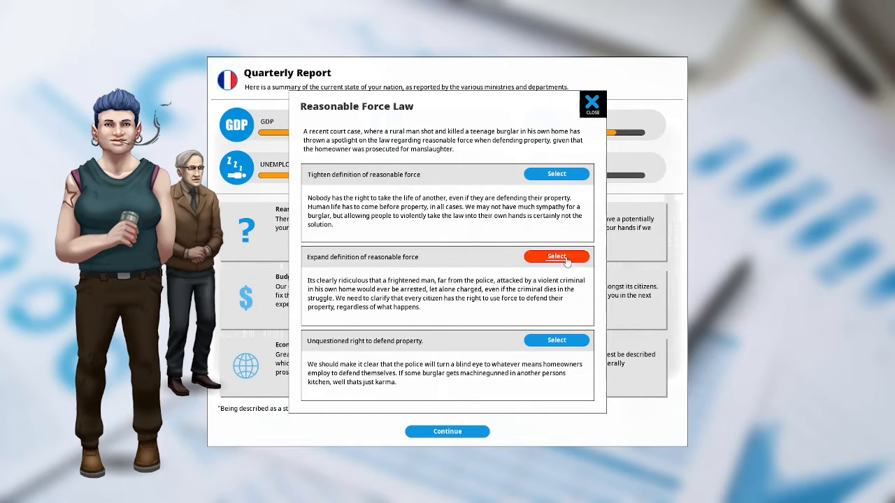
mouse_move(557, 256)
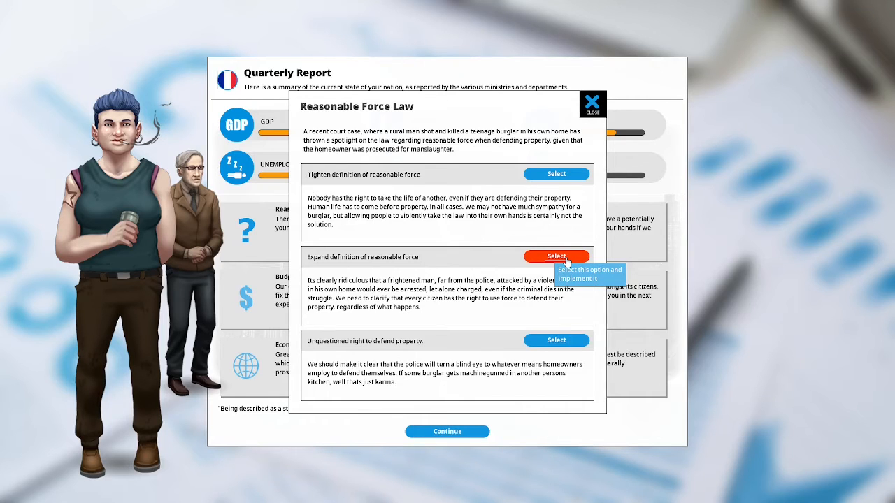
left_click(556, 256)
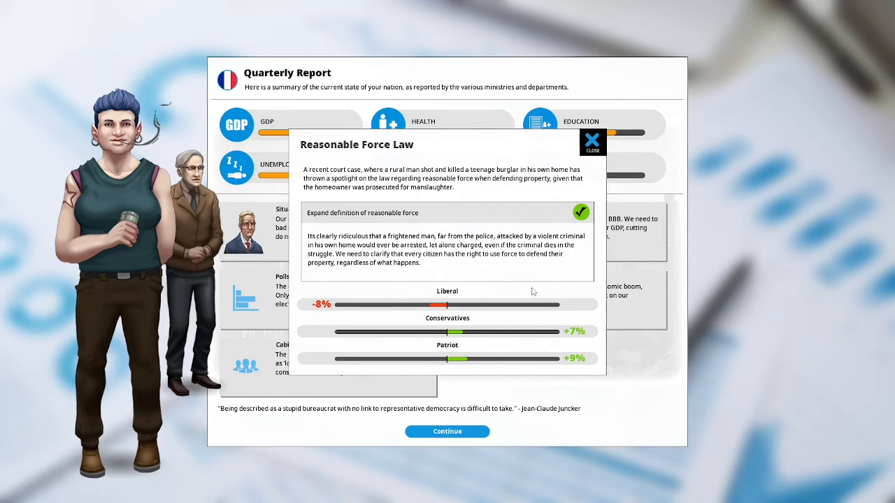
mouse_move(593, 319)
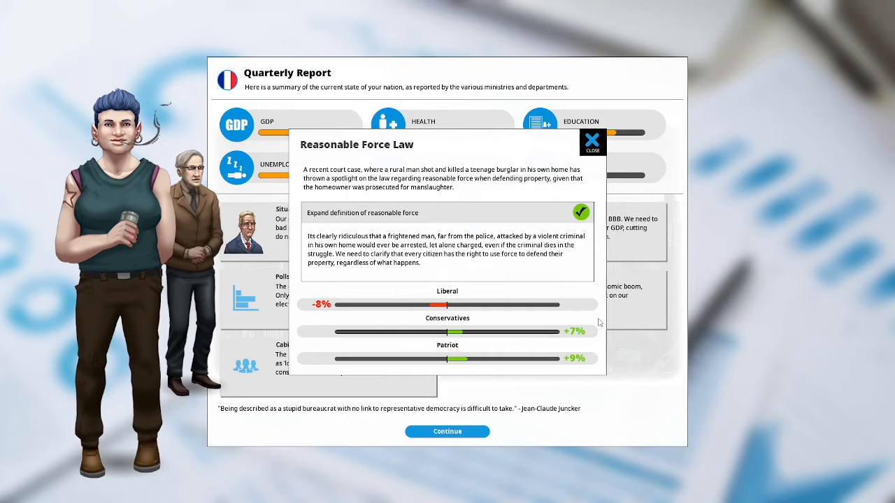
Dismiss the reasonable force outcome to return to France's quarterly report
left_click(591, 142)
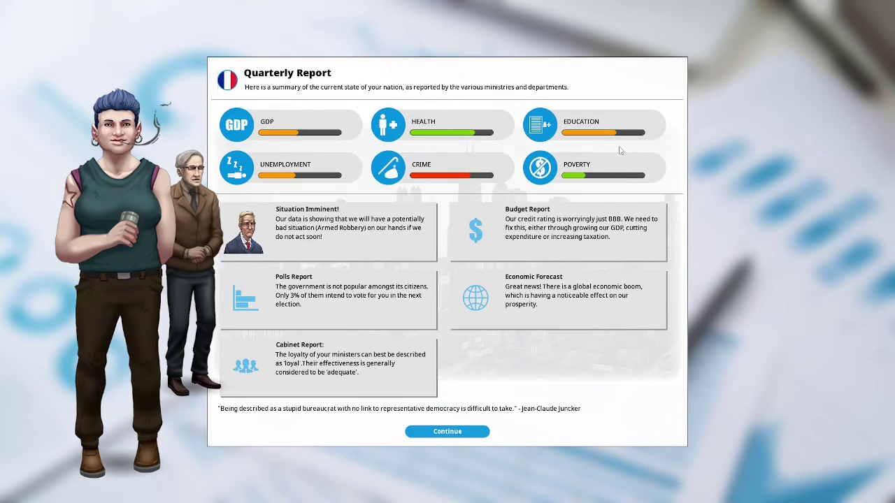
mouse_move(430, 285)
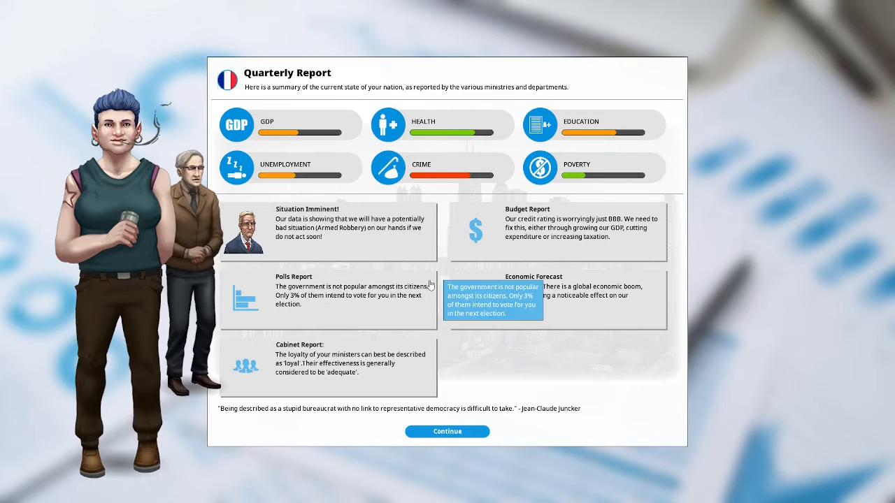
mouse_move(481, 361)
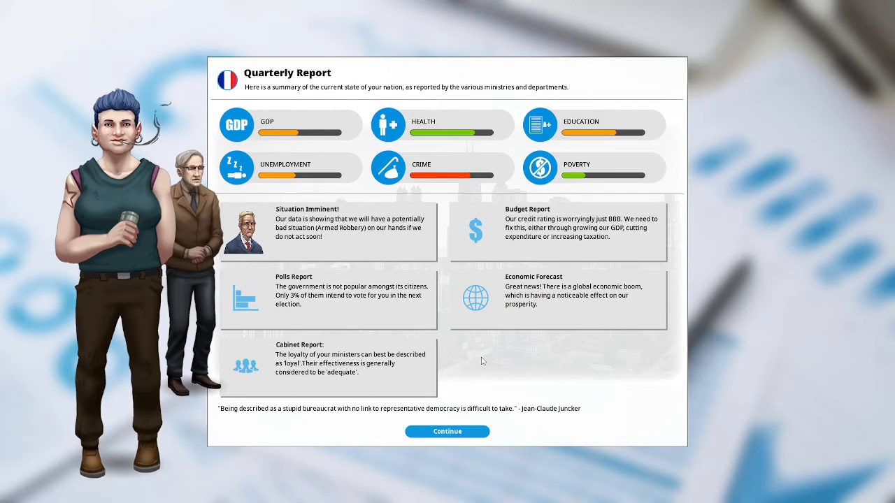
mouse_move(404, 275)
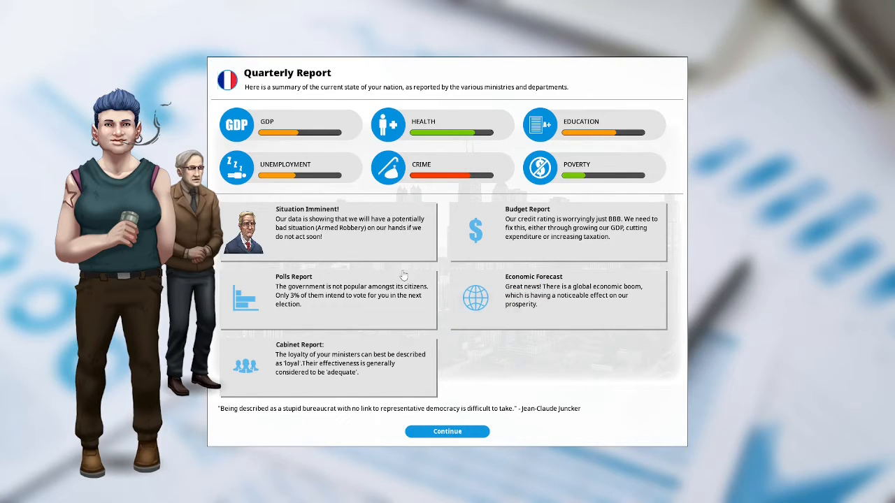
mouse_move(645, 248)
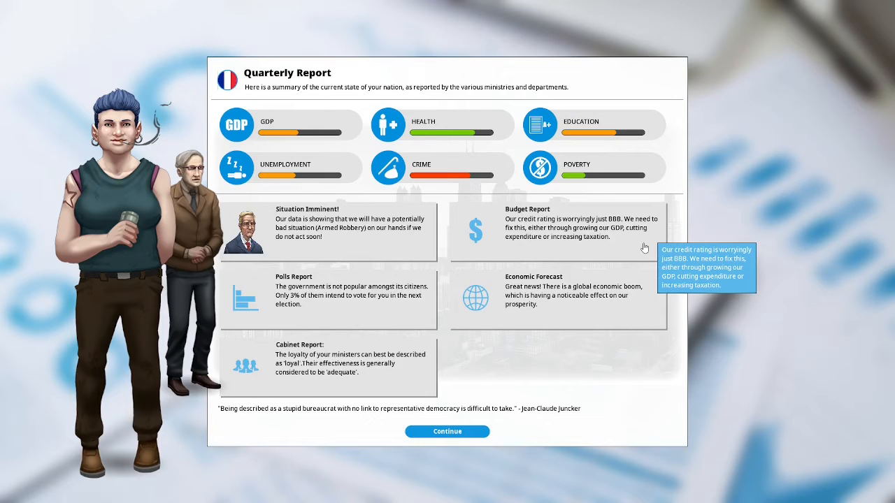
mouse_move(631, 248)
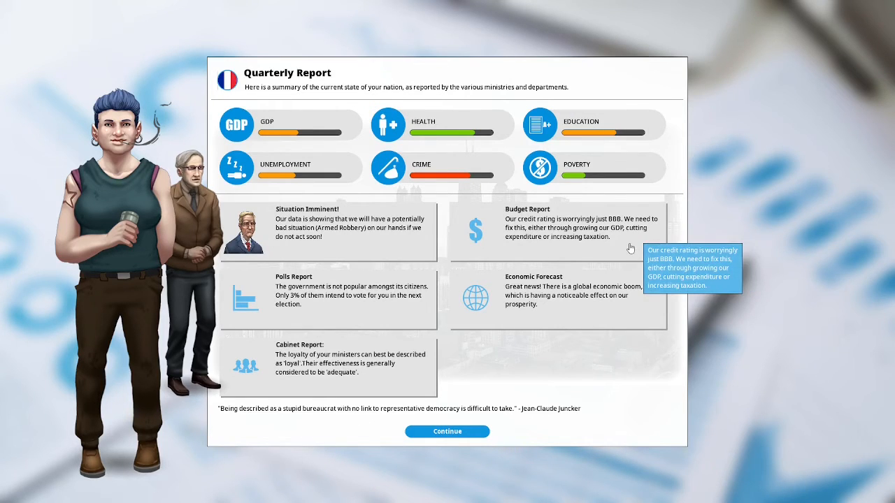
mouse_move(412, 318)
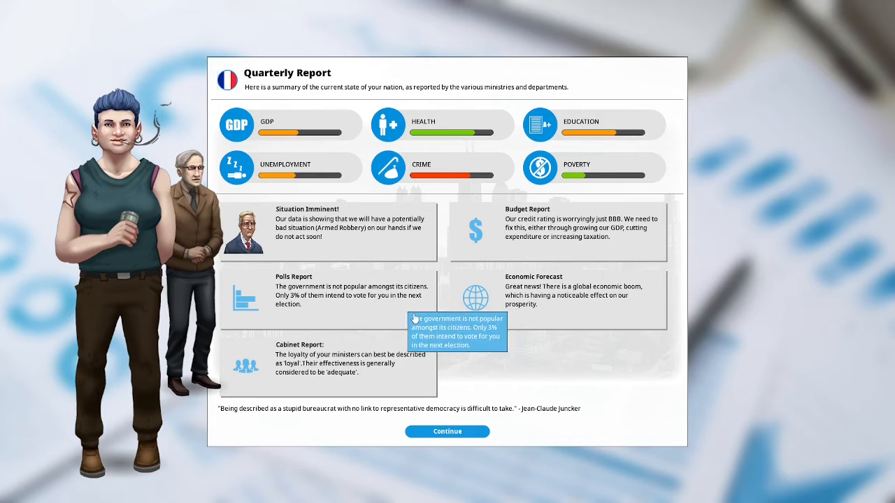
mouse_move(397, 319)
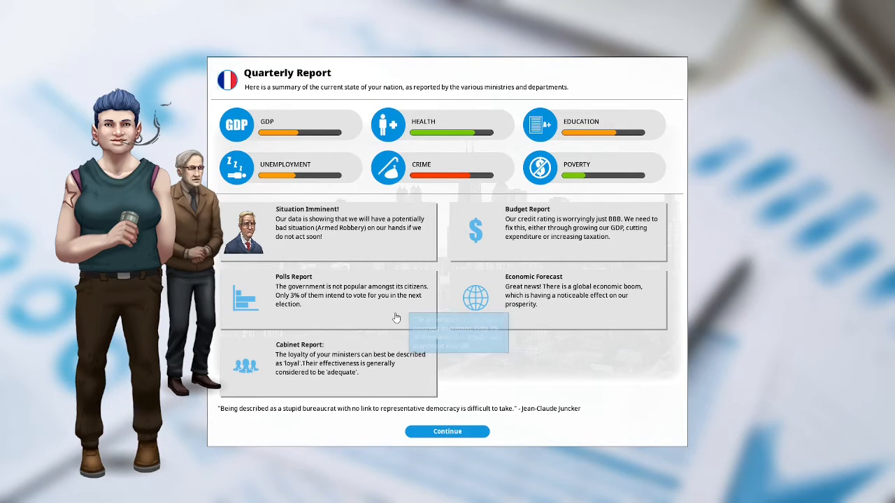
mouse_move(635, 319)
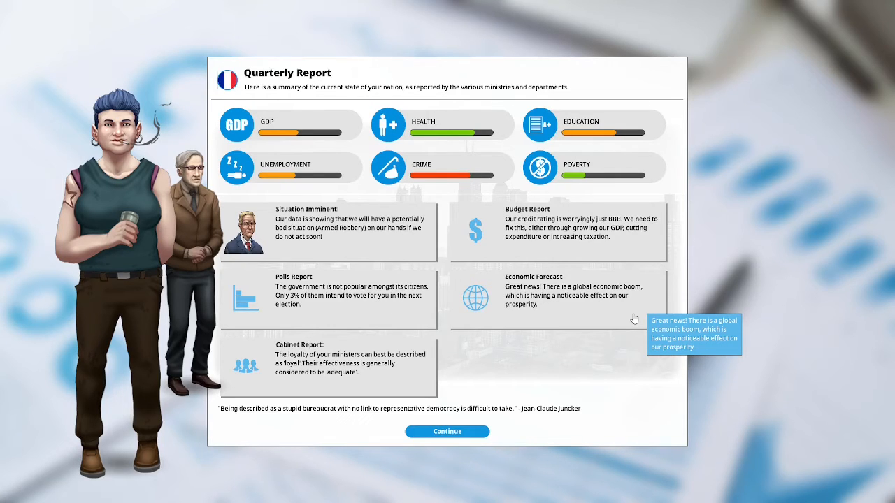
mouse_move(534, 356)
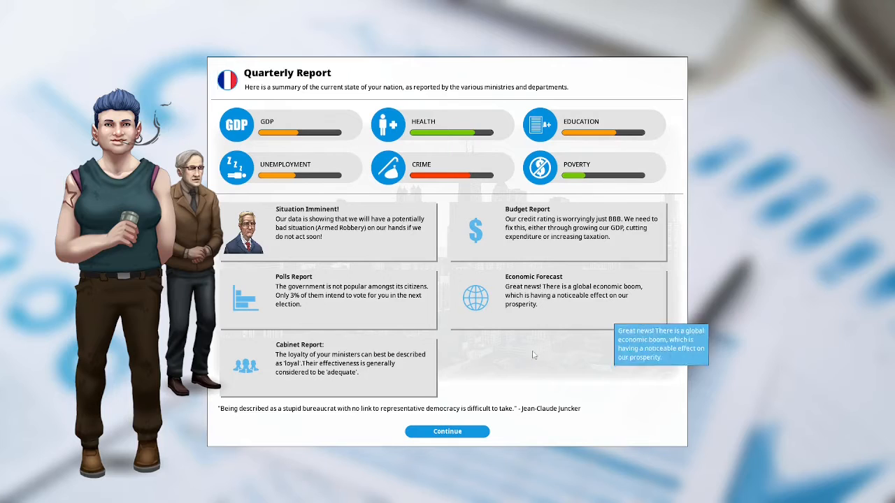
mouse_move(422, 383)
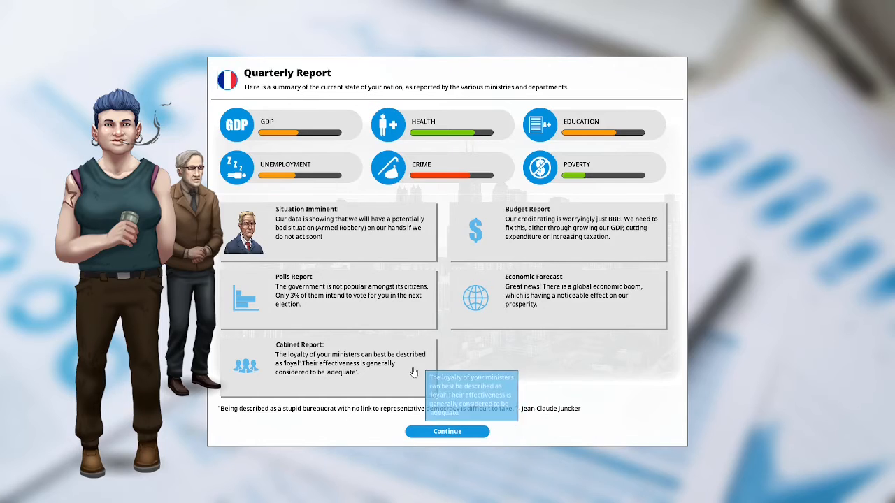
Close the quarterly report and open the Vigilante Mobs situation details
left_click(447, 431)
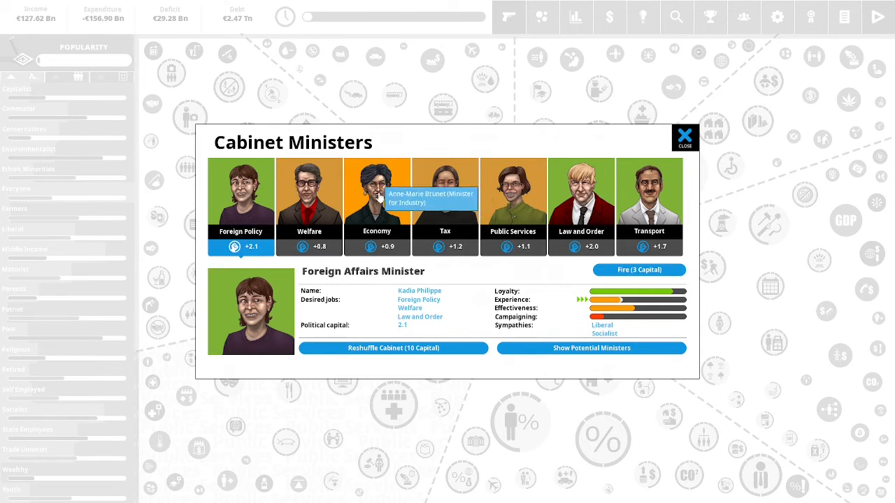
left_click(309, 206)
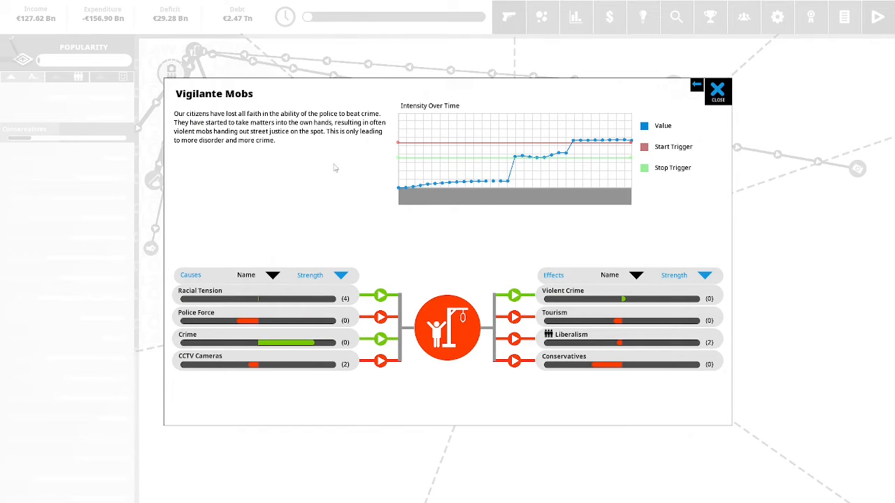
mouse_move(382, 151)
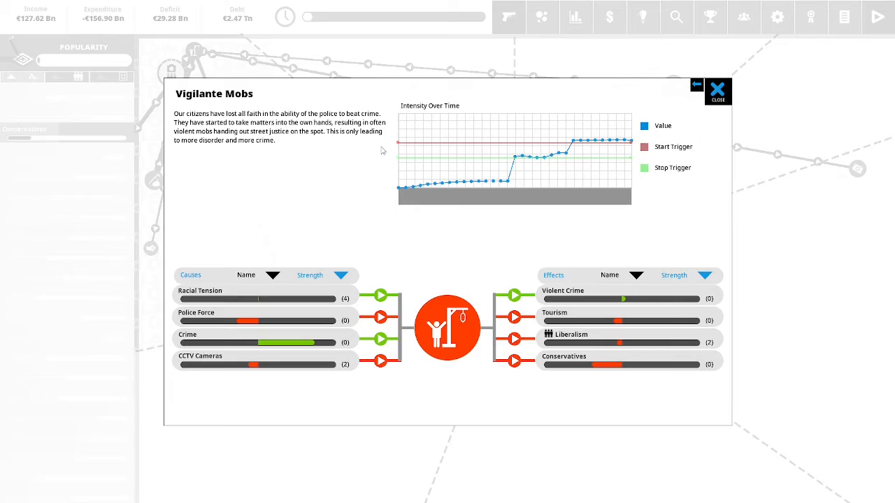
mouse_move(309, 154)
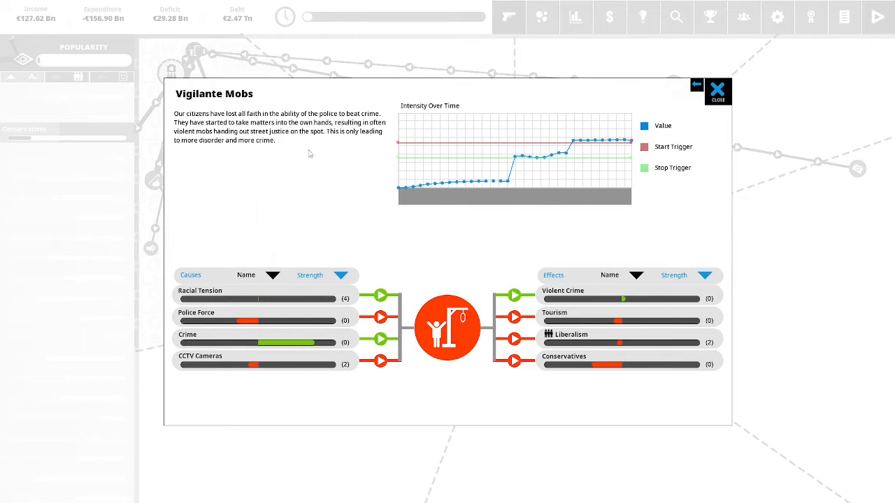
mouse_move(311, 148)
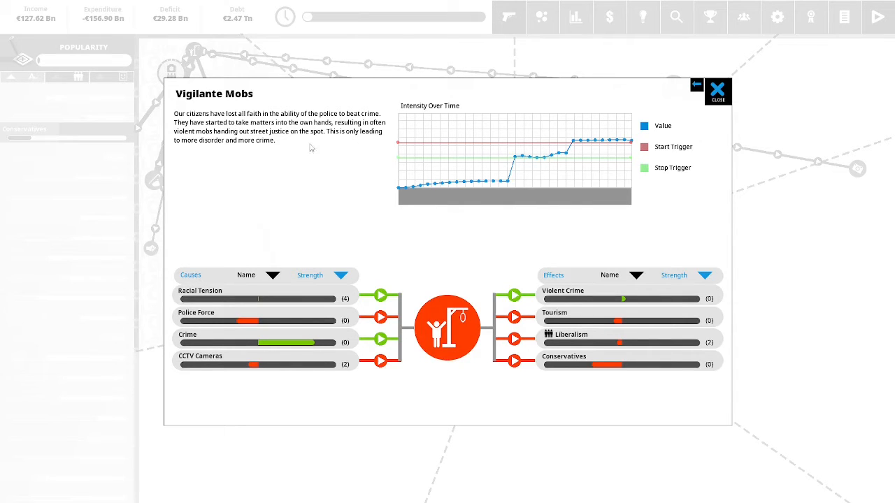
mouse_move(349, 140)
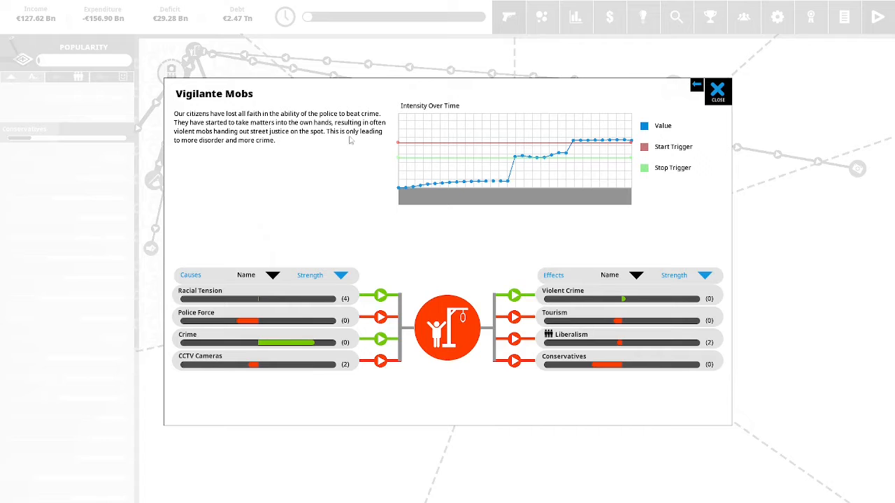
mouse_move(362, 142)
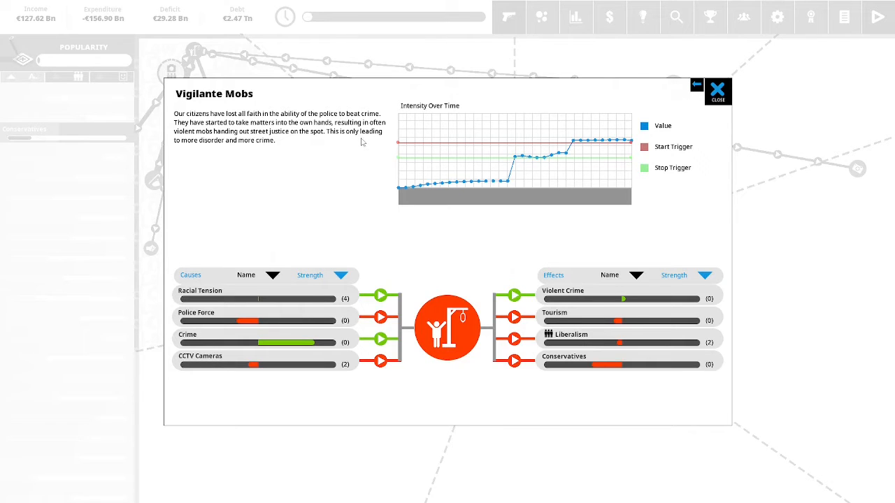
mouse_move(305, 369)
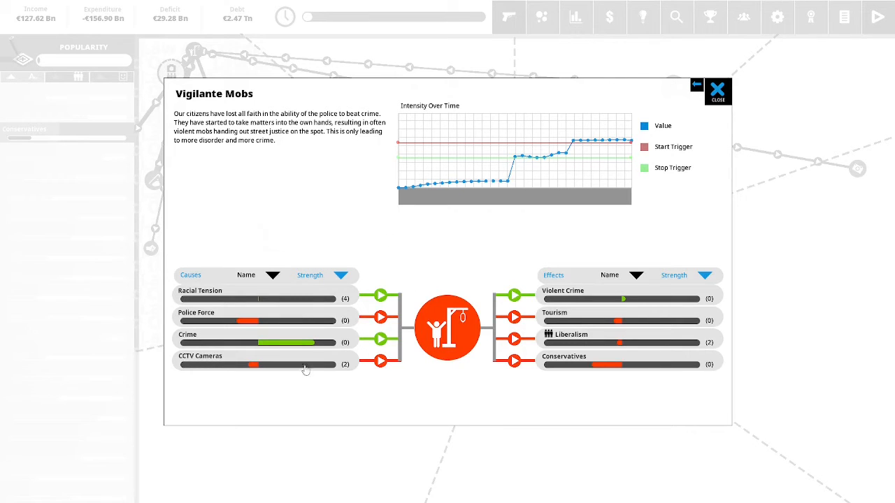
Raise CCTV Cameras from Town Centers to Widespread and apply the change
left_click(200, 356)
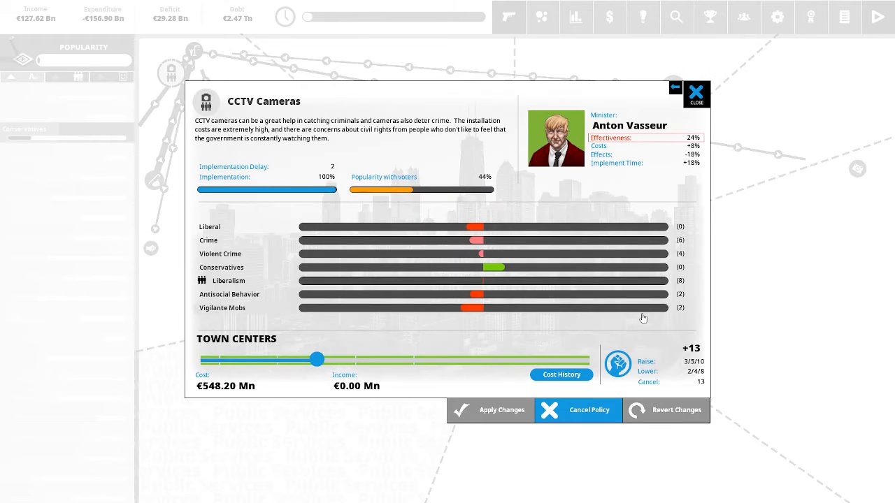
mouse_move(665, 180)
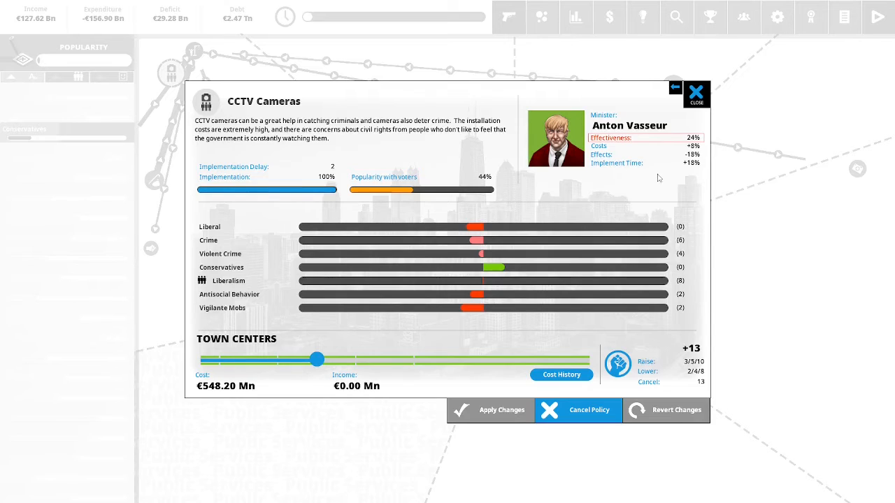
mouse_move(683, 176)
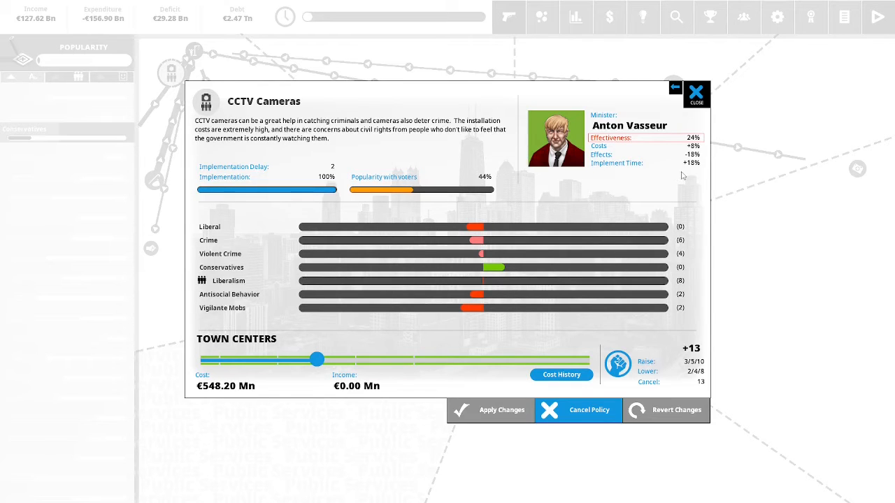
mouse_move(676, 173)
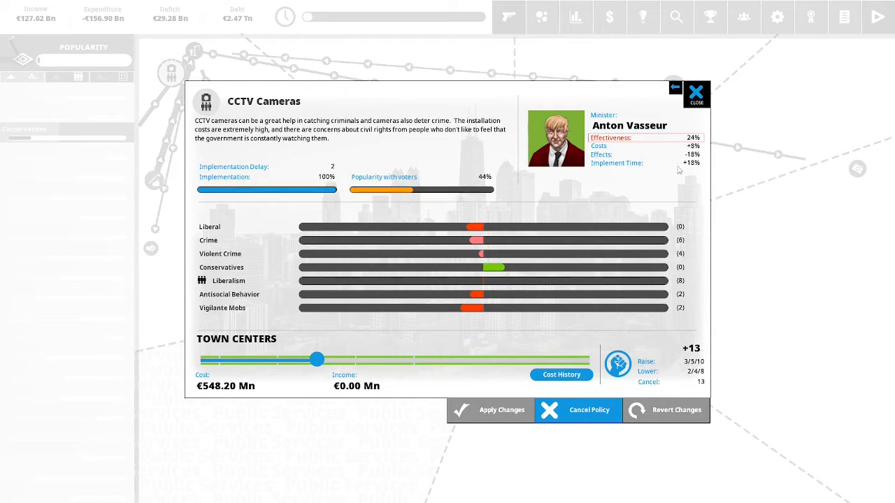
mouse_move(500, 186)
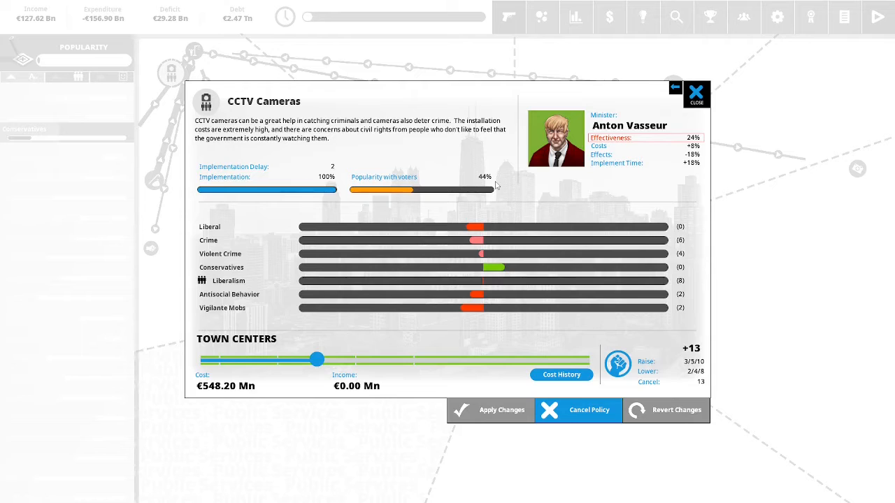
mouse_move(462, 242)
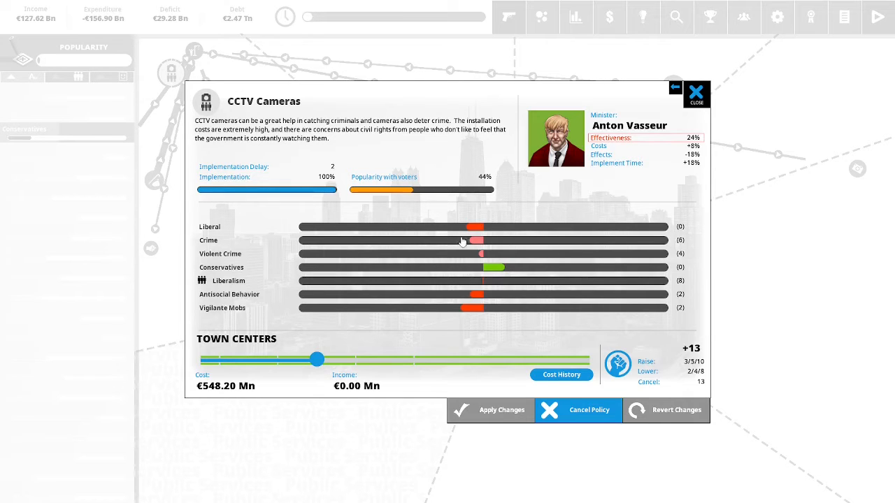
left_click_drag(317, 359, 411, 358)
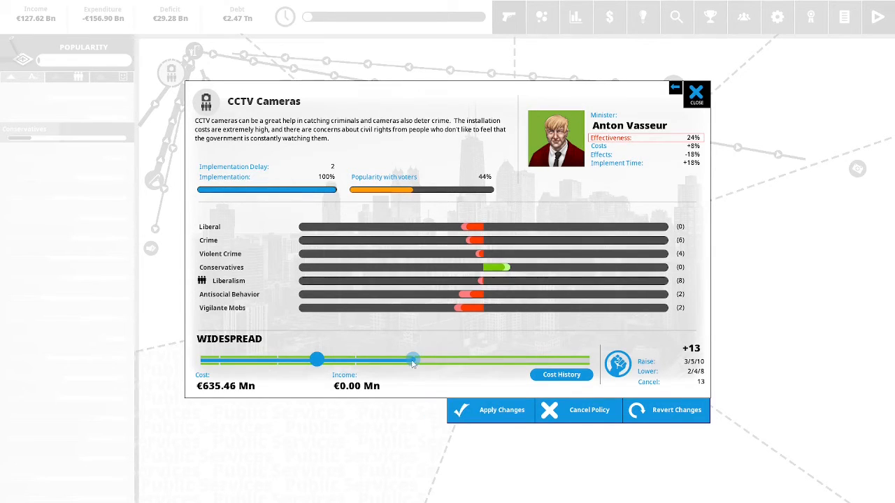
mouse_move(412, 359)
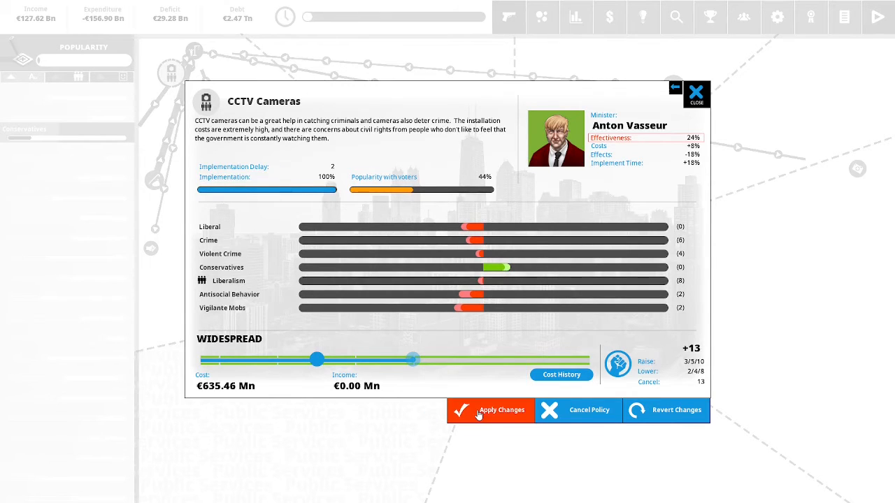
left_click(490, 410)
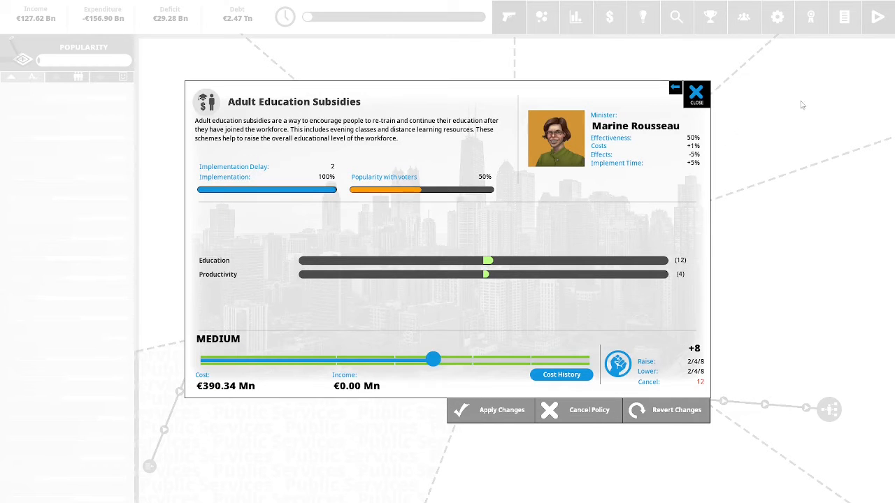
mouse_move(575, 97)
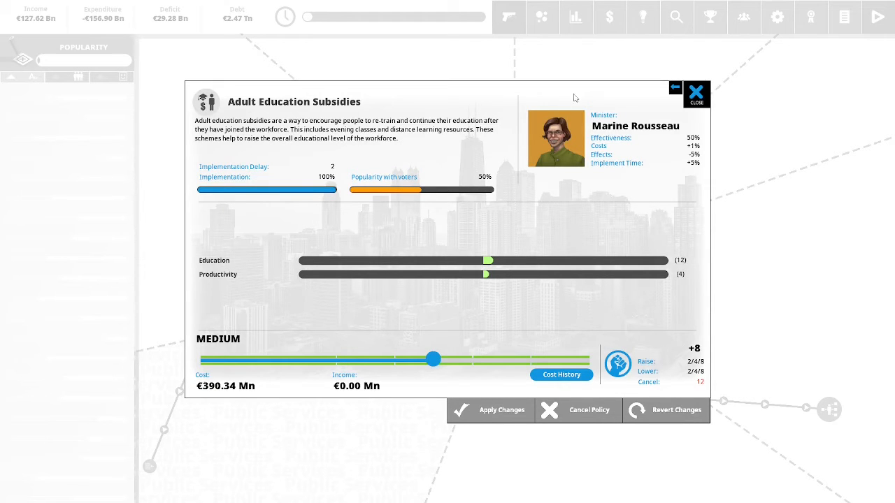
mouse_move(469, 96)
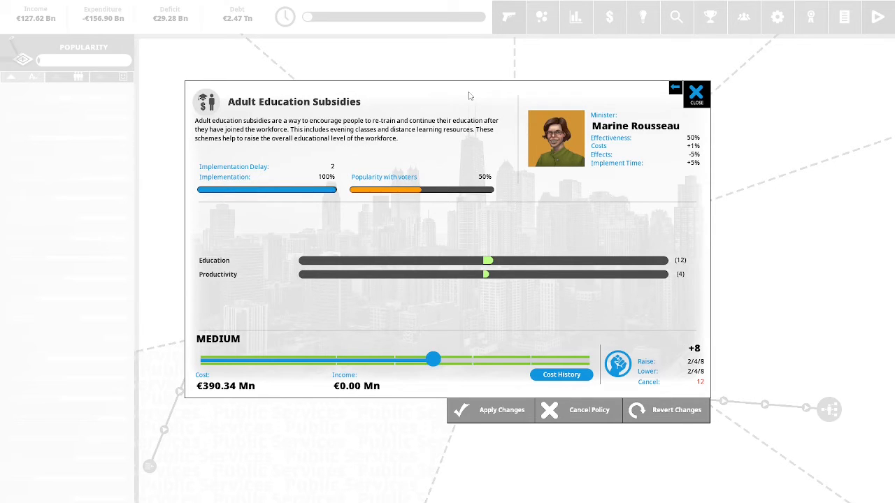
mouse_move(501, 140)
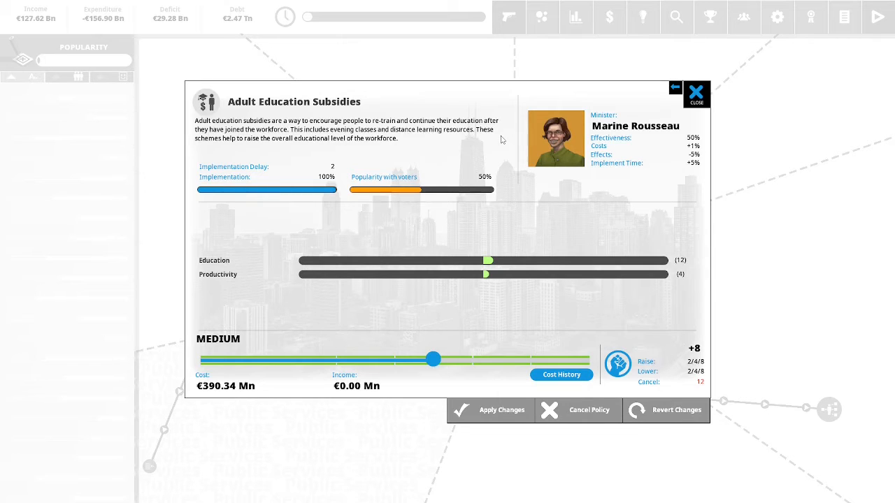
mouse_move(428, 167)
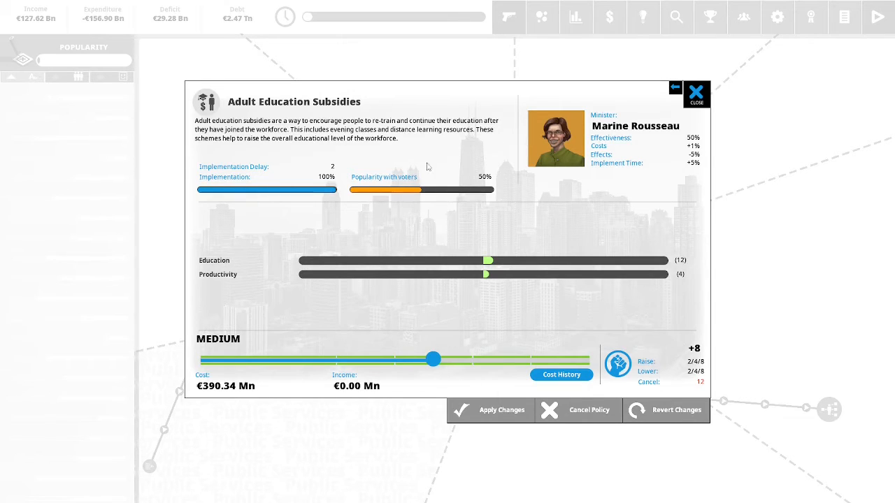
mouse_move(431, 342)
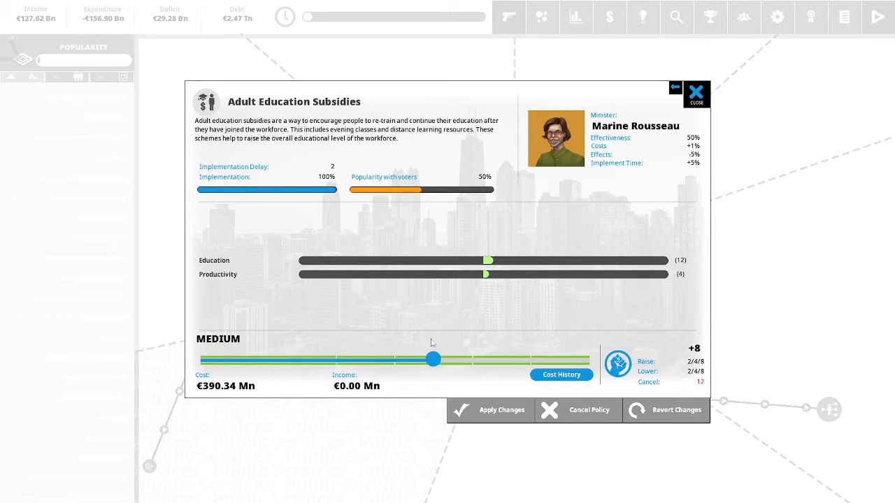
mouse_move(450, 347)
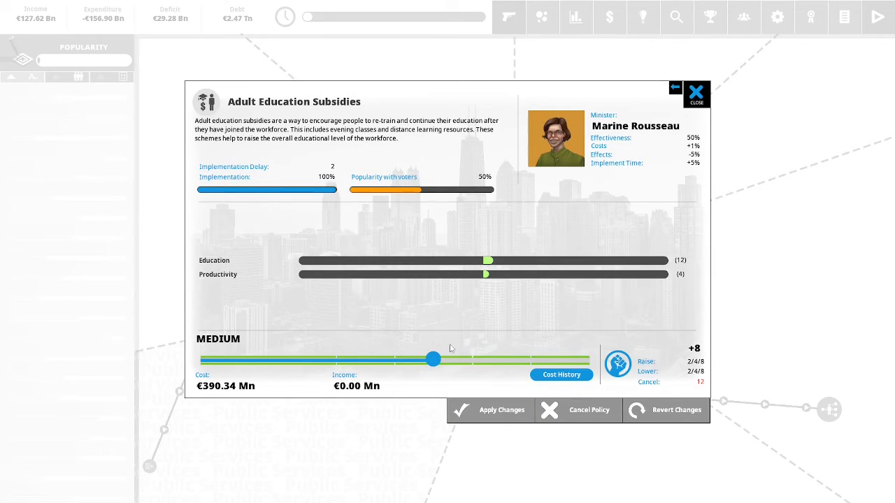
mouse_move(433, 359)
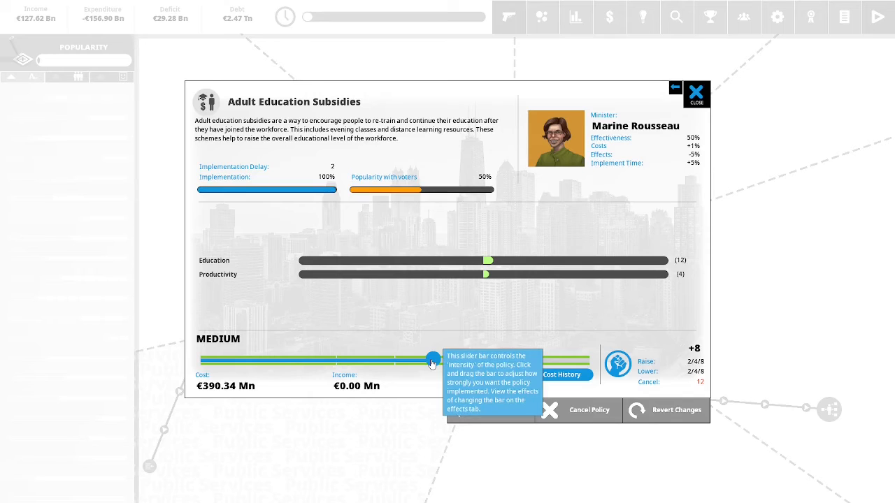
Raise Adult Education Subsidies to High, confirming the 4 political capital cost
left_click_drag(433, 359, 528, 358)
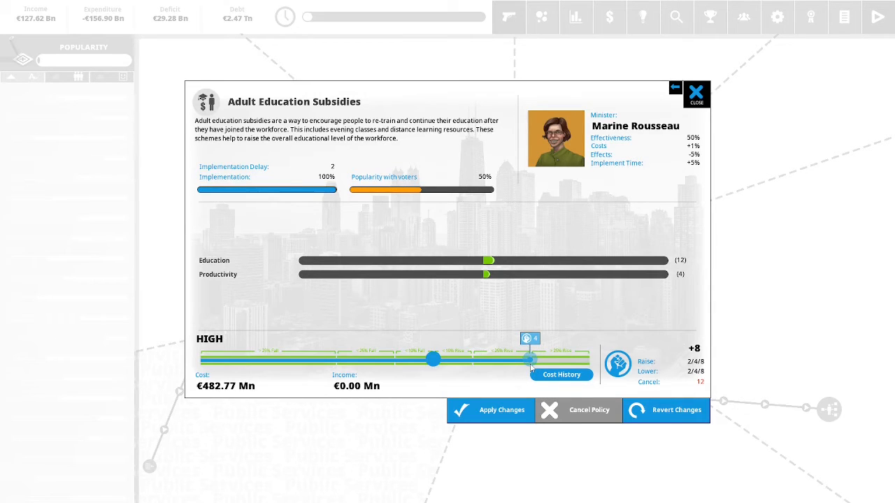
left_click(490, 410)
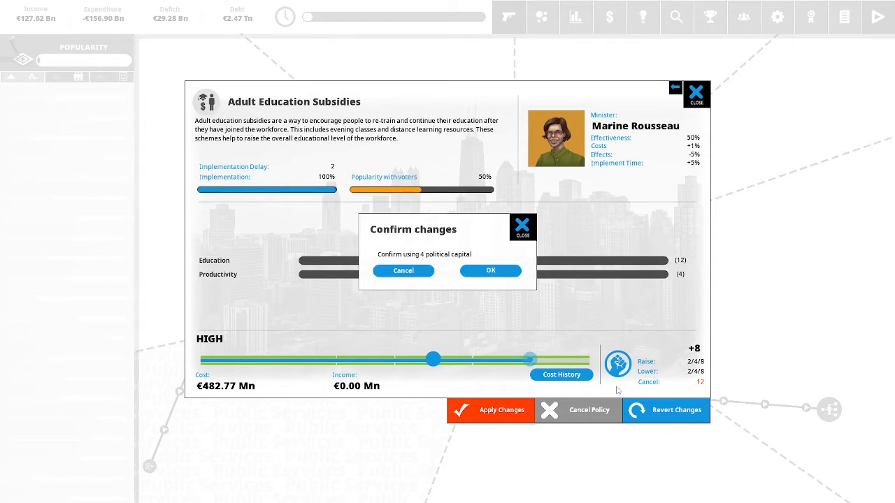
left_click(490, 271)
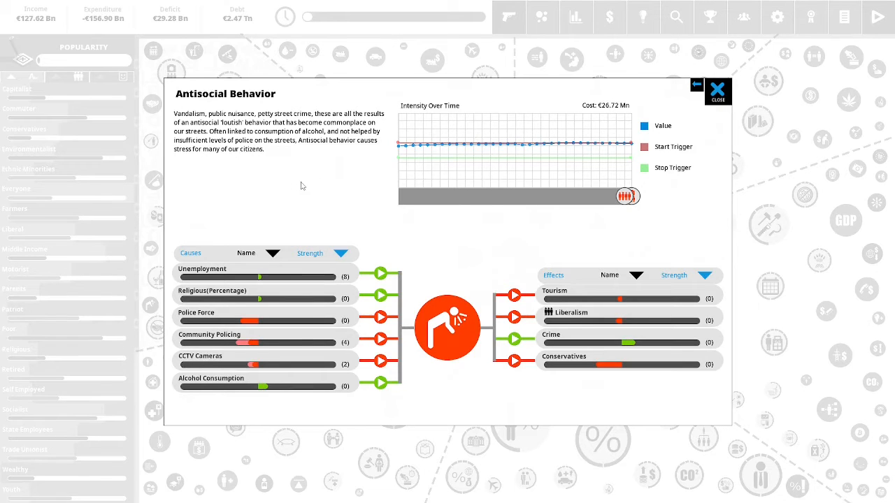
mouse_move(329, 189)
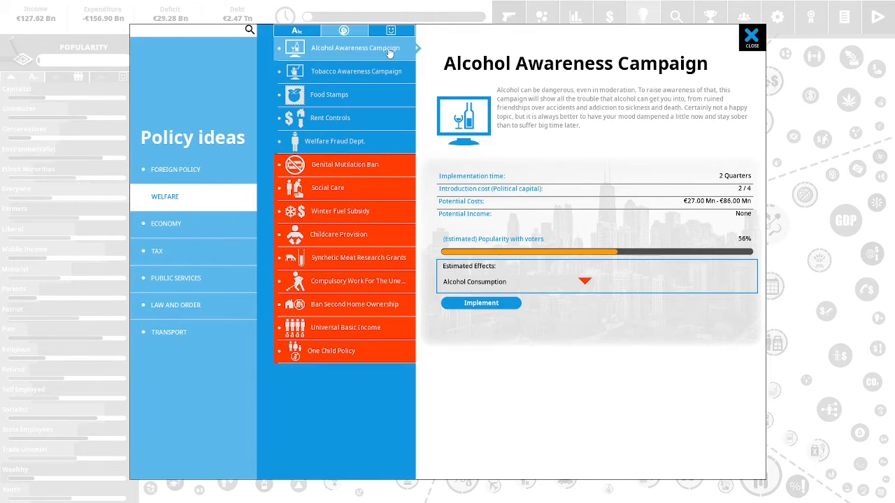
mouse_move(723, 135)
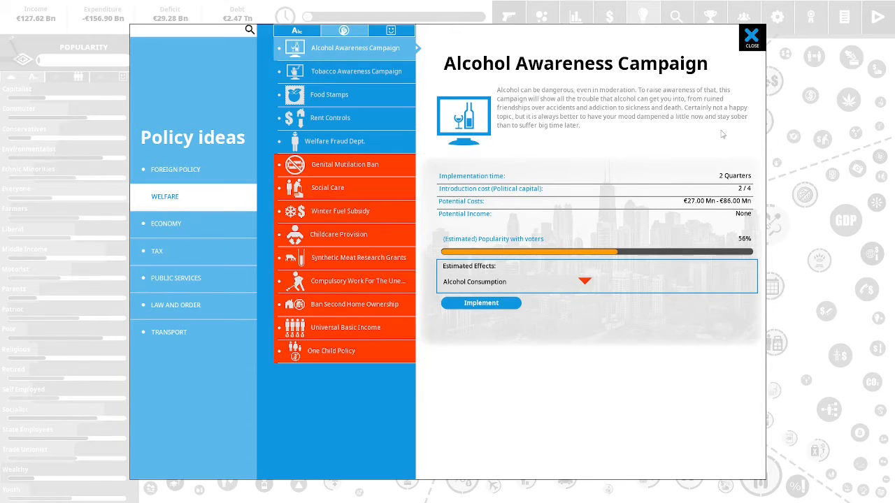
mouse_move(663, 135)
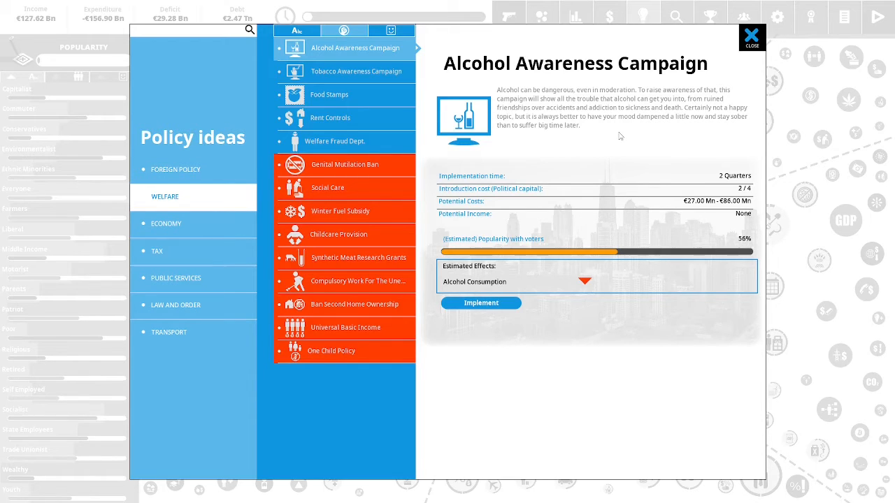
mouse_move(604, 143)
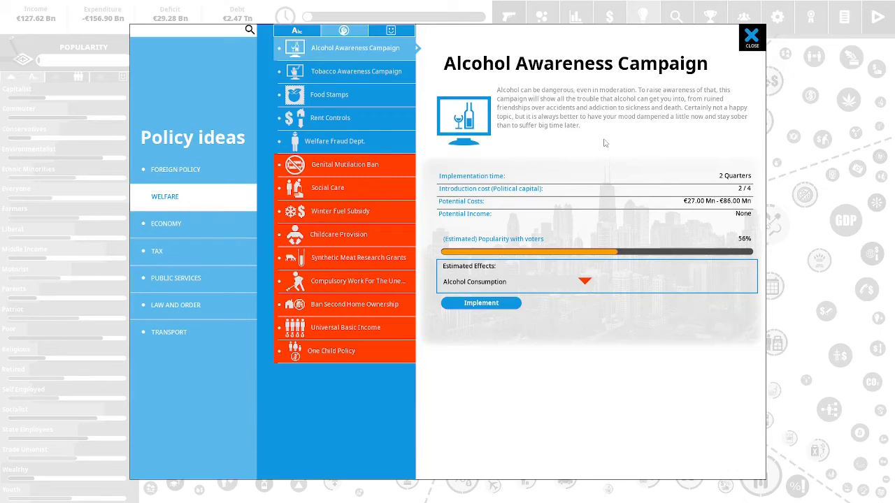
mouse_move(675, 142)
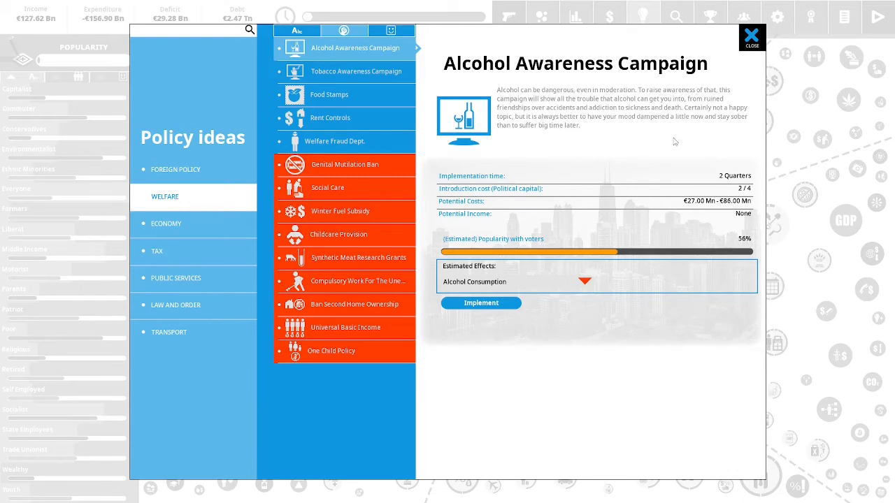
mouse_move(495, 336)
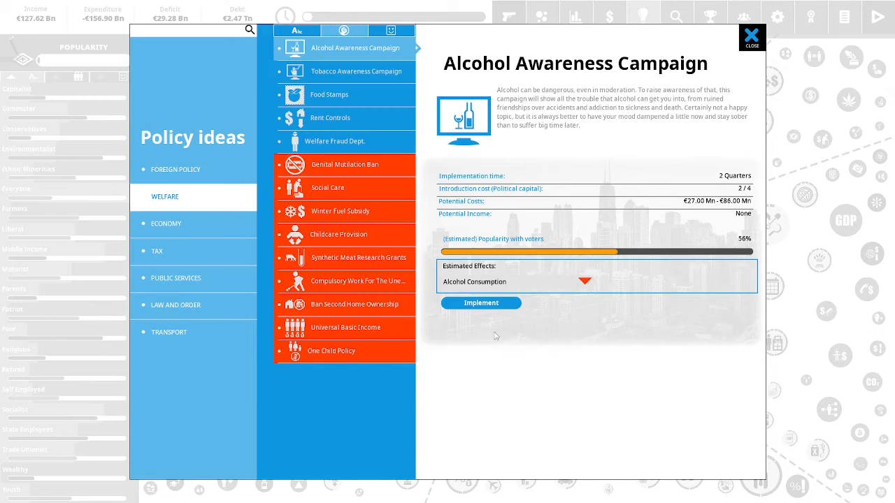
Implement the Alcohol Awareness Campaign at high intensity
left_click(481, 303)
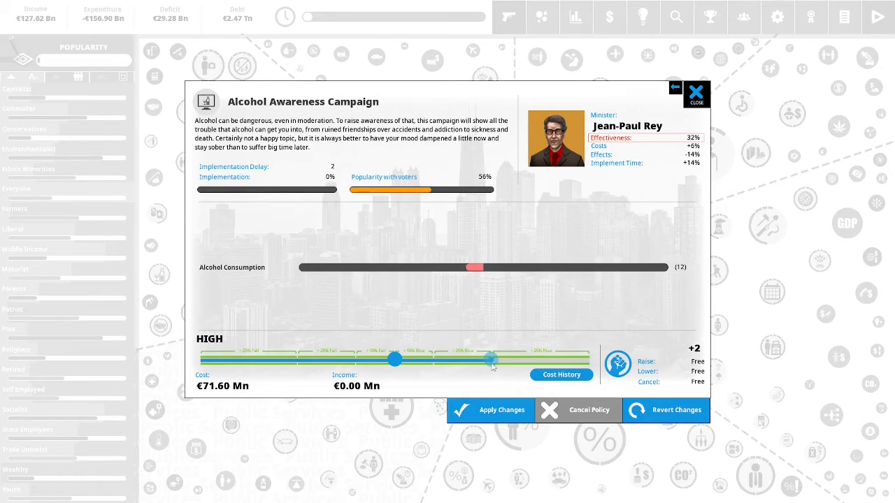
left_click(696, 94)
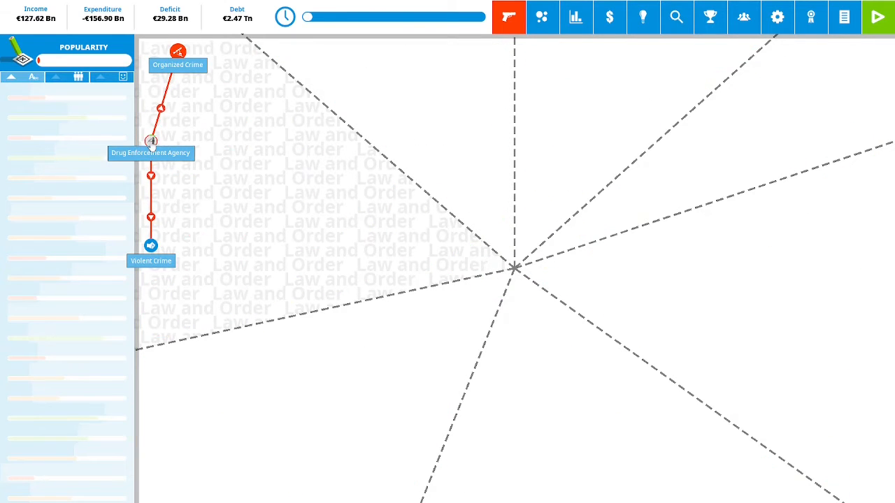
Set Drug Enforcement Agency funding from medium to High and apply it
left_click(152, 141)
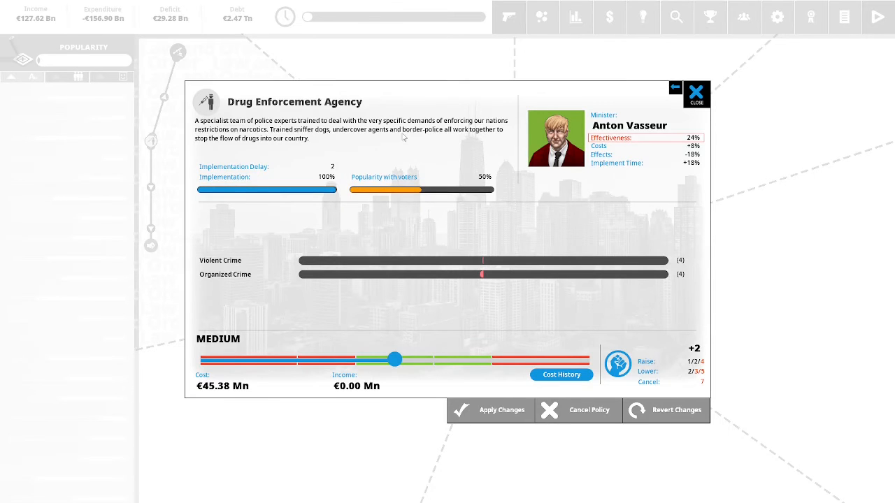
mouse_move(363, 155)
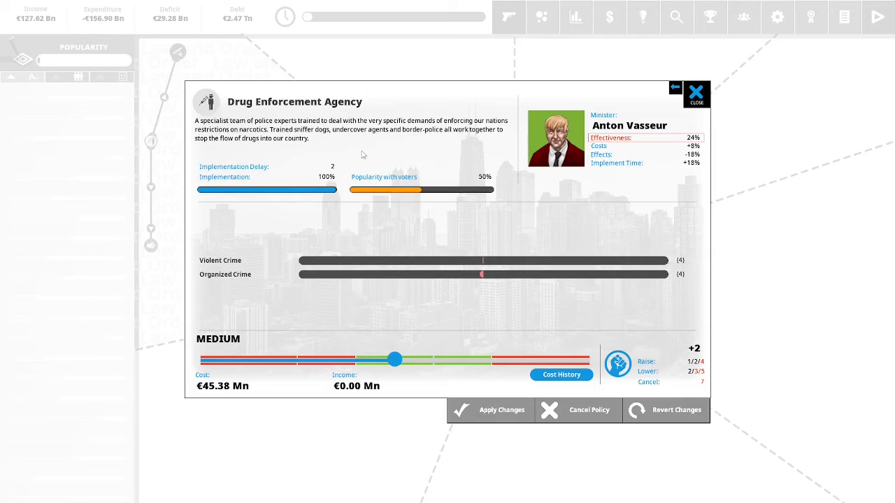
mouse_move(431, 151)
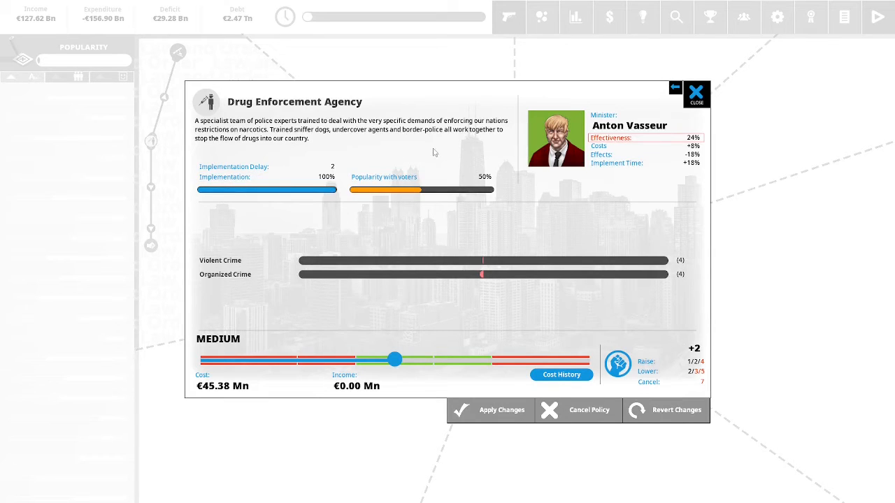
mouse_move(381, 153)
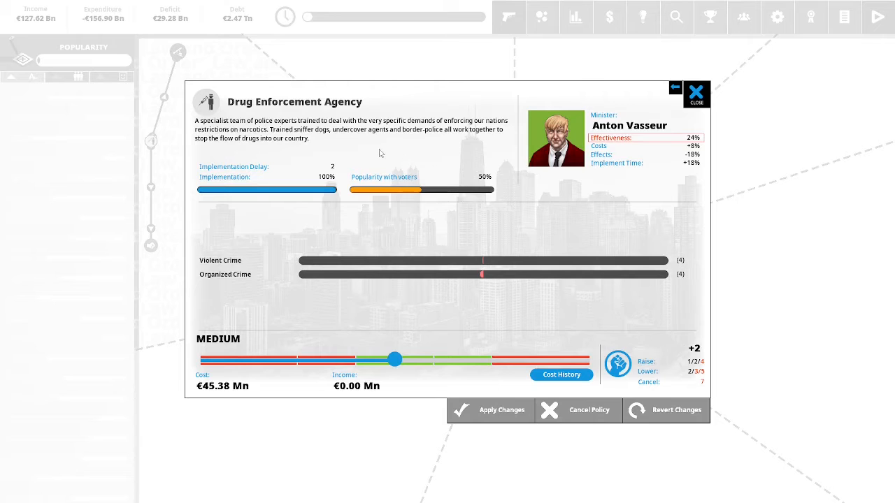
mouse_move(421, 141)
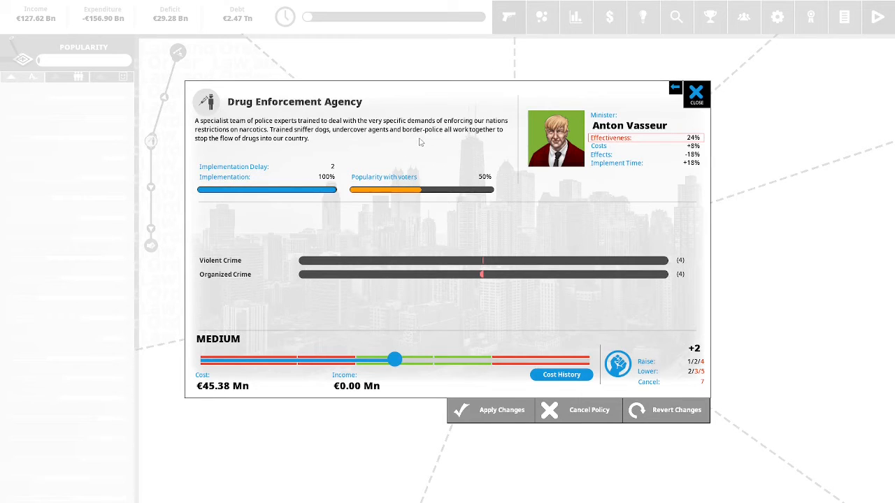
mouse_move(397, 148)
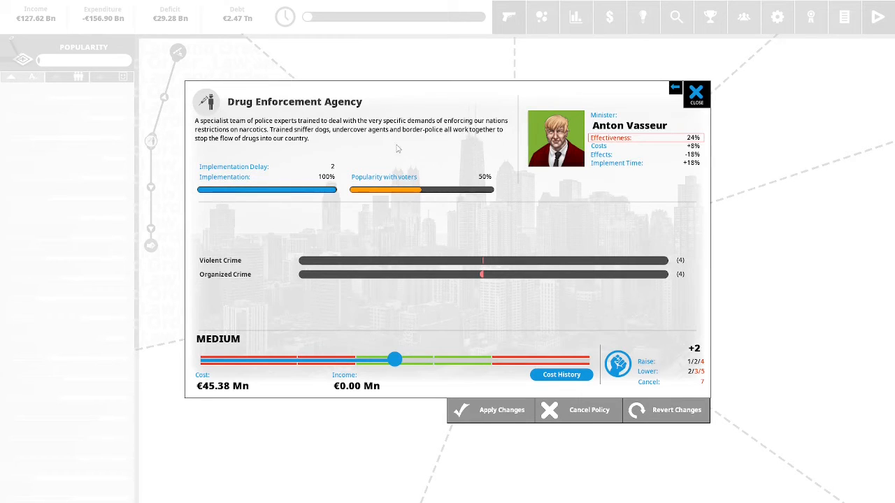
mouse_move(496, 194)
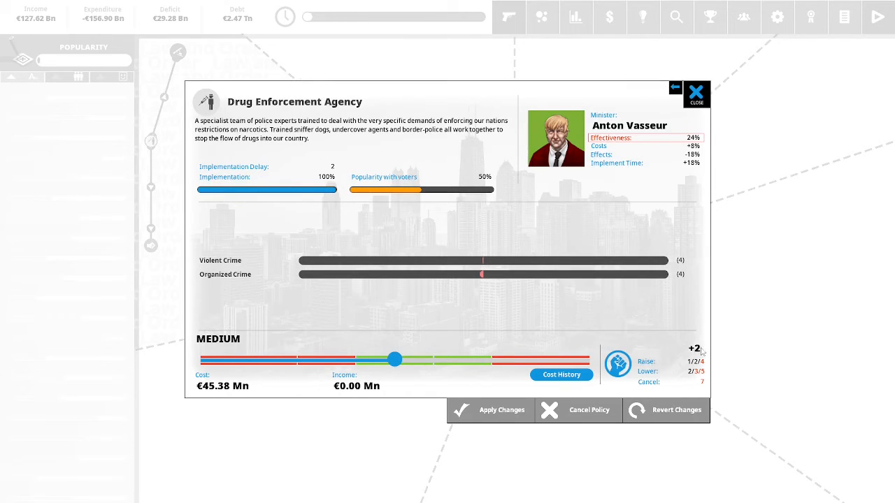
left_click_drag(395, 360, 491, 359)
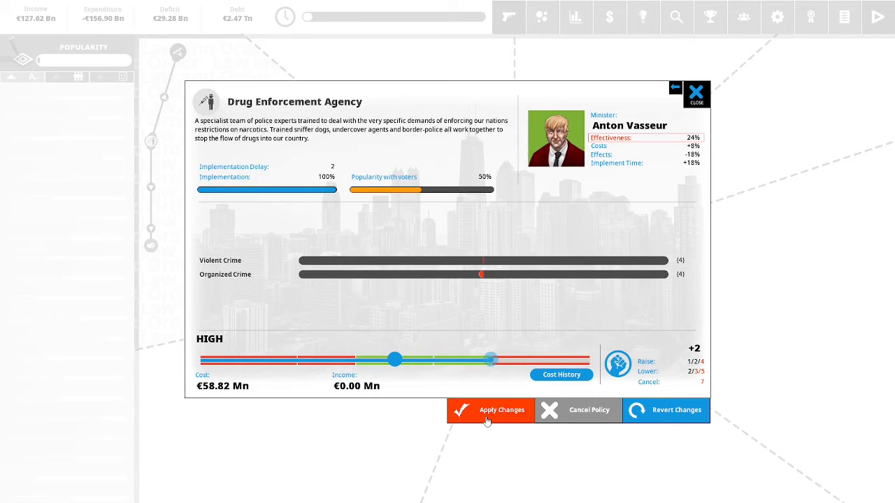
left_click(490, 411)
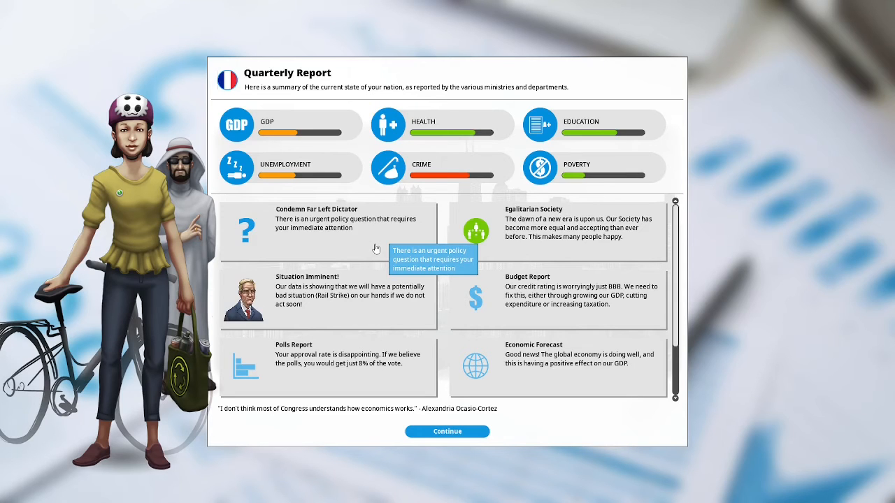
mouse_move(366, 242)
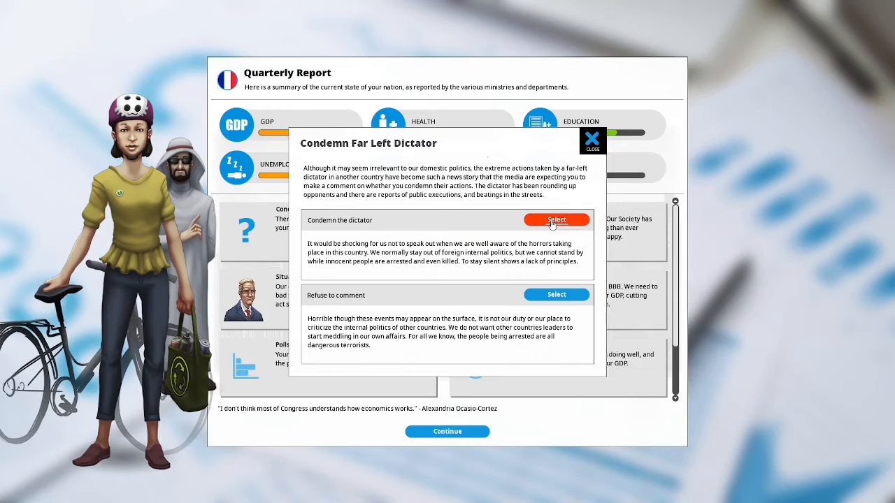
Choose 'Condemn the dictator' and dismiss the outcome popup
left_click(557, 220)
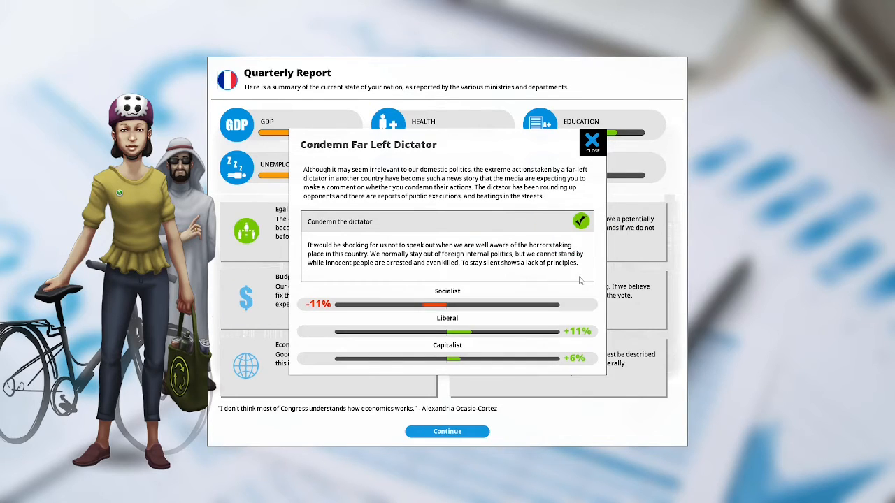
mouse_move(647, 270)
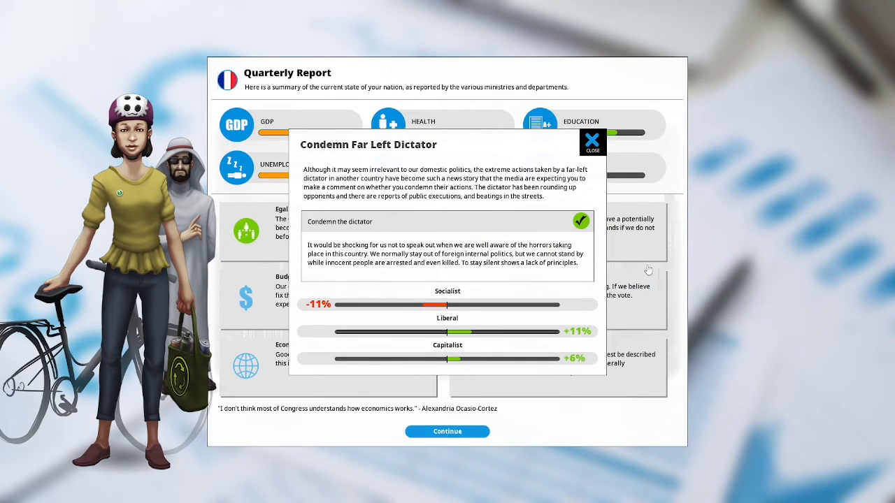
mouse_move(603, 320)
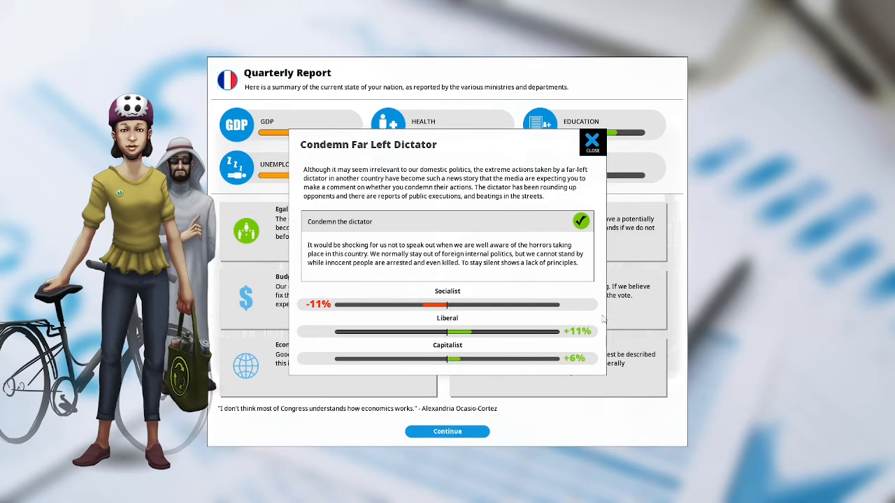
mouse_move(601, 137)
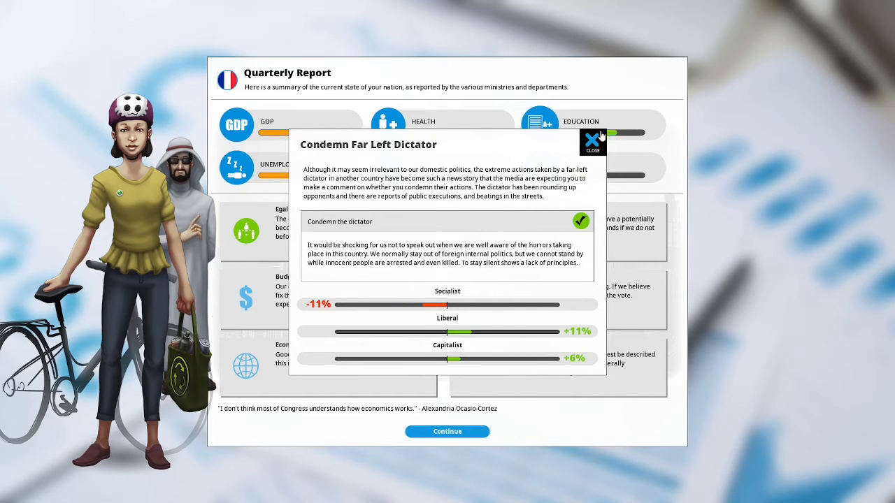
left_click(593, 142)
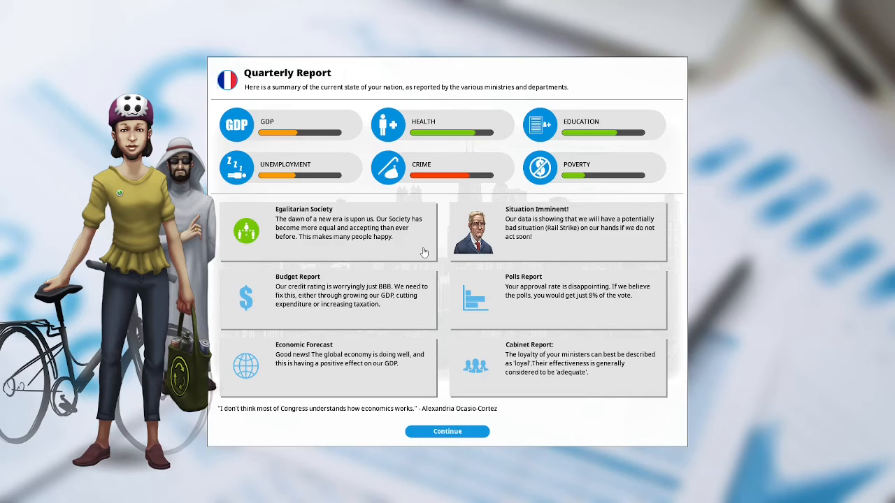
left_click(327, 231)
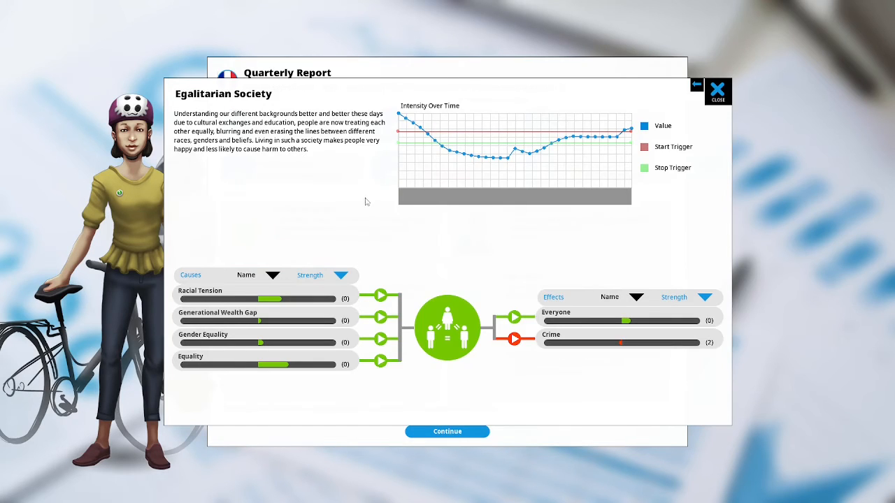
mouse_move(350, 198)
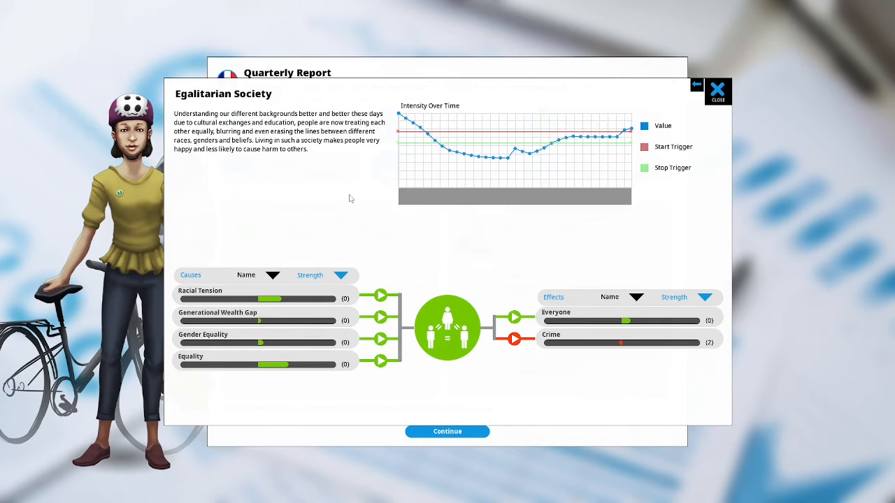
mouse_move(342, 162)
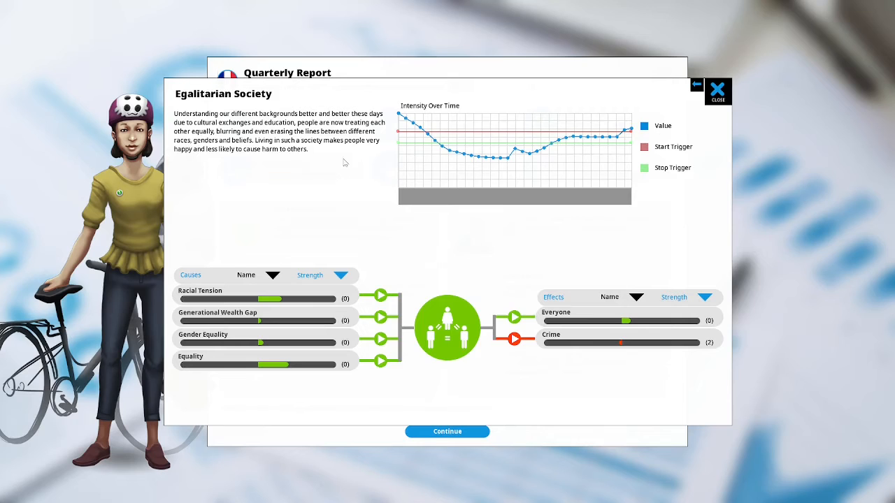
left_click(718, 91)
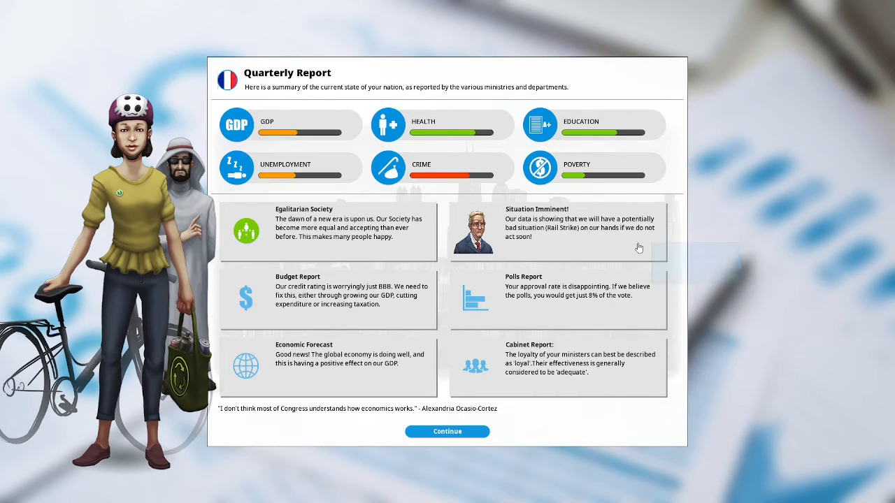
mouse_move(638, 247)
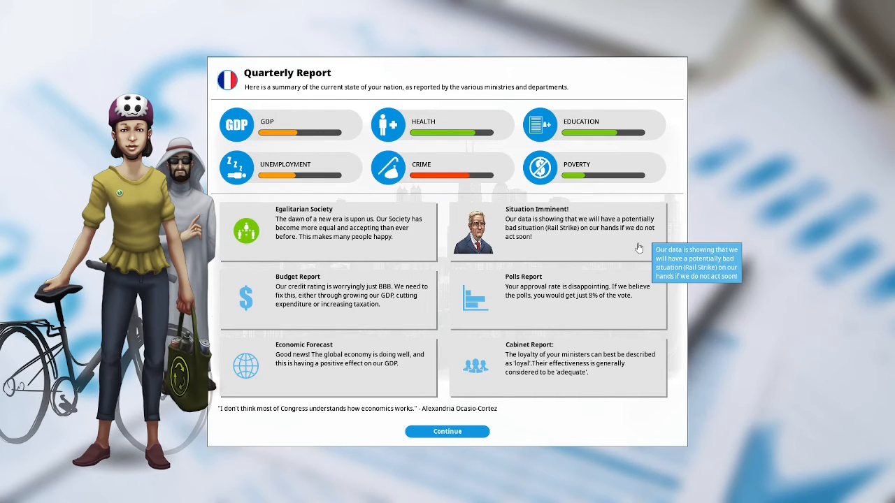
mouse_move(621, 249)
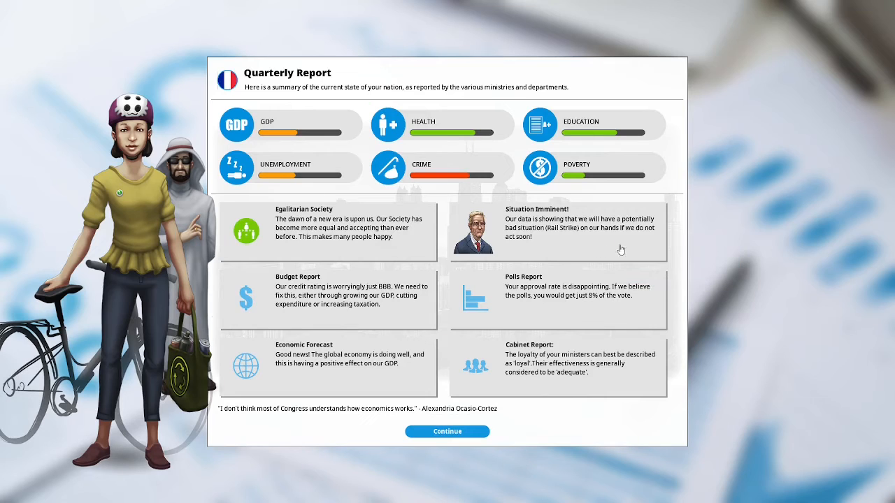
left_click(558, 231)
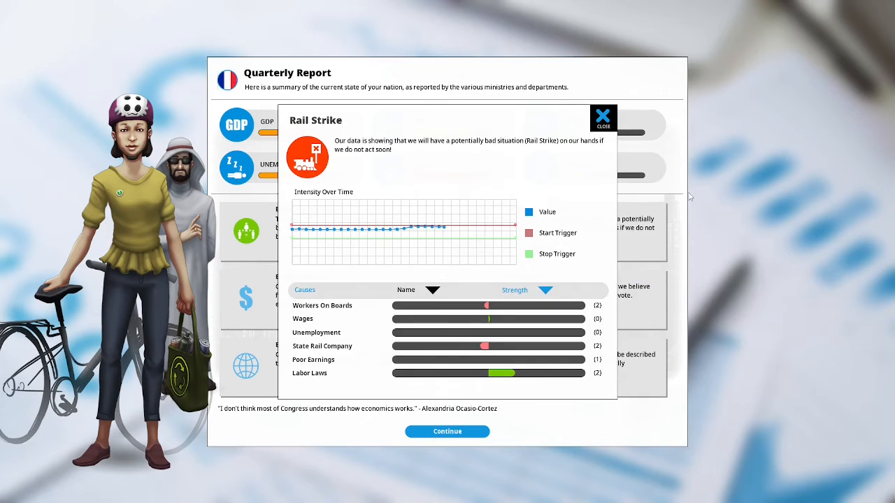
mouse_move(346, 378)
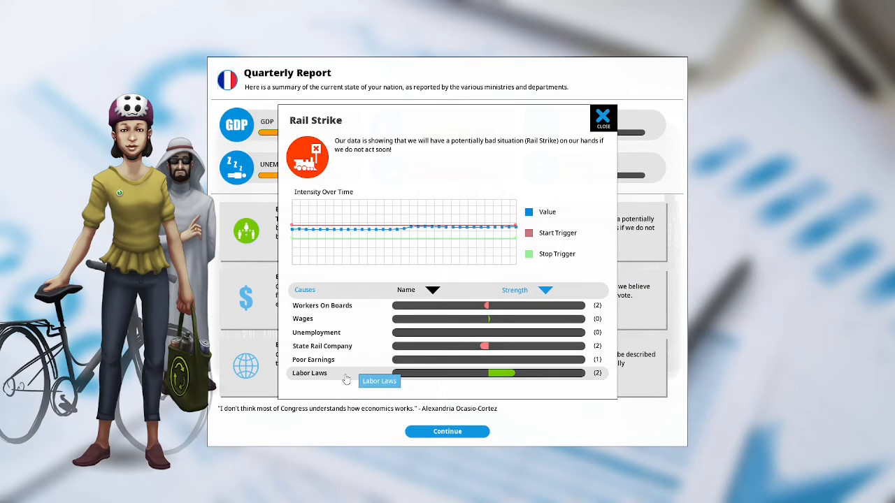
mouse_move(650, 202)
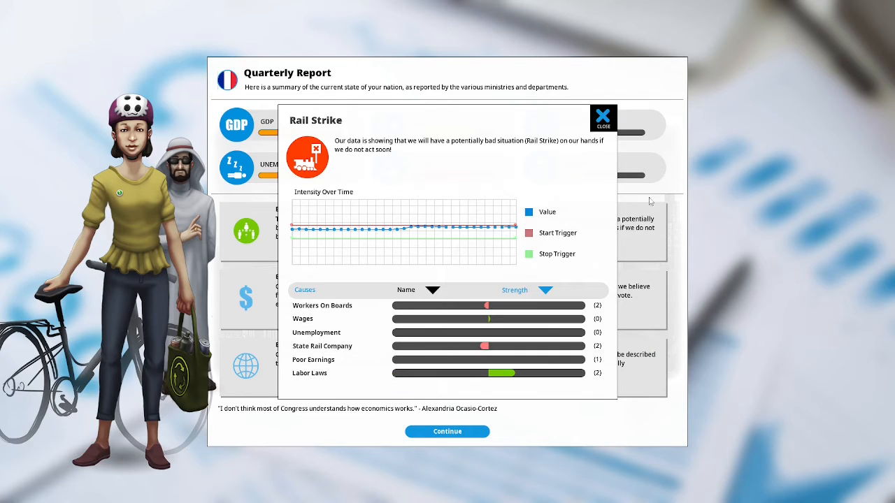
left_click(602, 114)
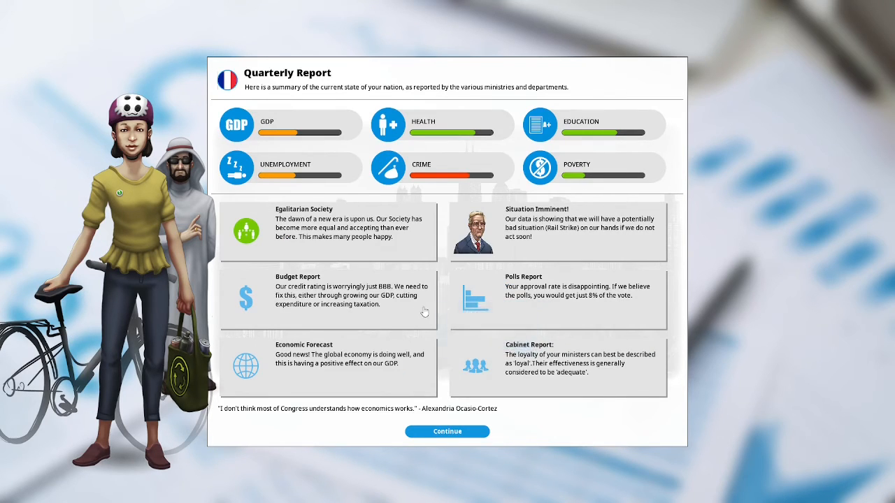
mouse_move(413, 311)
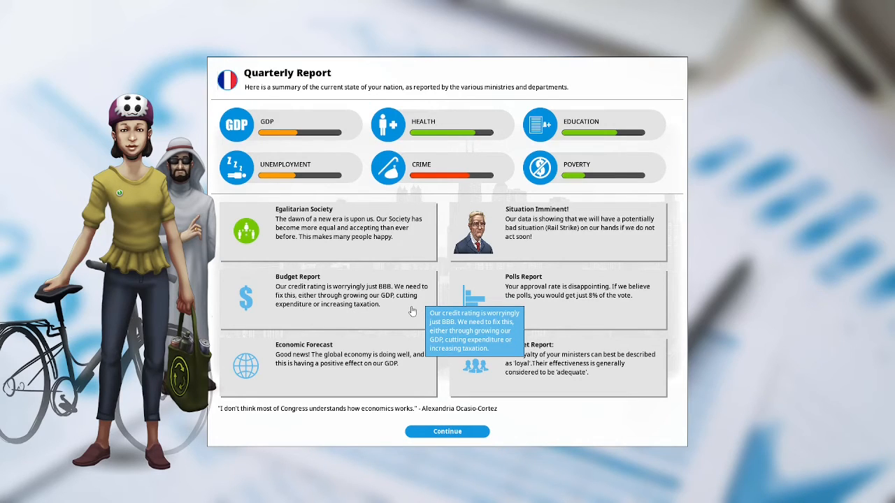
mouse_move(628, 314)
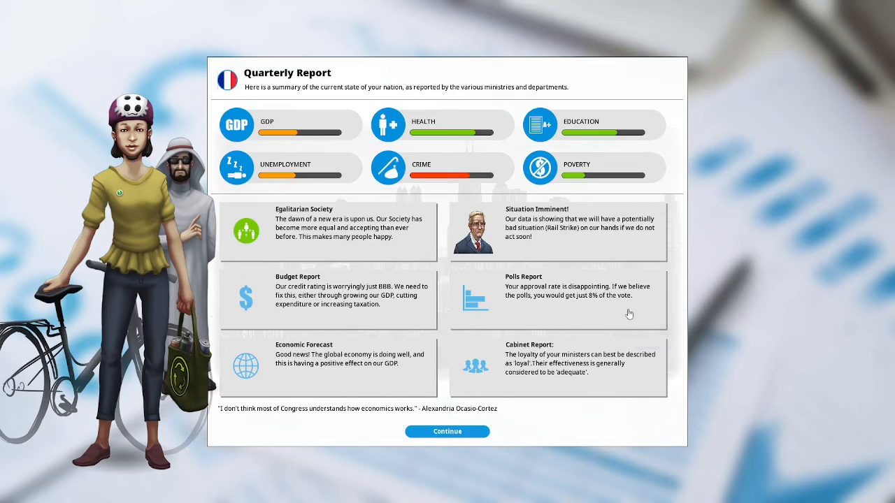
mouse_move(631, 314)
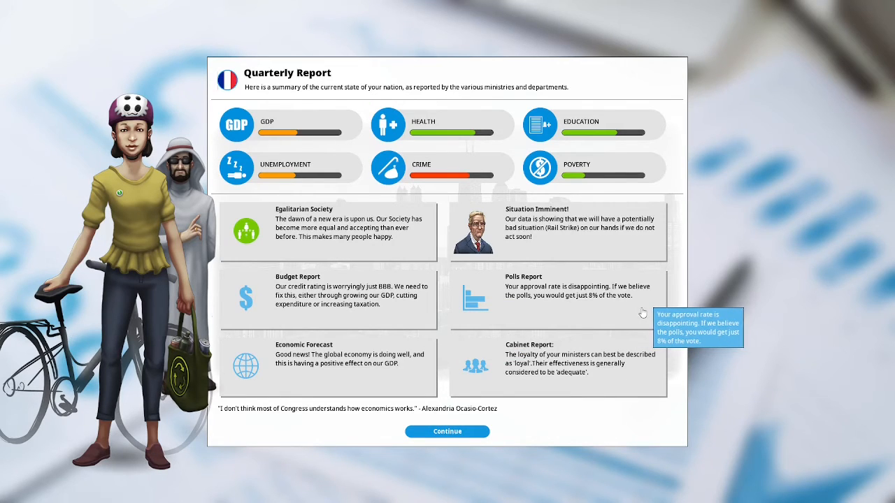
mouse_move(644, 313)
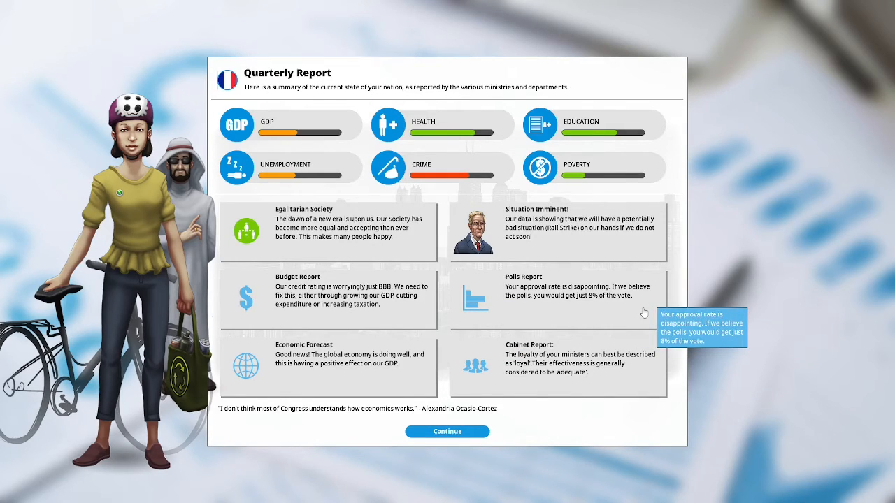
mouse_move(427, 383)
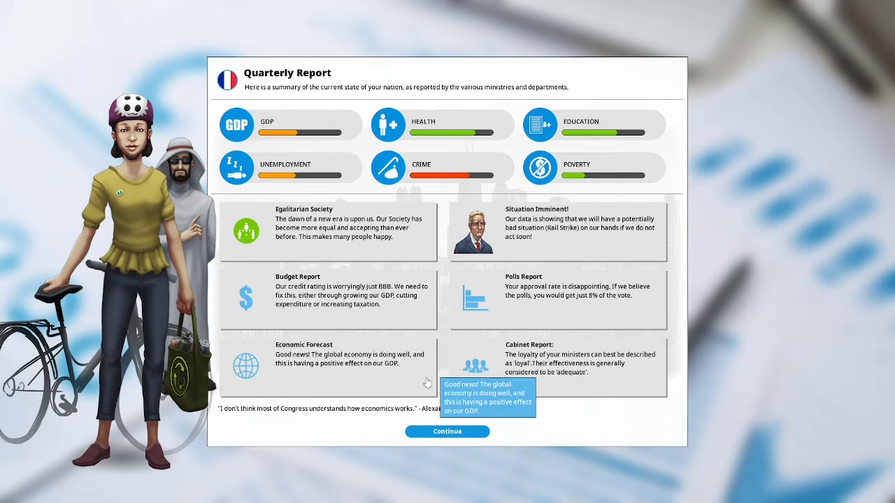
mouse_move(636, 380)
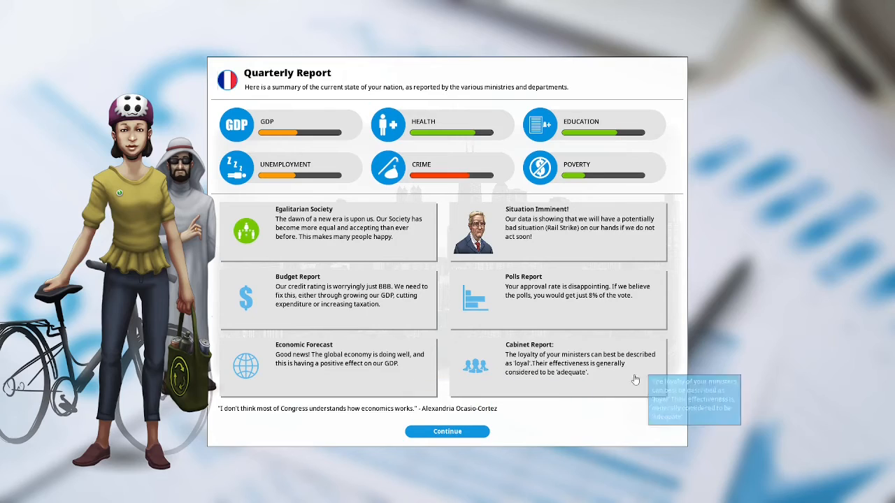
mouse_move(647, 376)
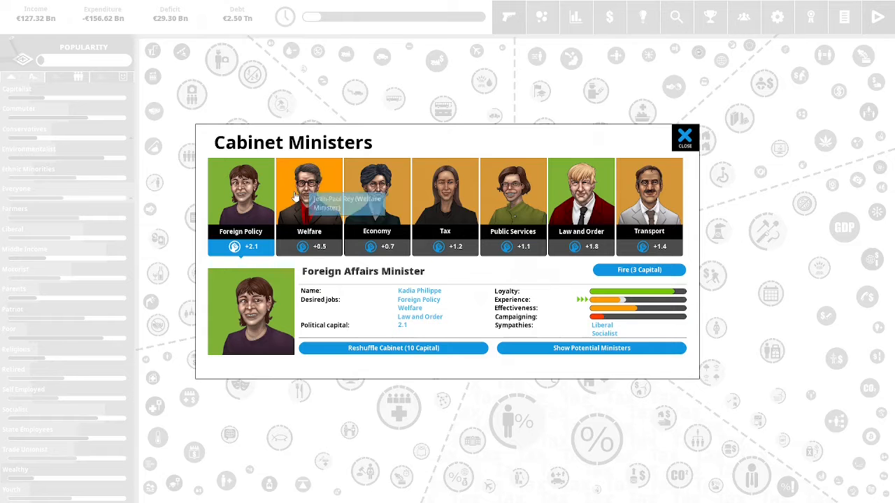
mouse_move(377, 203)
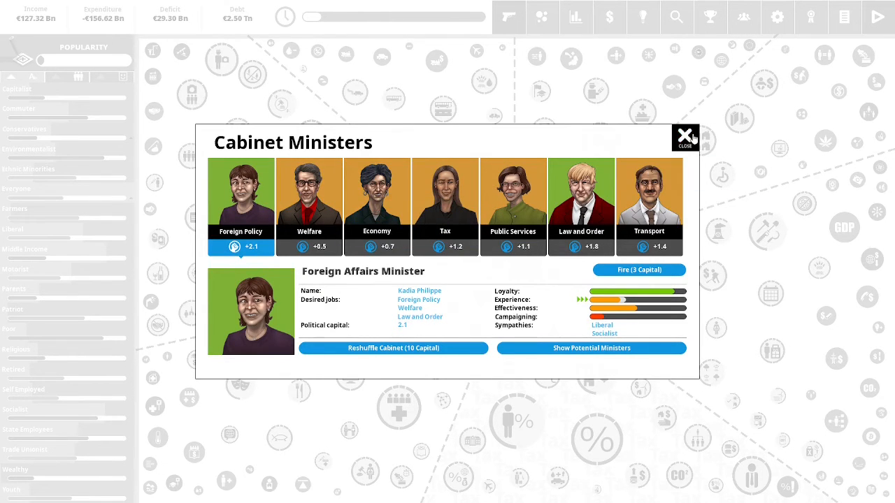
Close the cabinet ministers roster and bring up the Labor Laws policy details
left_click(684, 134)
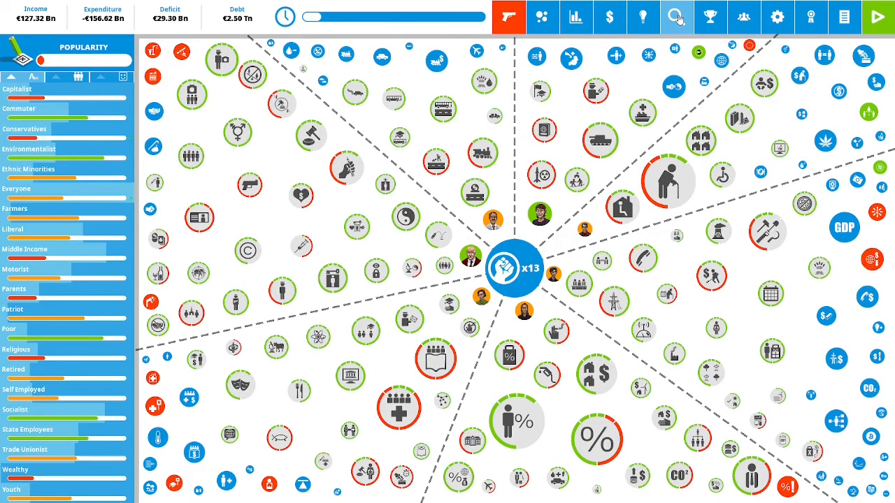
left_click(676, 16)
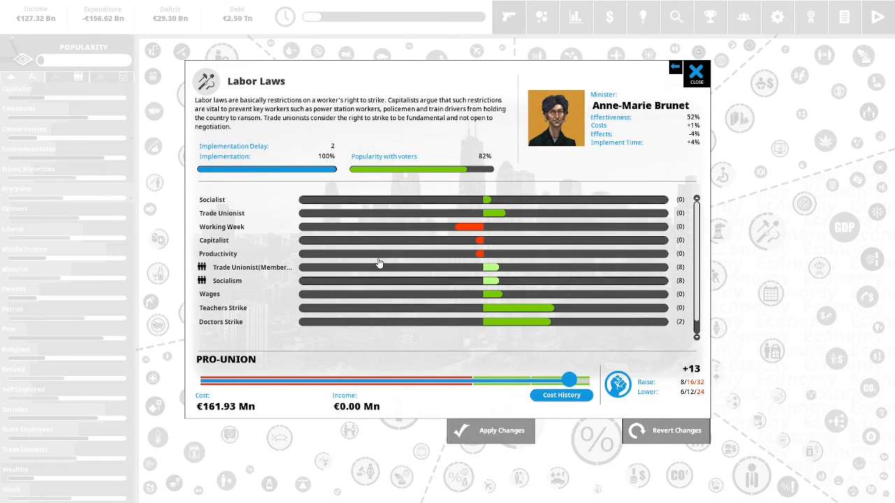
mouse_move(656, 299)
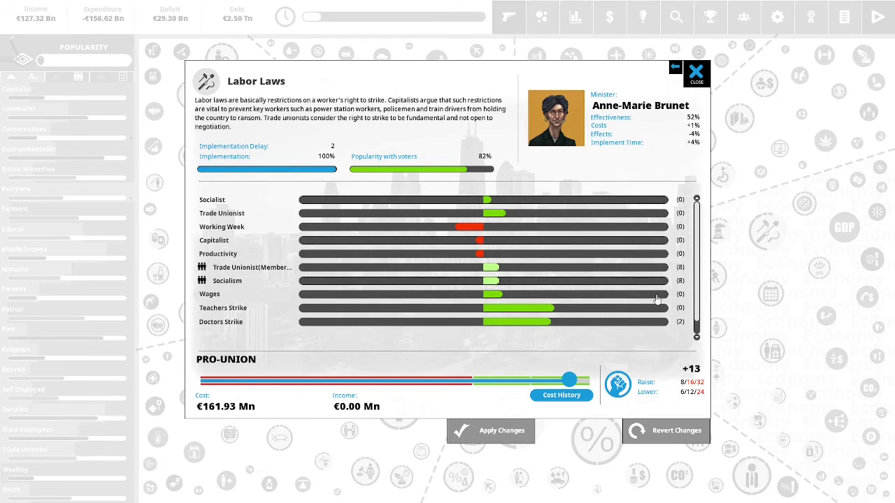
Lower Labor Laws from pro-union to Balanced and apply the change
scroll("down", 3)
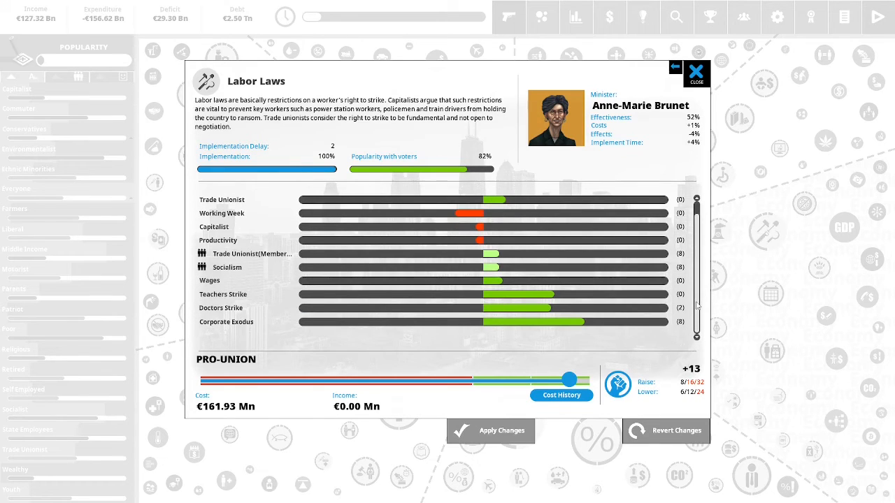
scroll("up", 3)
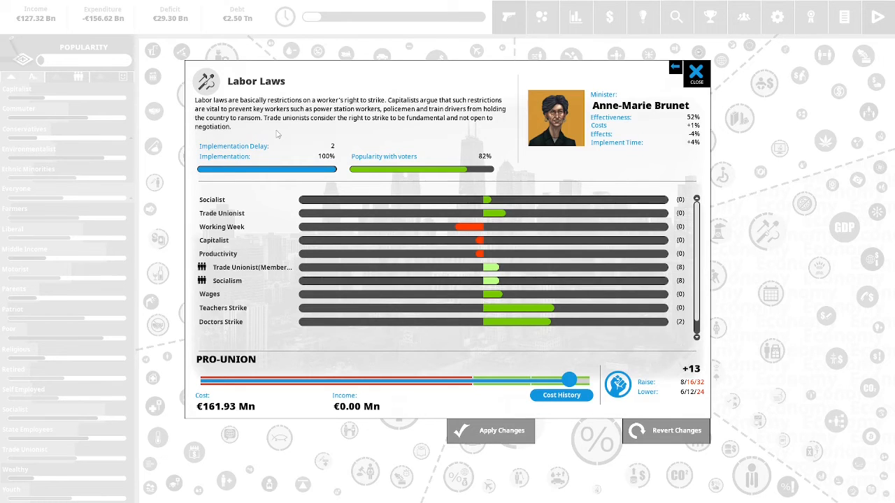
mouse_move(510, 342)
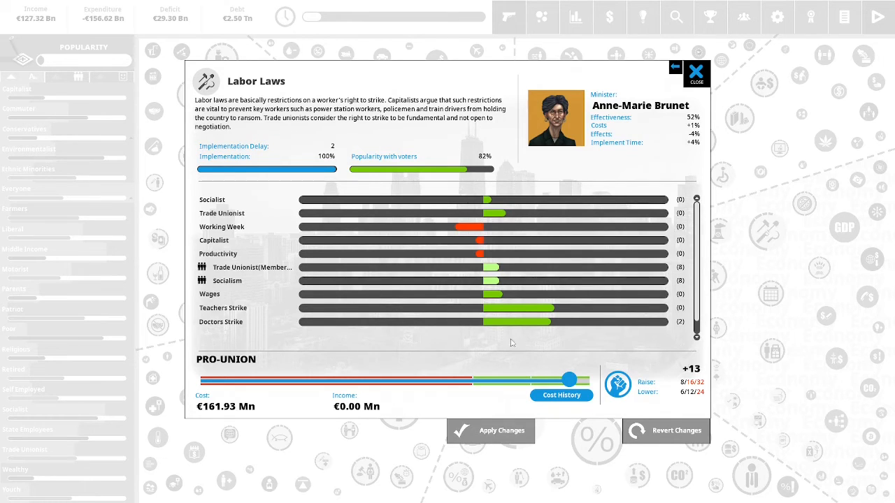
left_click_drag(573, 378, 484, 378)
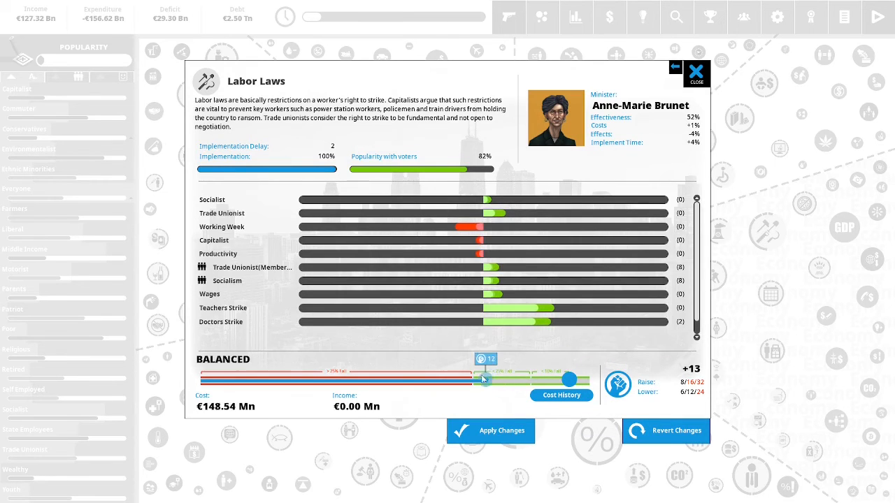
left_click_drag(482, 378, 470, 380)
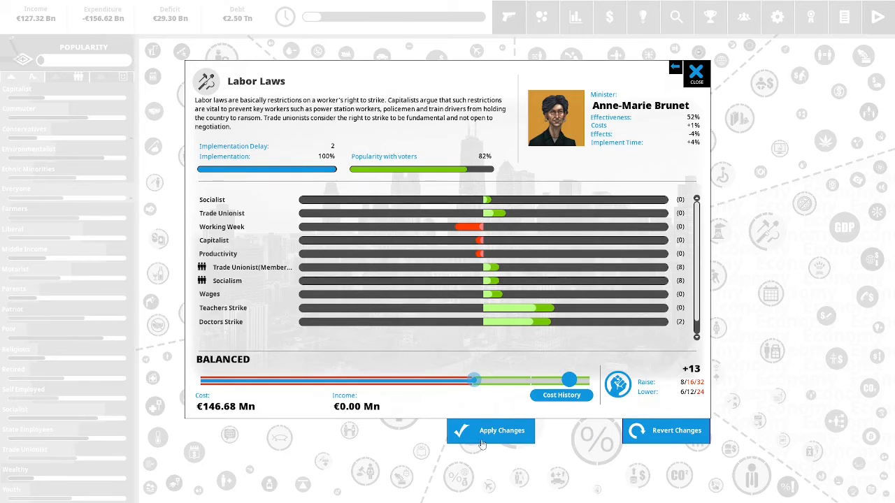
left_click(696, 74)
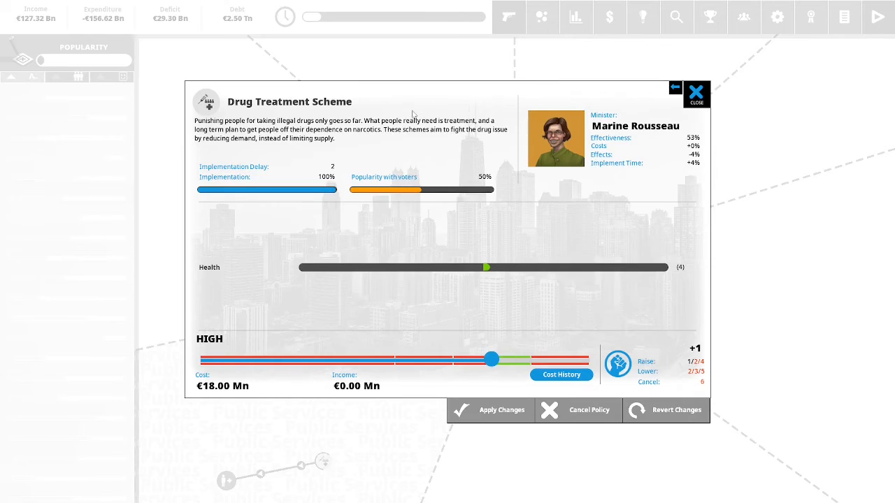
mouse_move(517, 103)
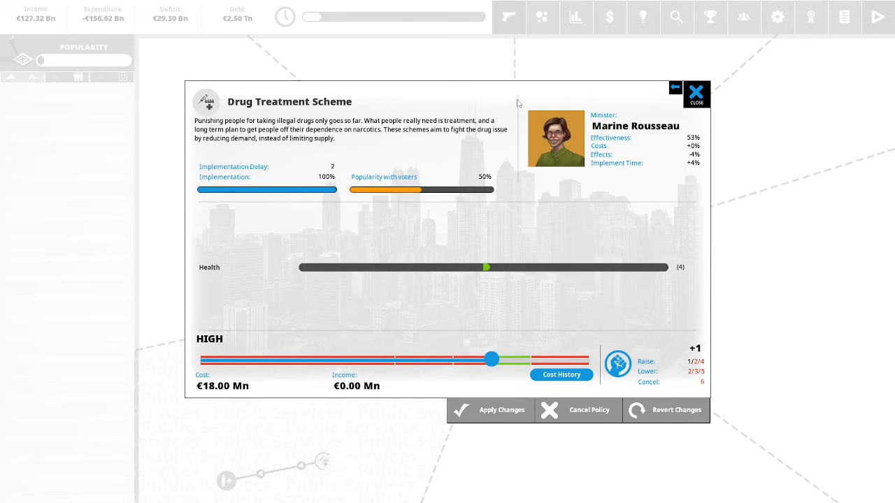
mouse_move(495, 102)
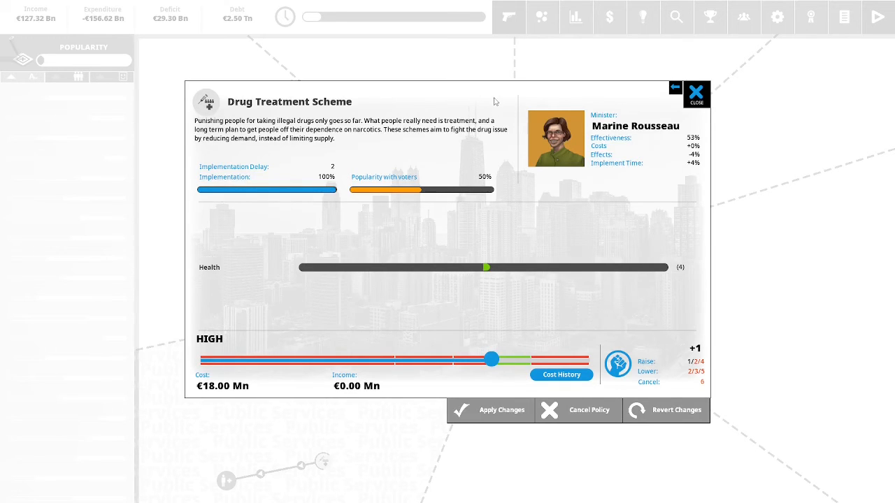
mouse_move(502, 103)
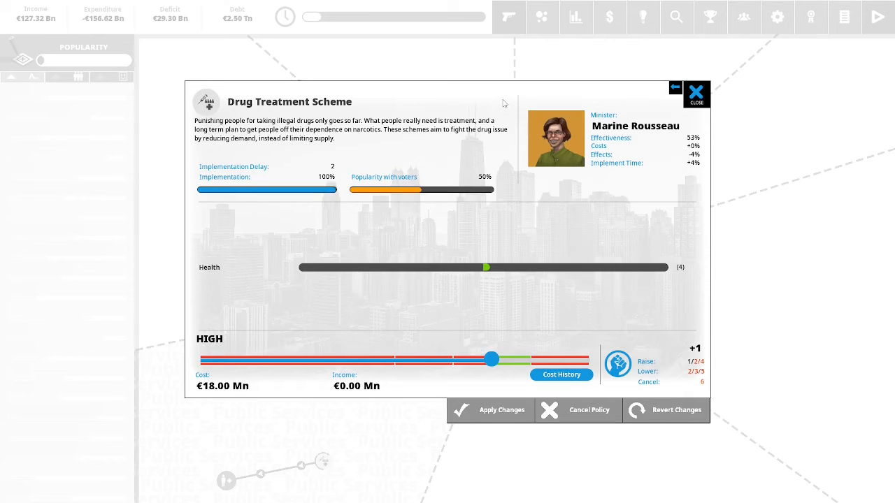
mouse_move(516, 198)
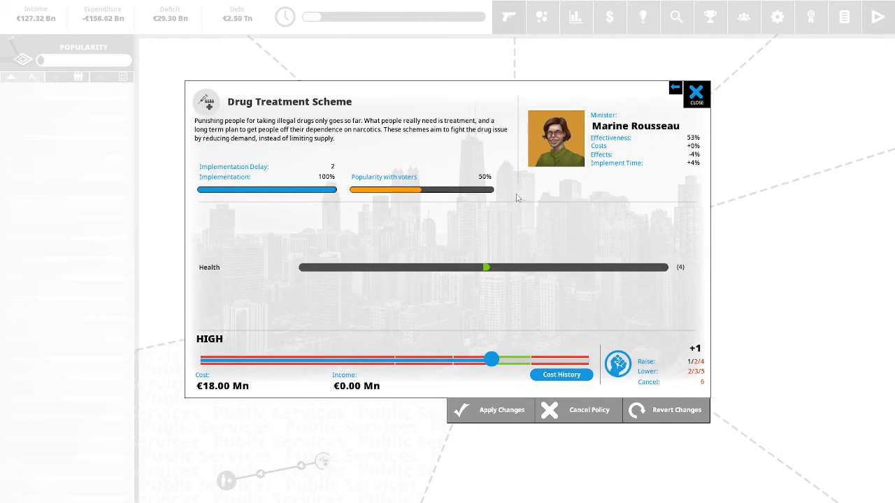
mouse_move(634, 267)
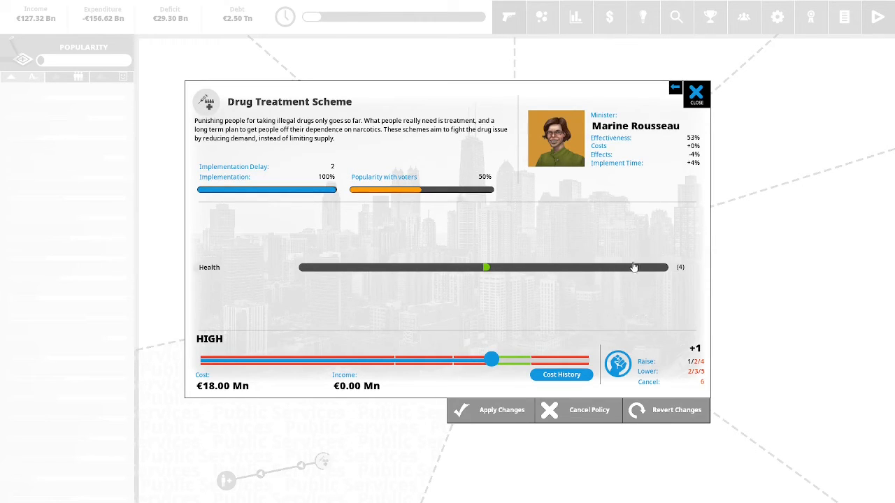
Nudge Drug Treatment Scheme funding up to €19.80 Mn and apply it
left_click_drag(491, 358, 529, 358)
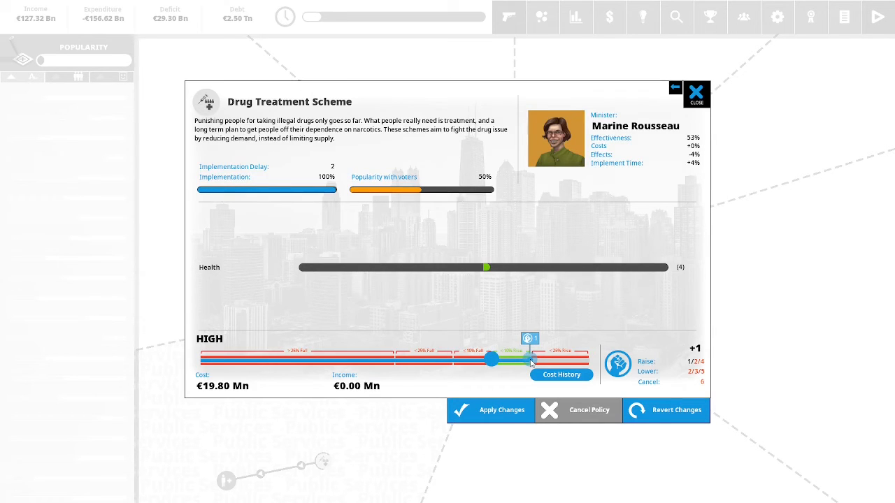
mouse_move(491, 411)
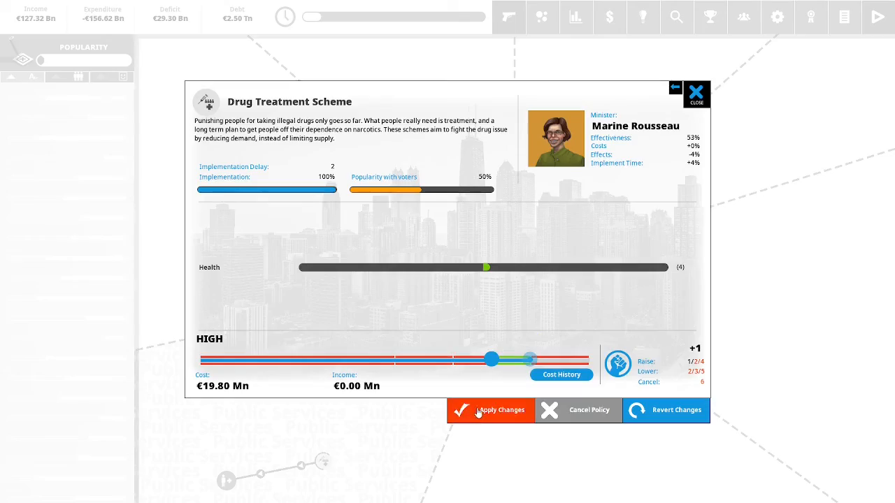
left_click(490, 411)
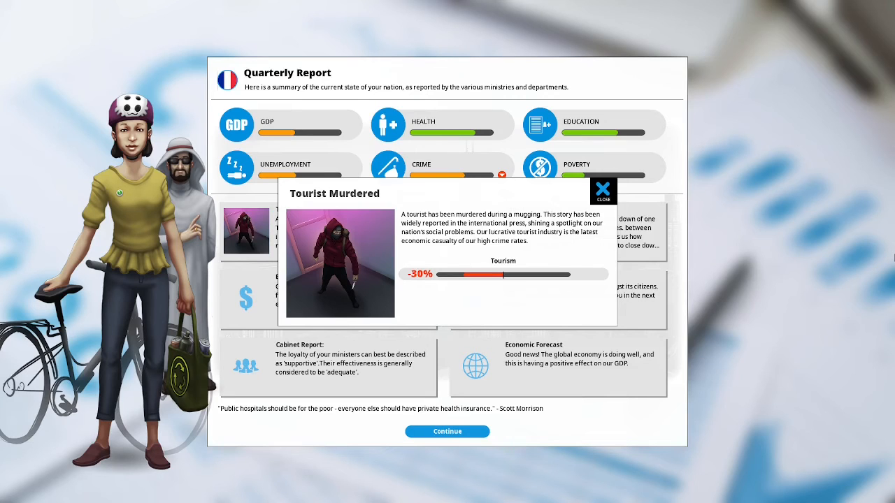
mouse_move(581, 267)
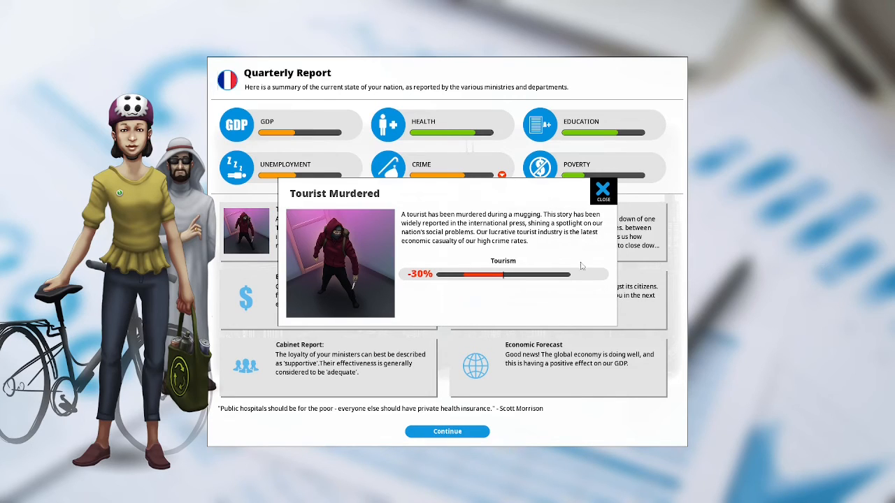
mouse_move(679, 235)
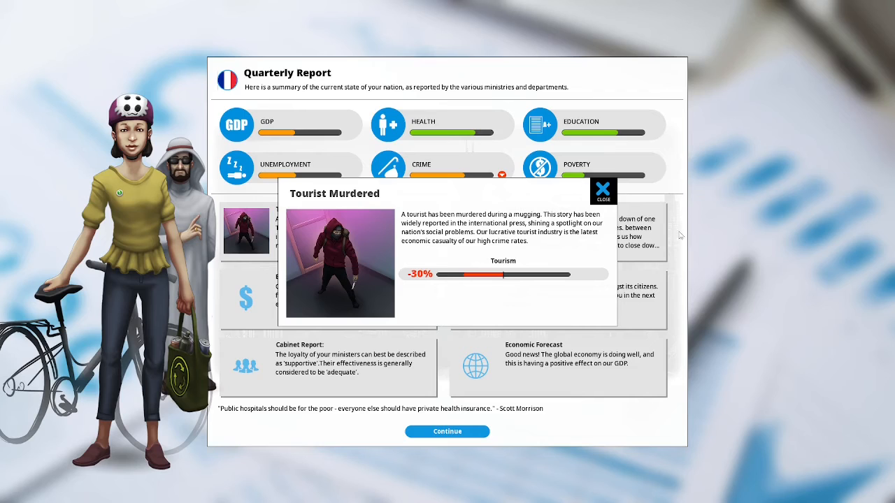
Dismiss the Tourist Murdered news story to reveal the quarterly report
left_click(603, 190)
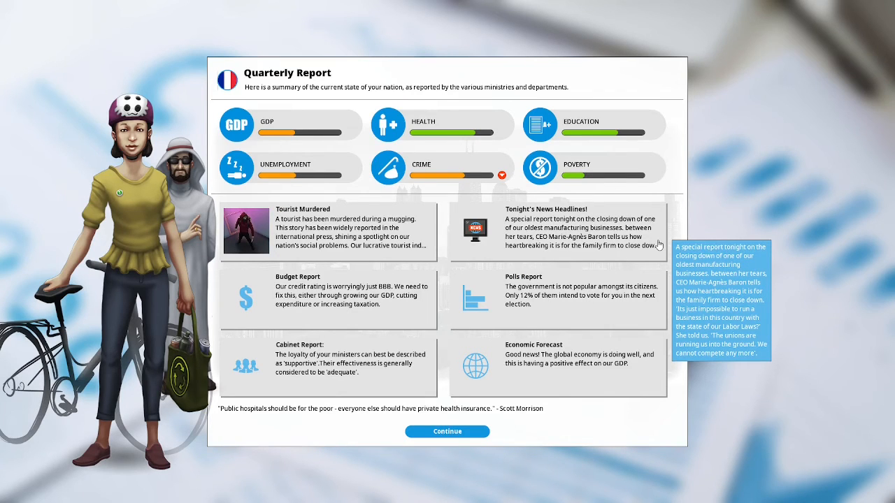
mouse_move(422, 314)
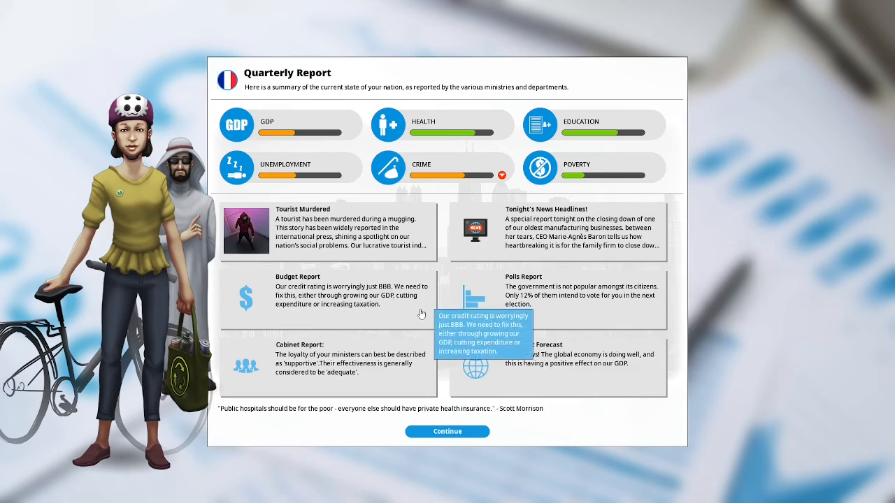
mouse_move(404, 316)
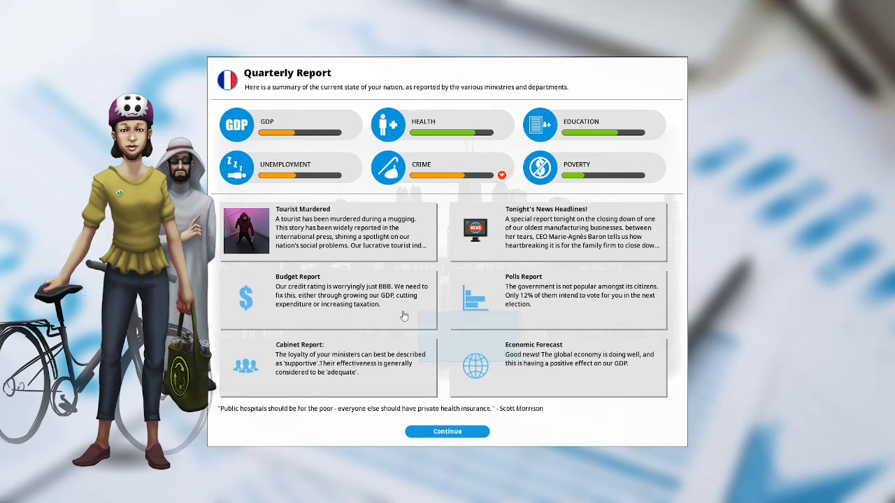
mouse_move(395, 317)
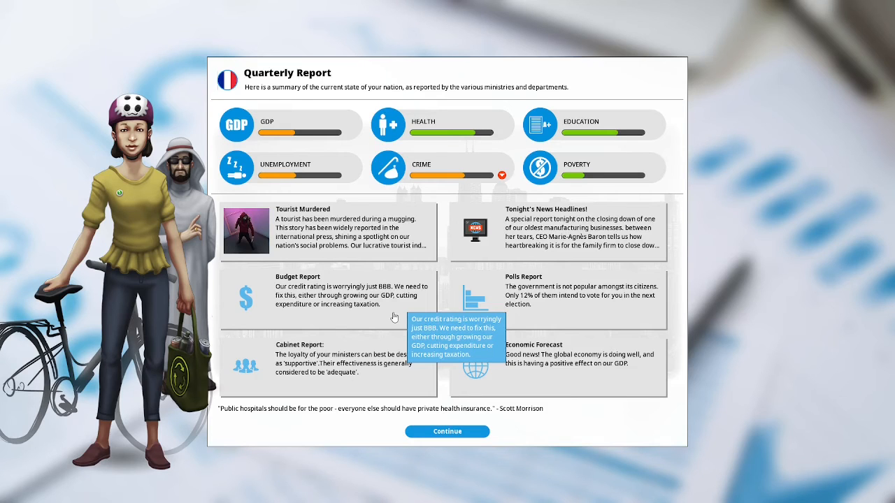
mouse_move(633, 312)
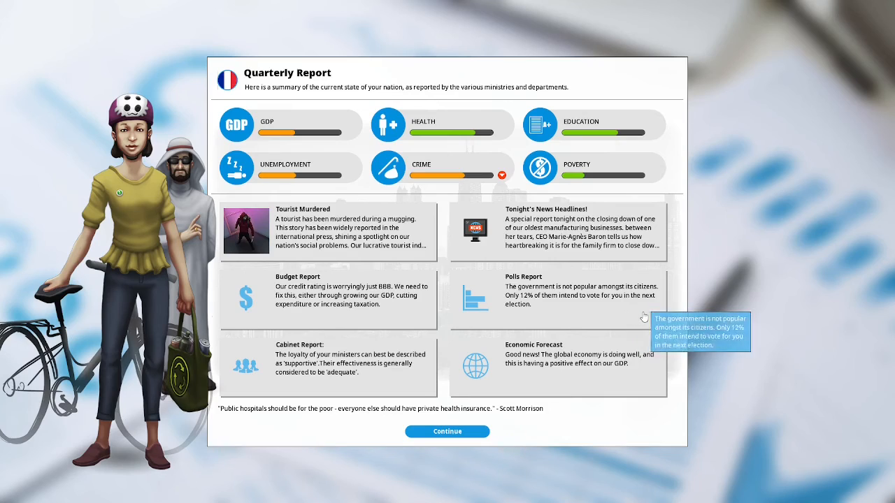
mouse_move(636, 315)
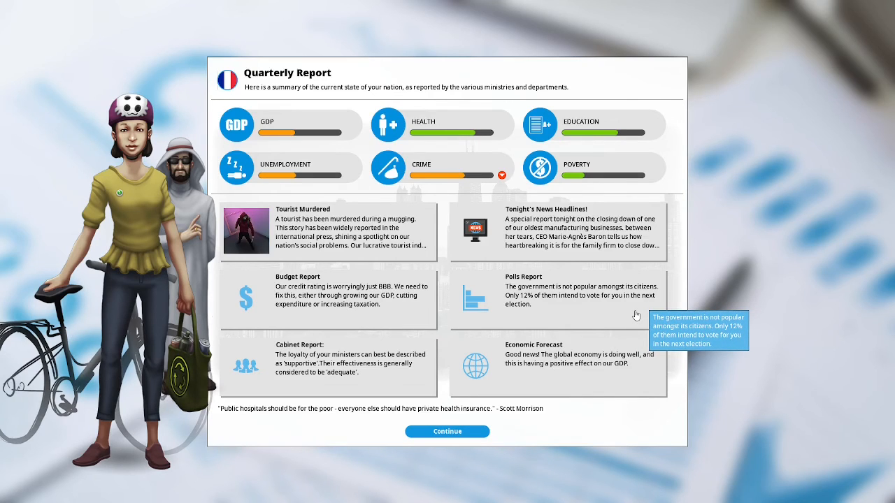
mouse_move(467, 362)
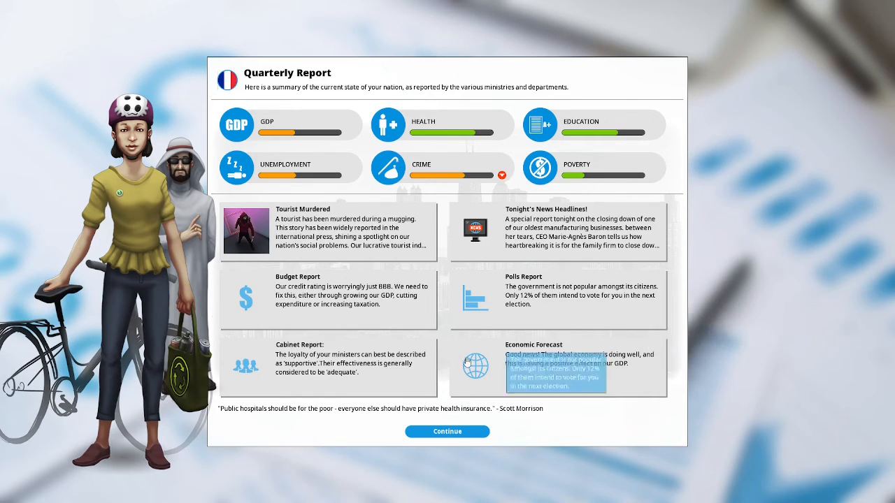
mouse_move(413, 383)
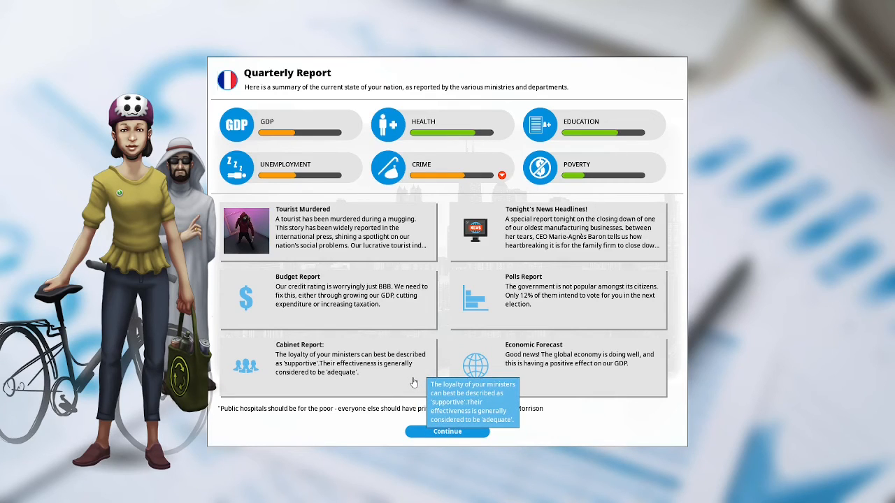
mouse_move(423, 385)
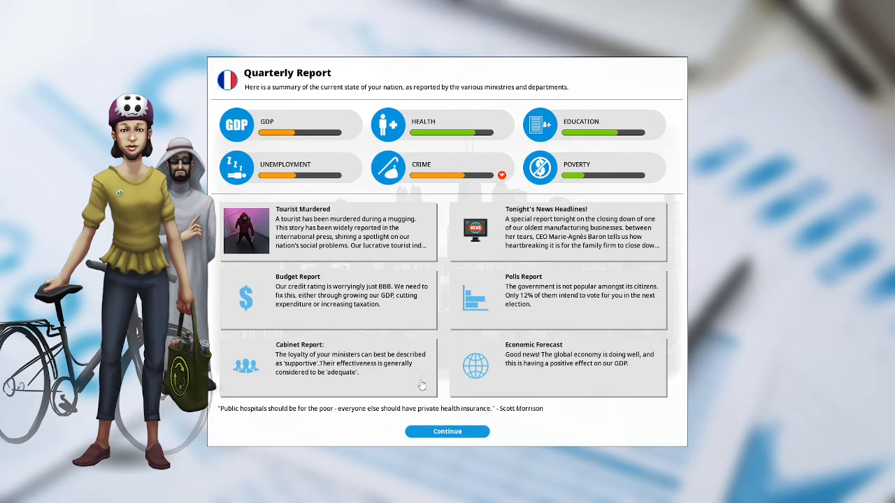
mouse_move(638, 386)
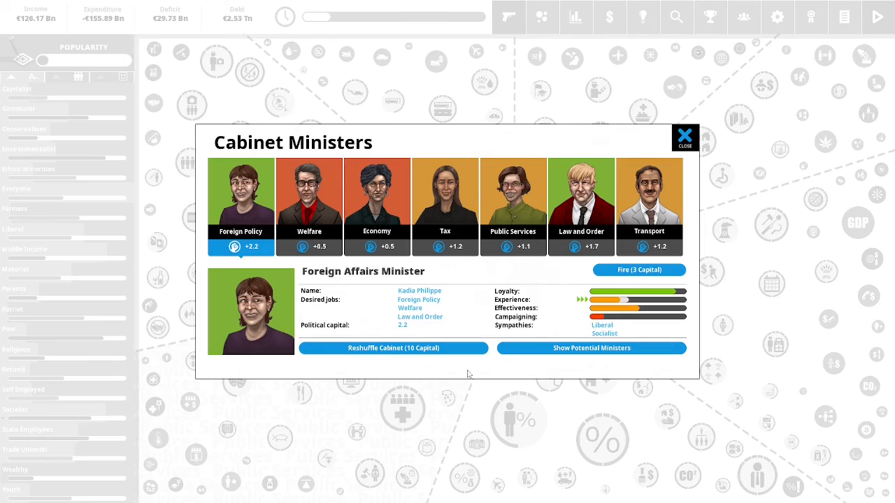
Fire Economy minister Anne-Marie Brunet and bring up replacement candidates
left_click(376, 207)
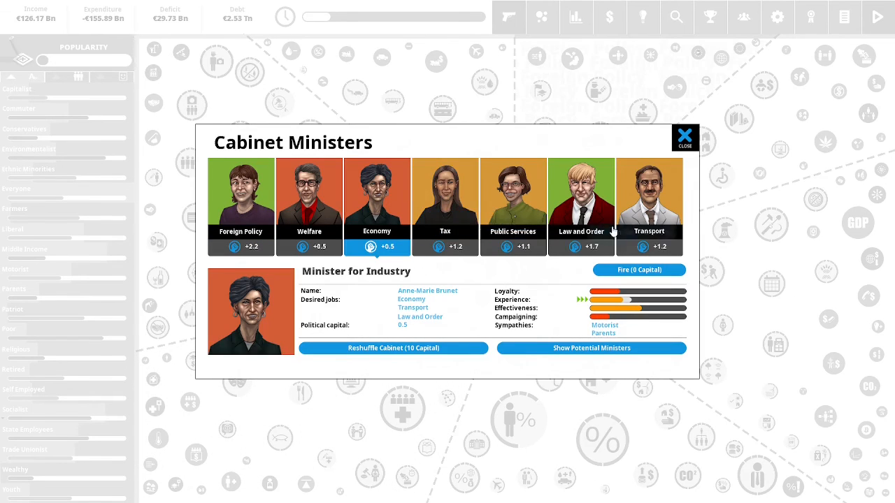
mouse_move(769, 231)
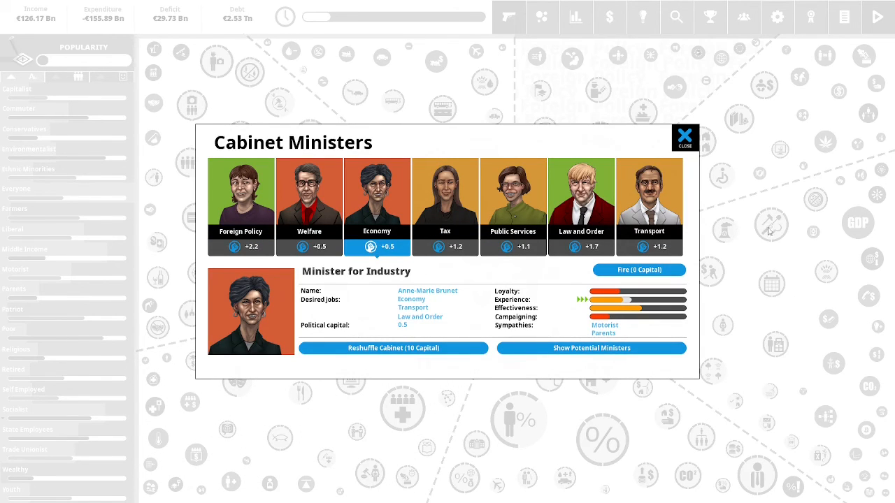
left_click(638, 270)
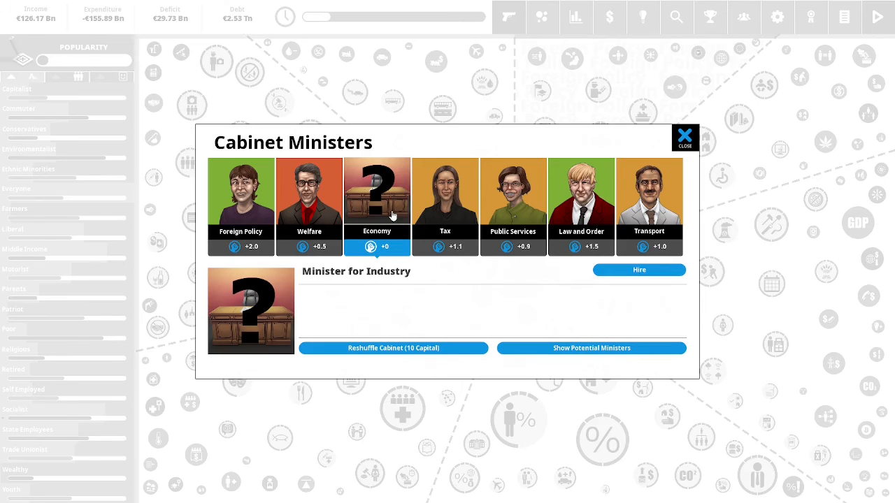
left_click(376, 190)
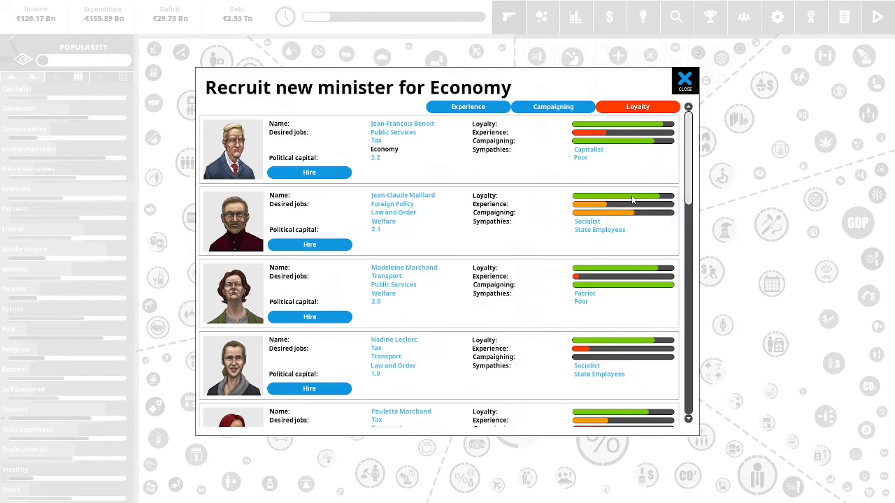
mouse_move(427, 145)
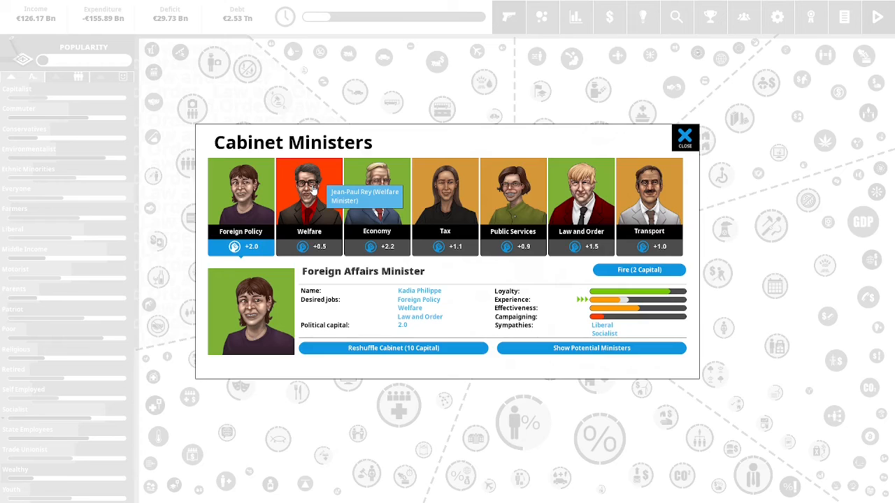
Replace Welfare minister Jean-Paul Rey with Madeleine Marchand, then close the cabinet overview
left_click(638, 270)
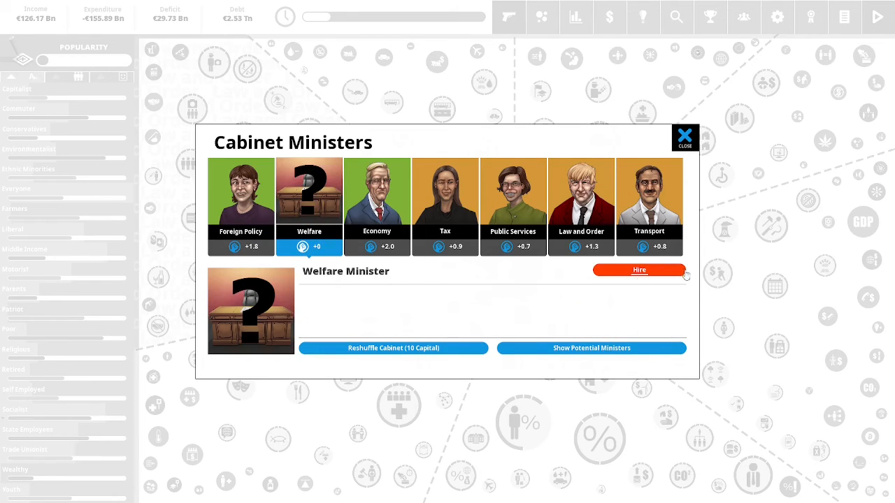
left_click(591, 349)
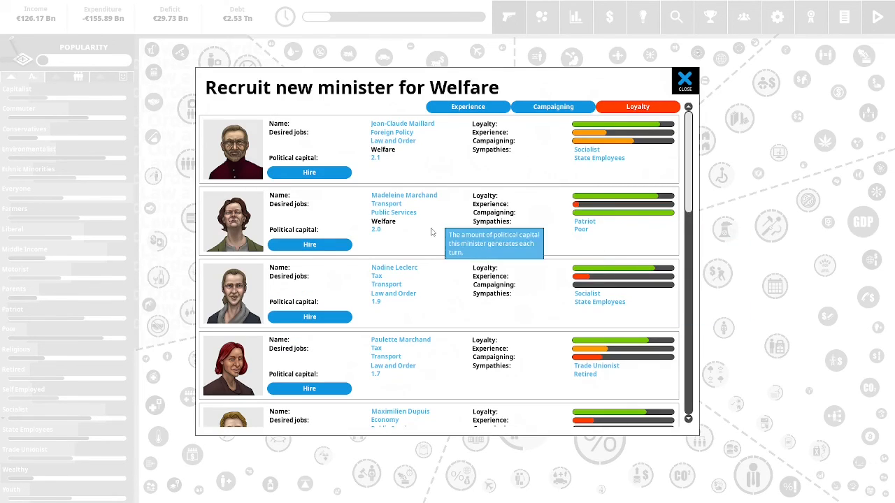
mouse_move(309, 244)
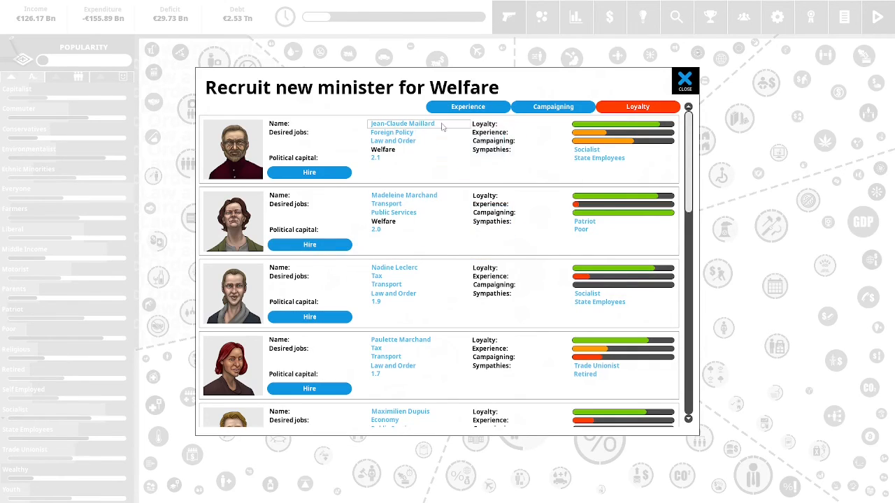
mouse_move(554, 187)
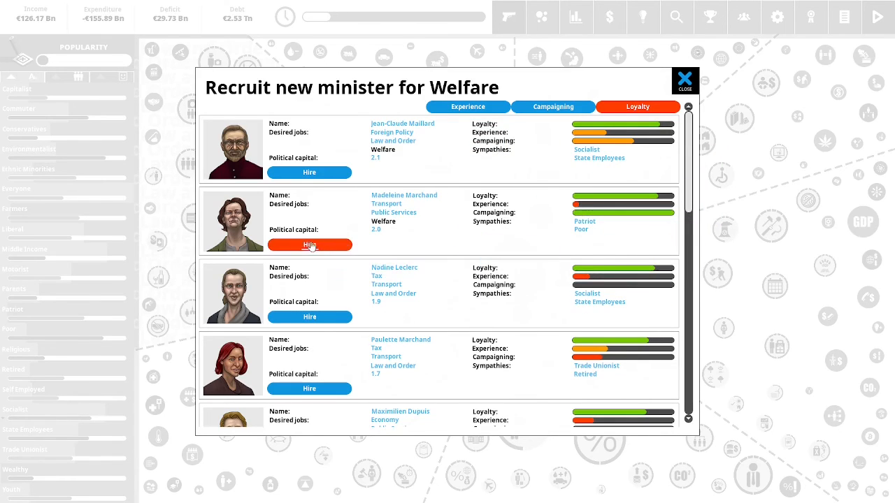
left_click(309, 244)
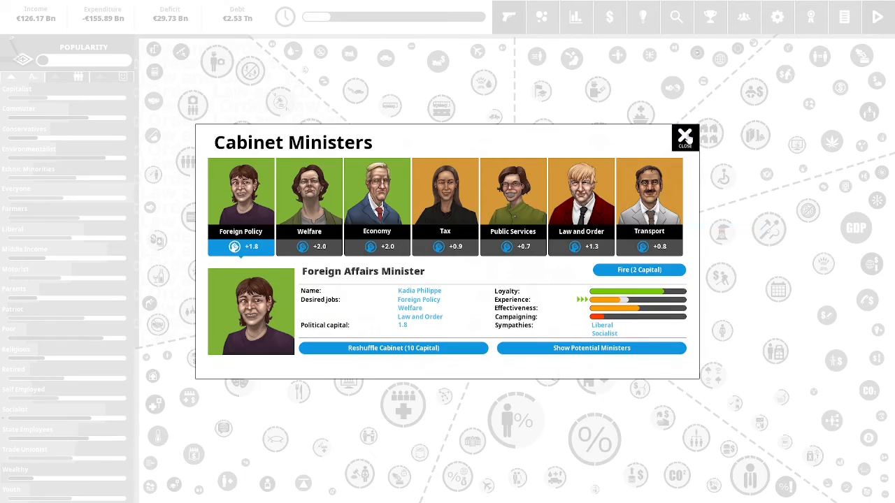
left_click(685, 137)
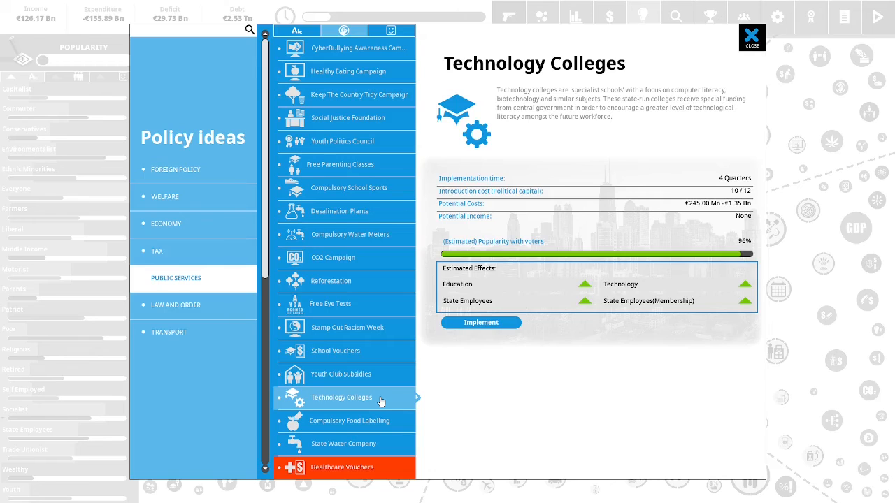
mouse_move(542, 367)
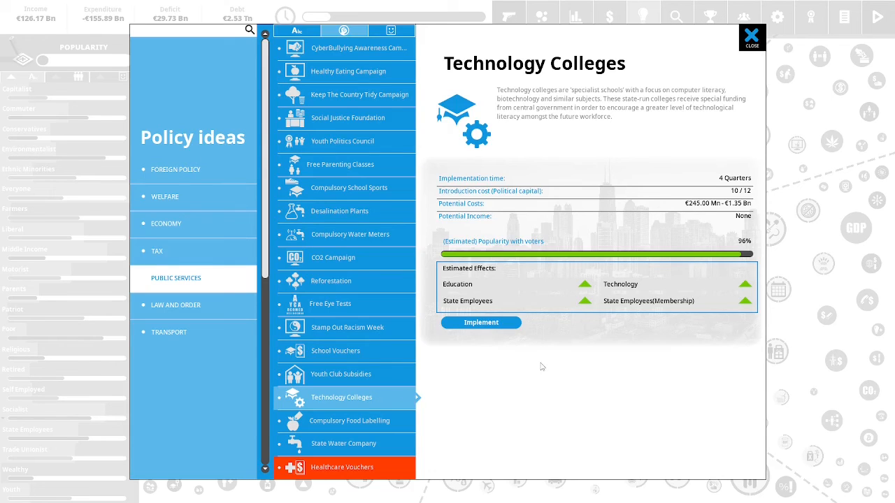
mouse_move(694, 135)
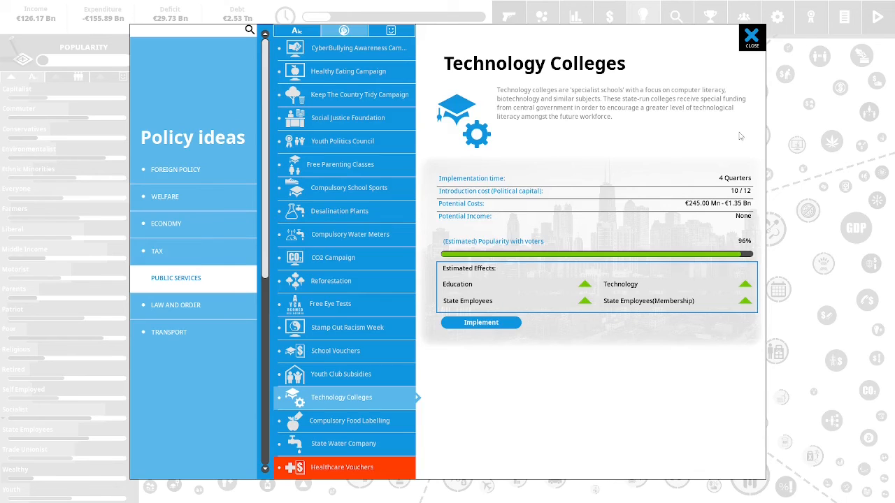
mouse_move(693, 141)
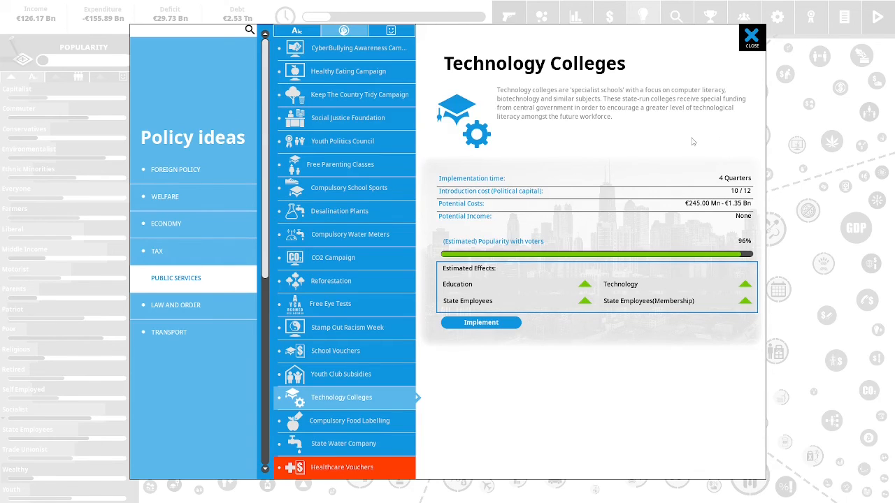
mouse_move(734, 138)
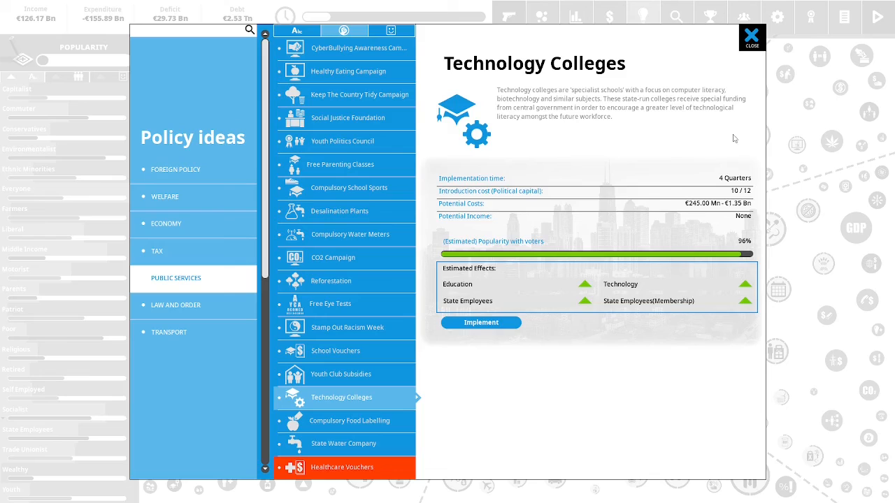
mouse_move(742, 137)
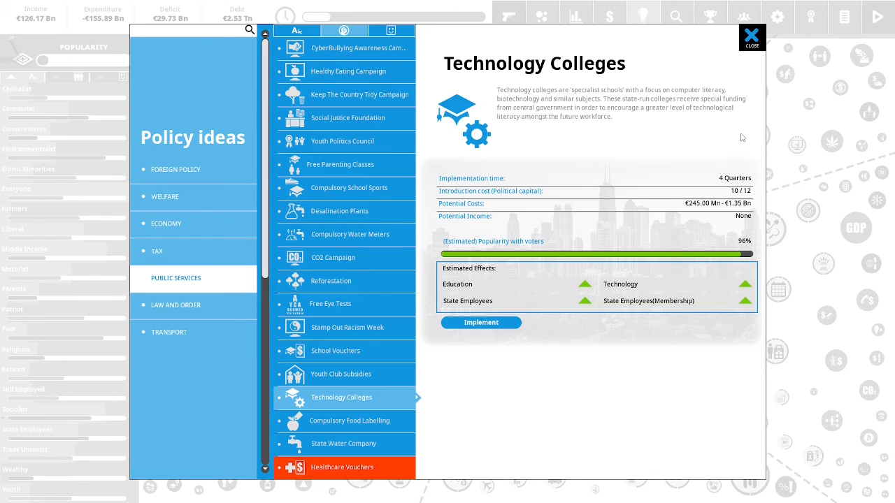
mouse_move(747, 129)
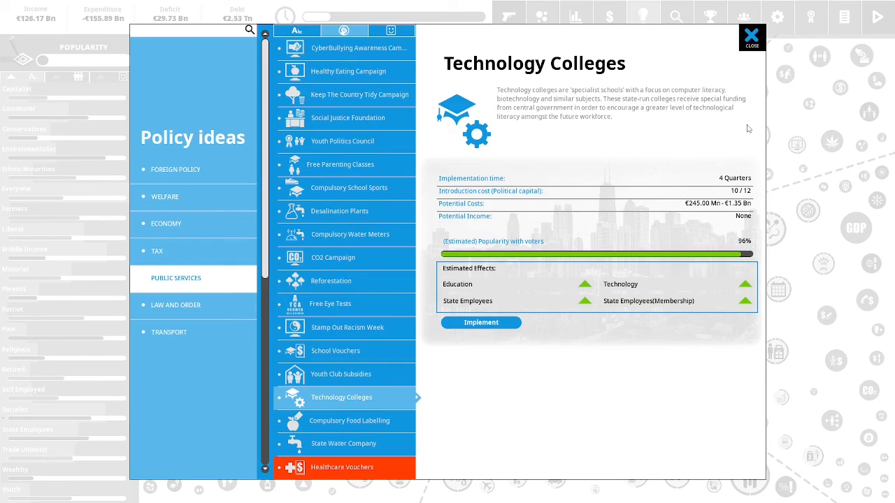
mouse_move(741, 130)
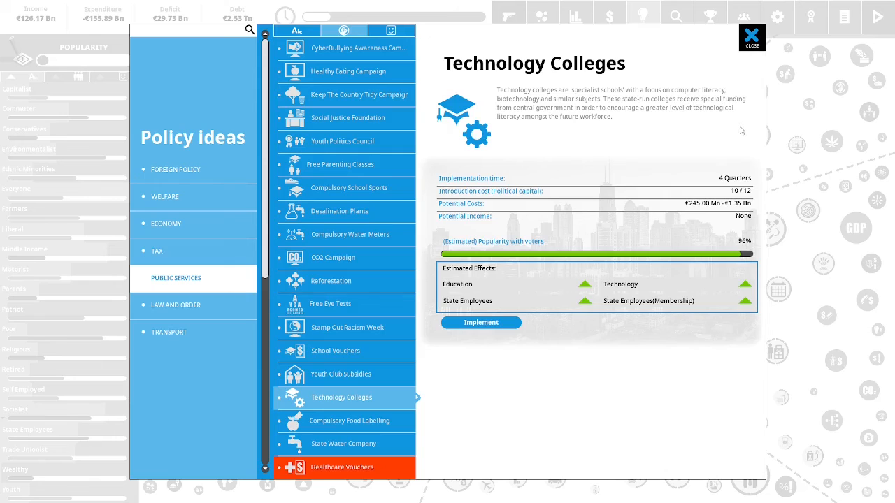
mouse_move(616, 134)
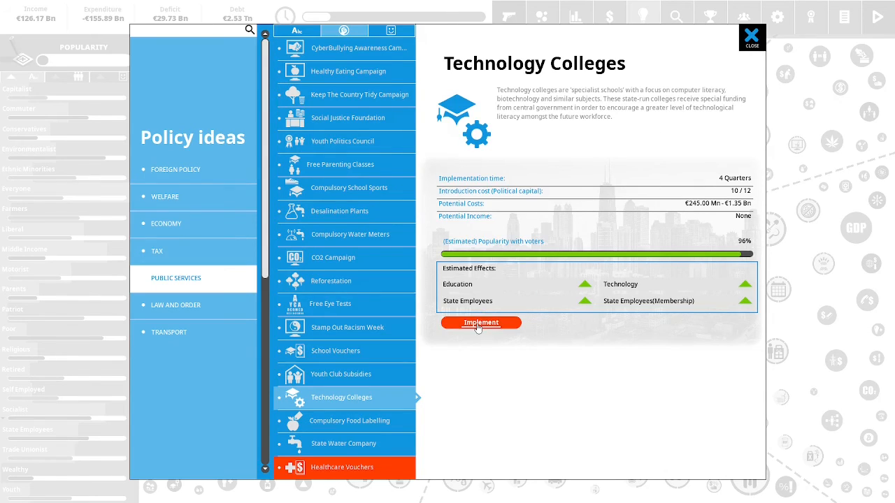
Implement Technology Colleges and close its policy details
left_click(481, 322)
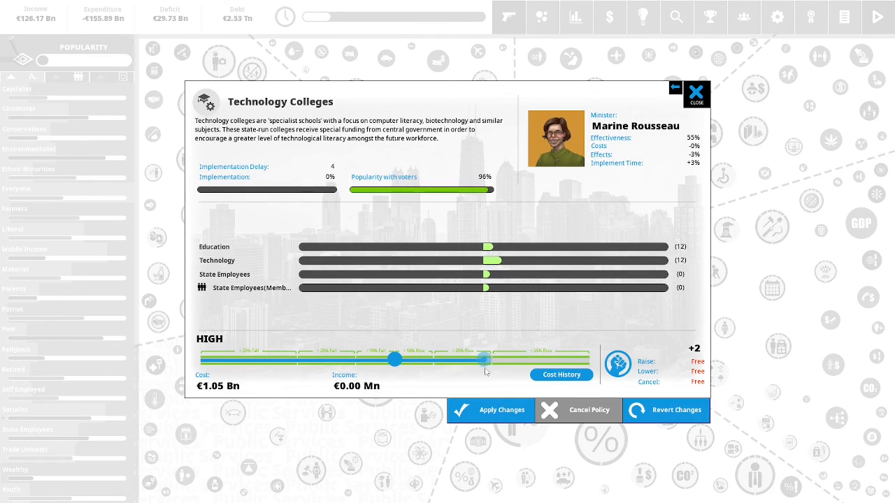
left_click(696, 94)
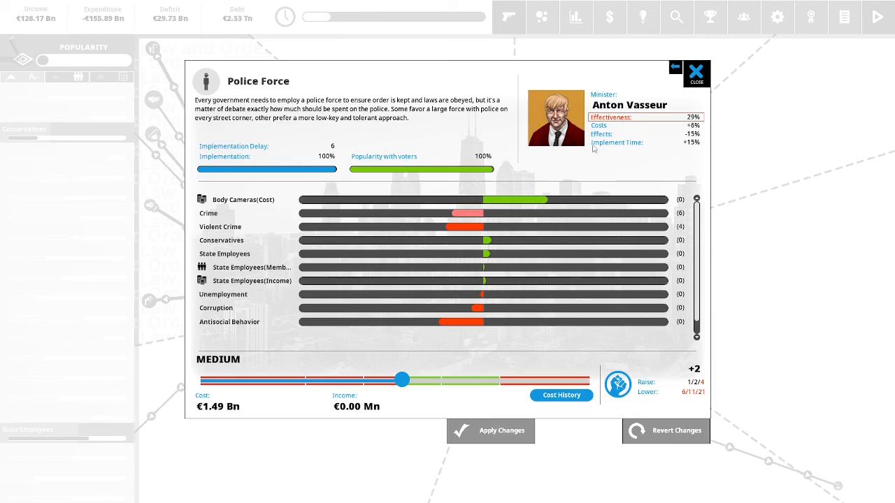
mouse_move(637, 149)
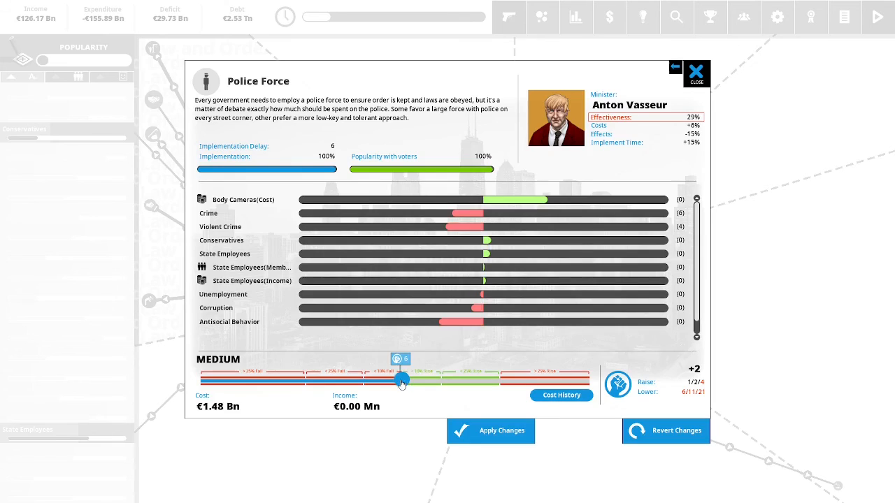
Raise Police Force funding to High and confirm spending 2 political capital
left_click_drag(401, 380, 498, 381)
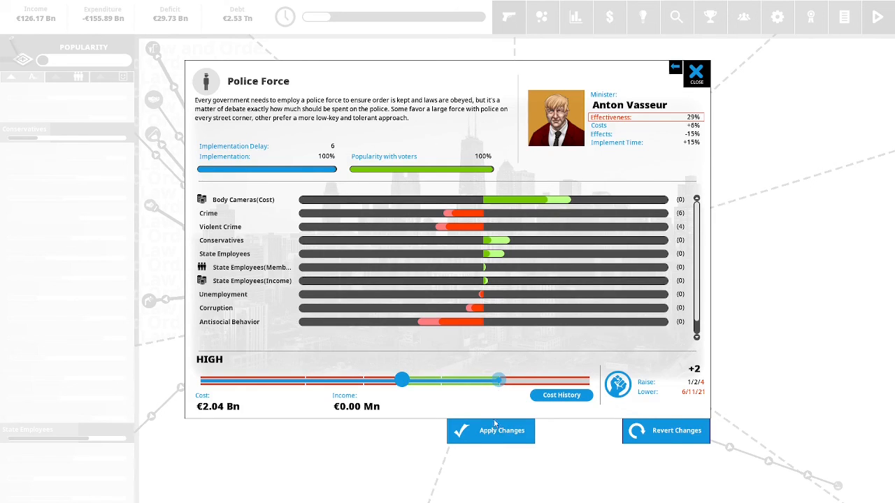
left_click(490, 431)
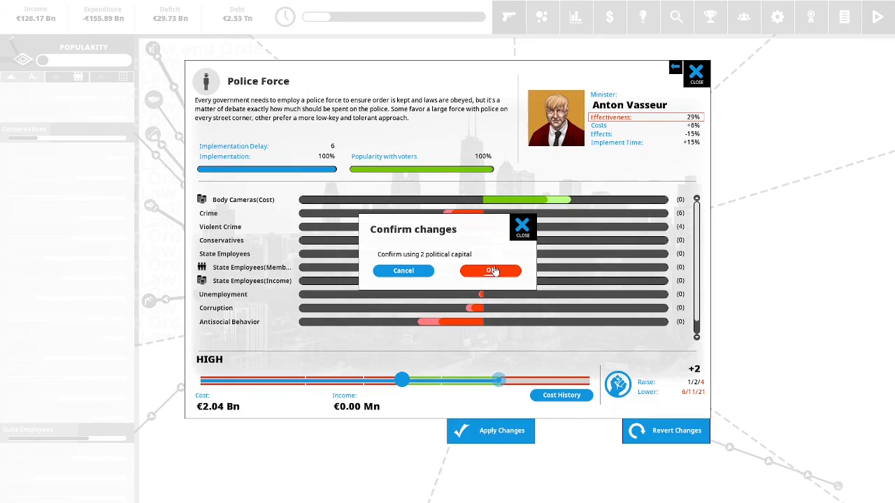
left_click(490, 270)
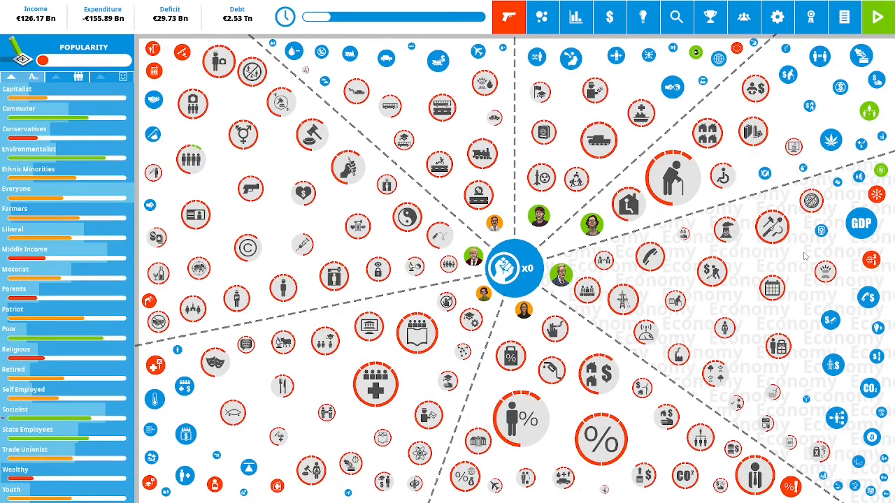